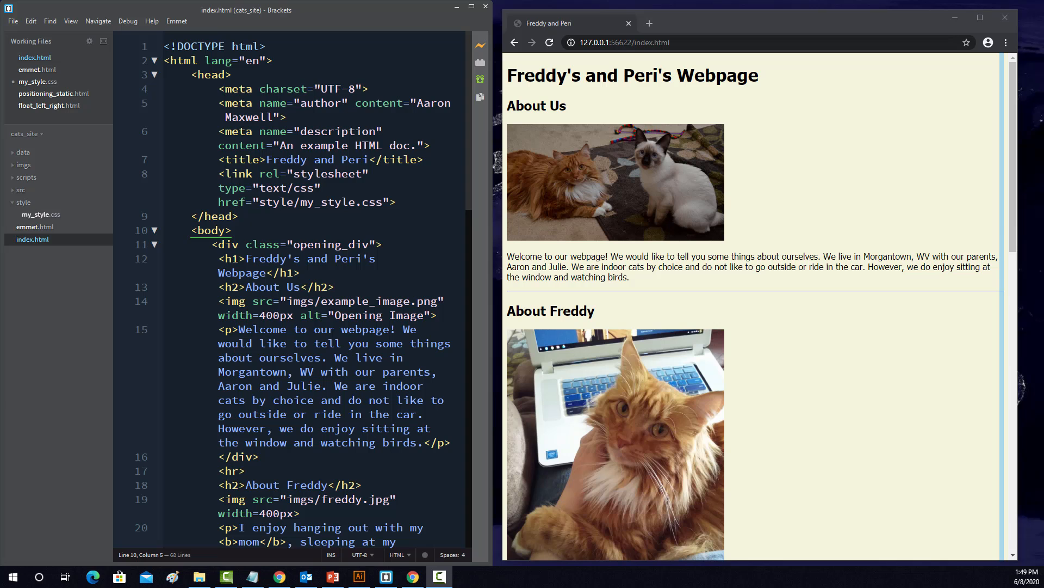
- Review my_style.css's beige-background Tahoma body rule and add blank lines below it
scroll("down", 3)
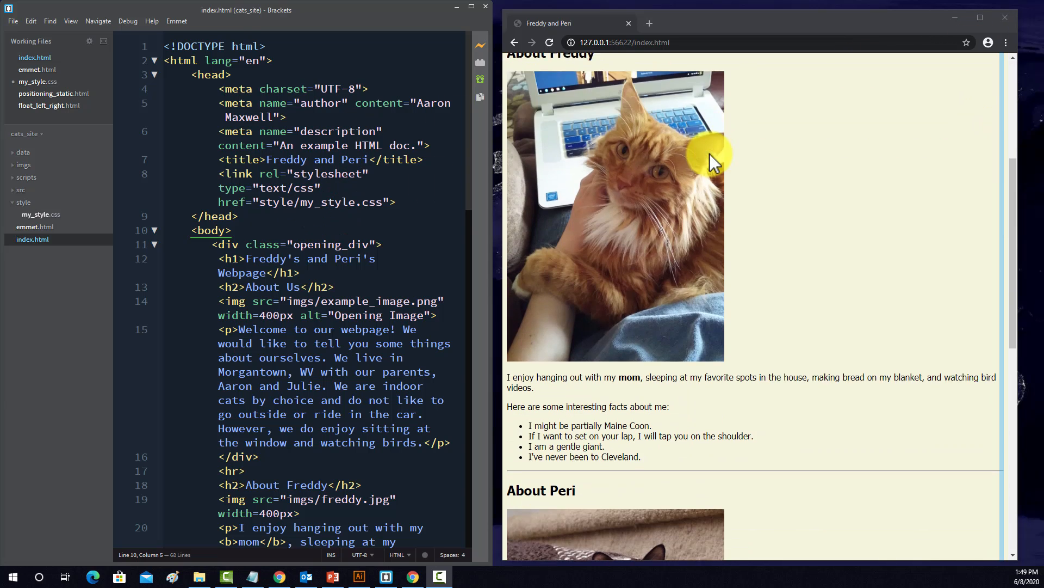
scroll("down", 3)
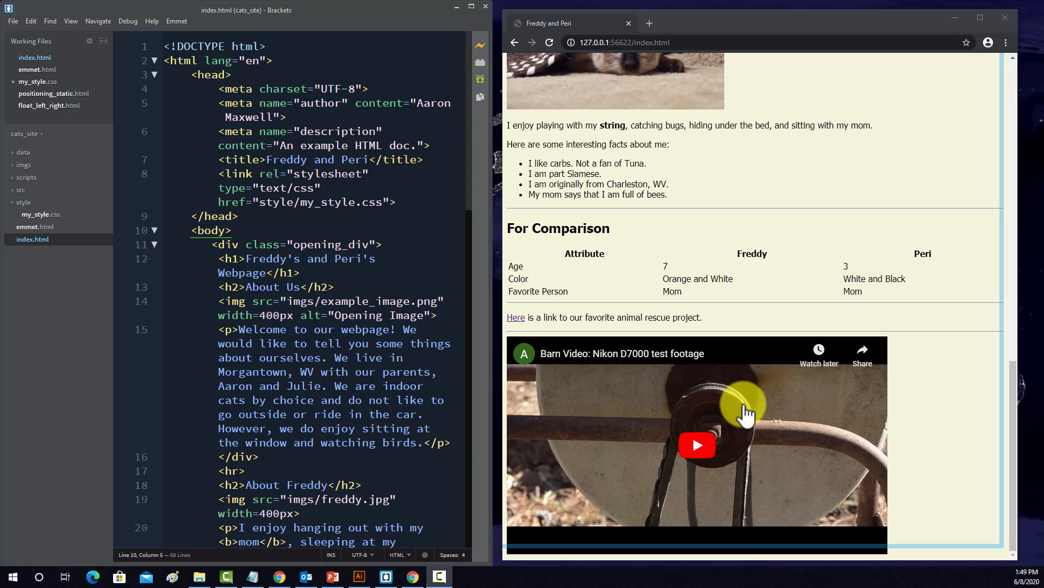
mouse_move(687, 383)
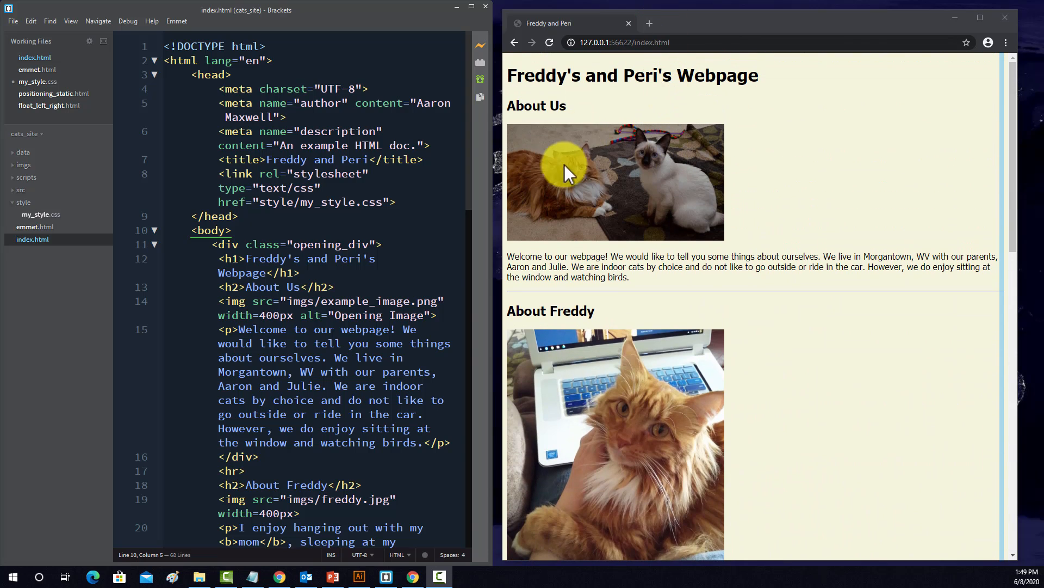
mouse_move(853, 291)
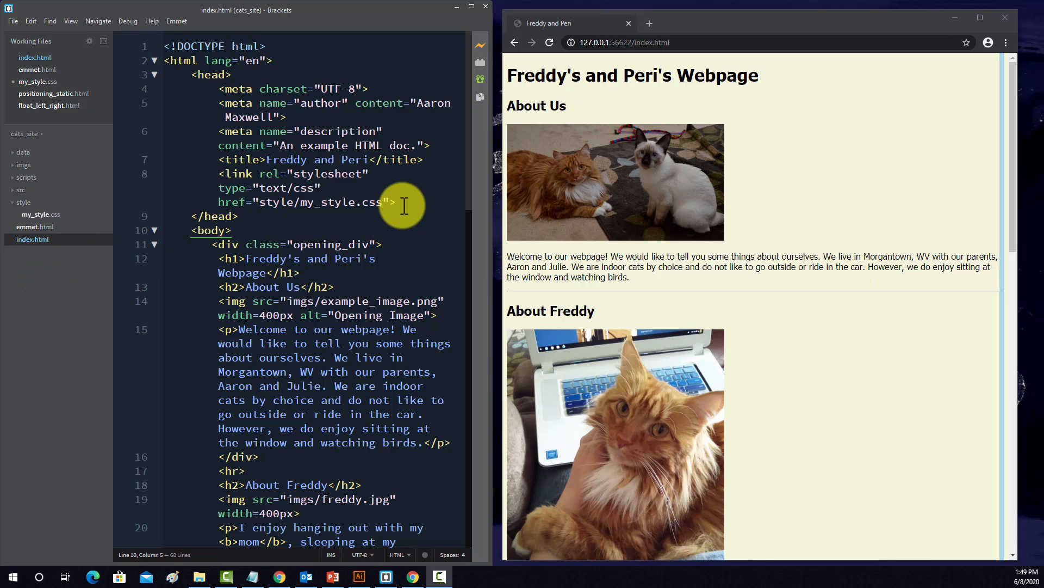
left_click_drag(393, 203, 217, 174)
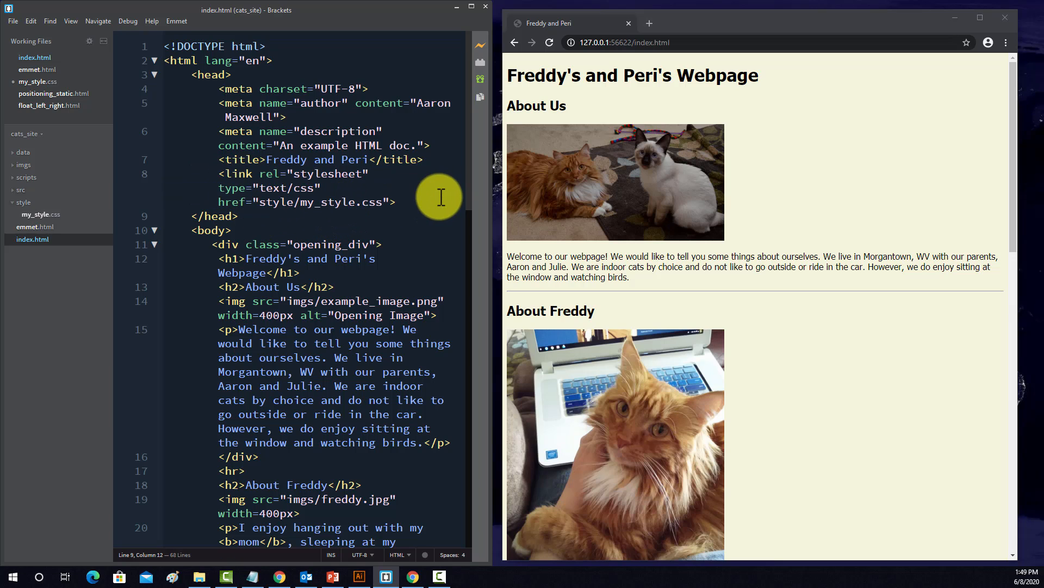
mouse_move(36, 270)
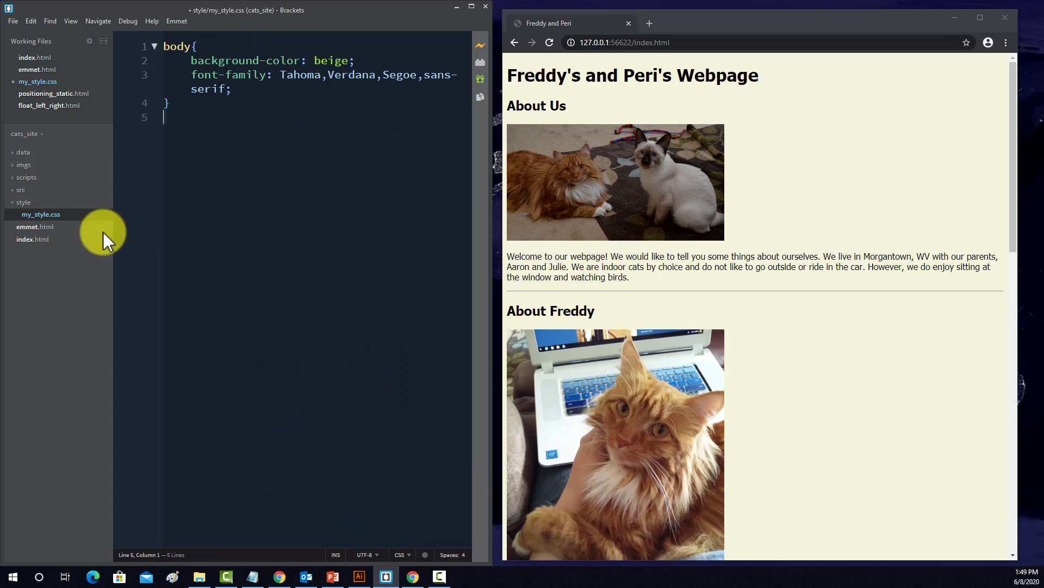
mouse_move(170, 46)
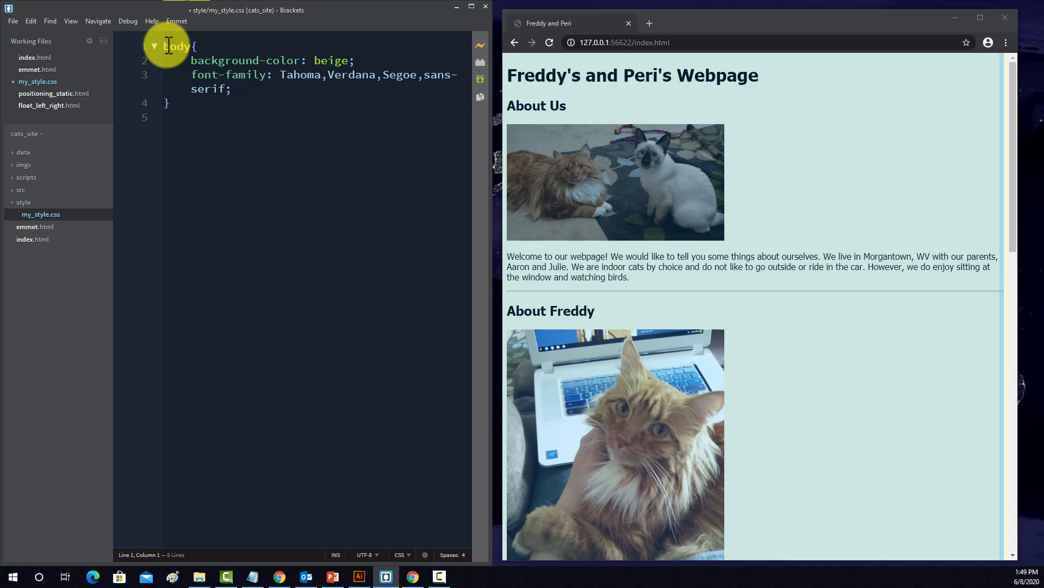
left_click_drag(167, 46, 386, 96)
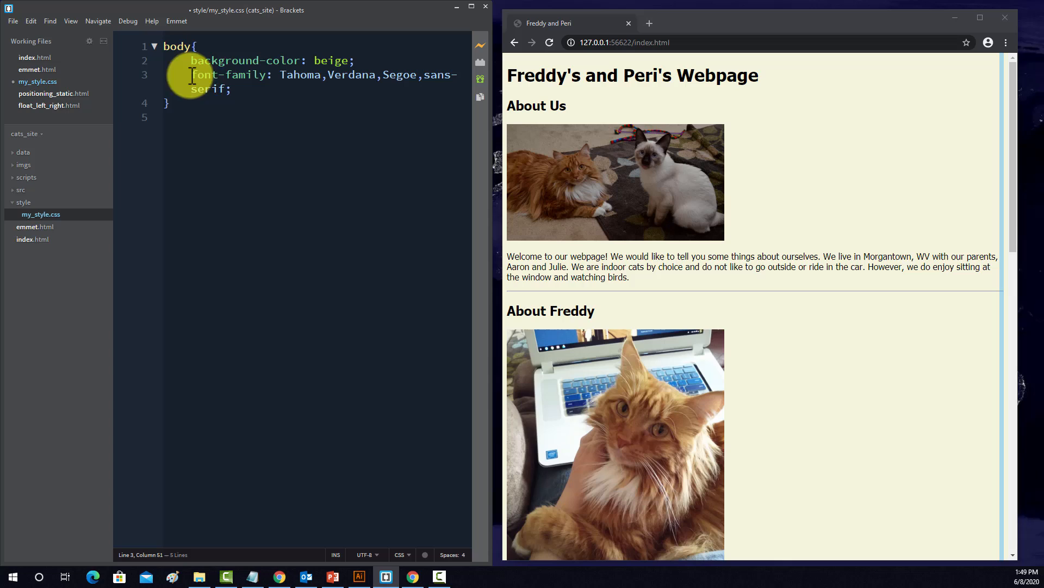
mouse_move(288, 84)
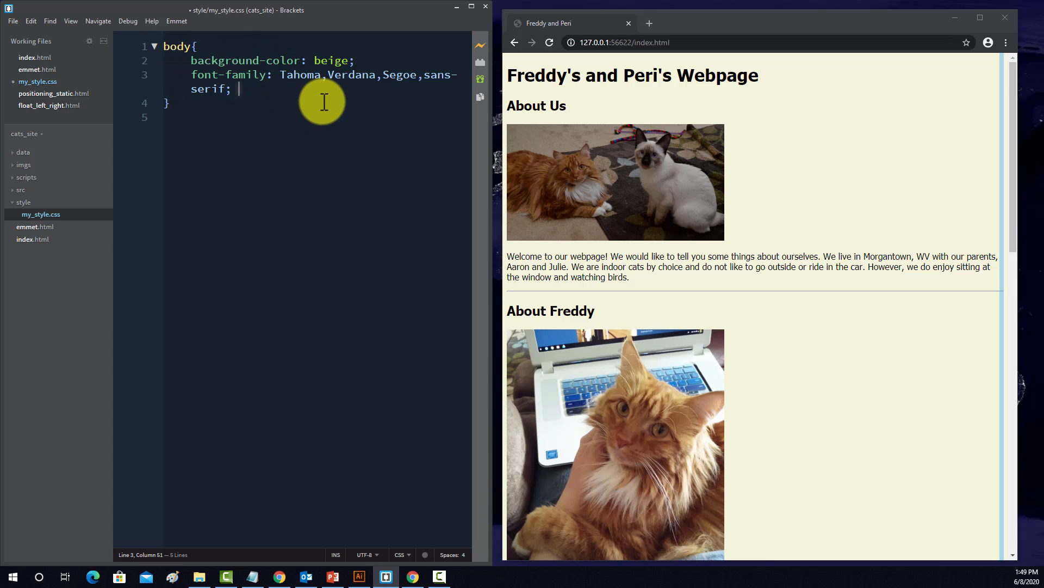
mouse_move(348, 88)
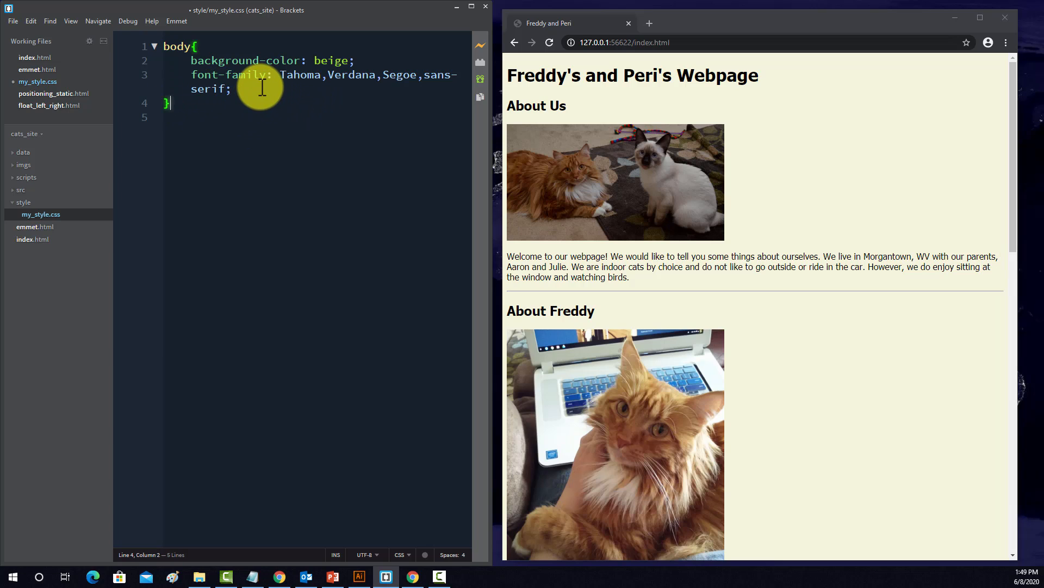
mouse_move(258, 85)
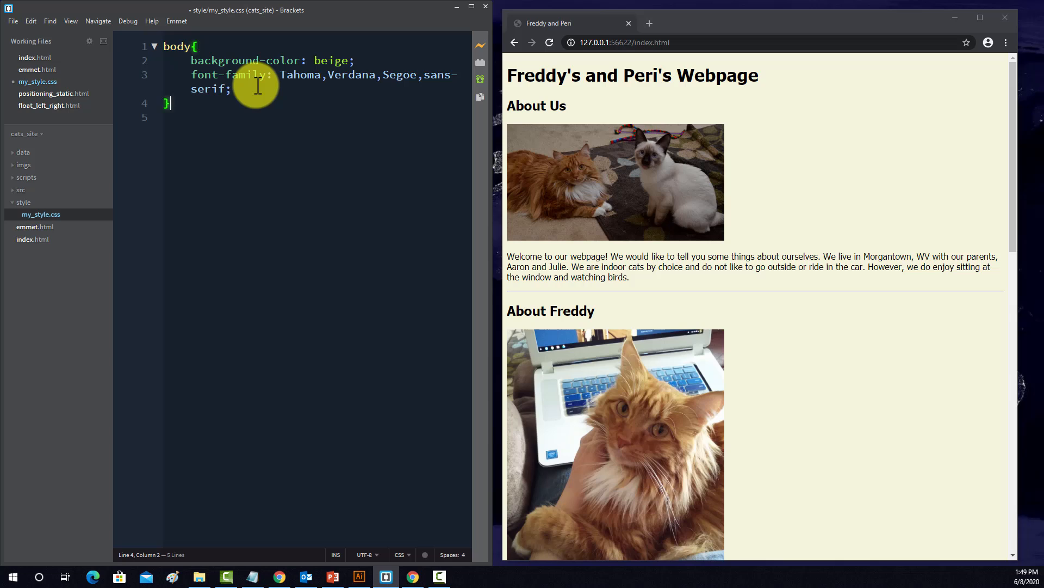
key("Enter")
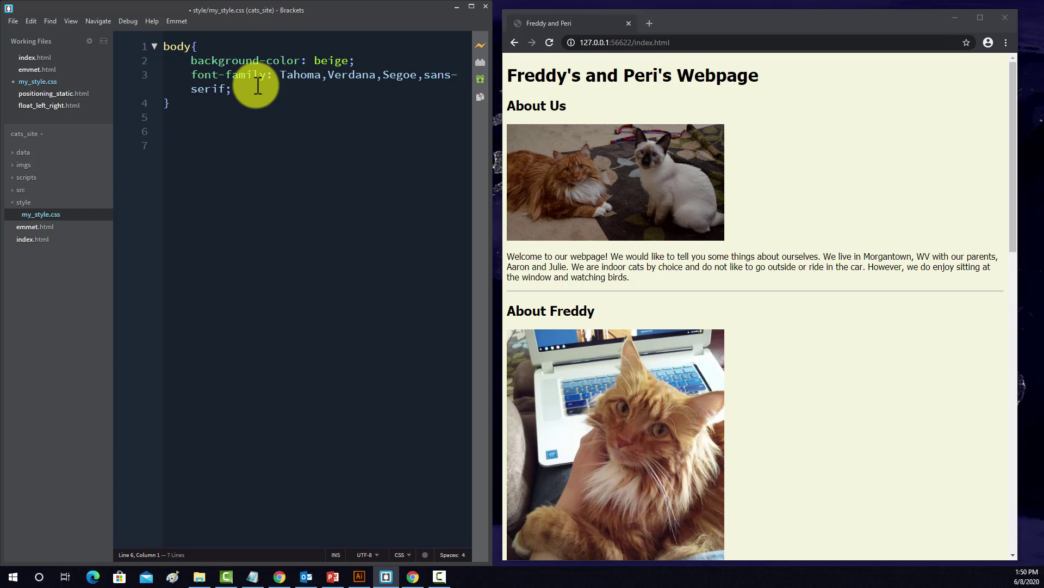
- Add a p rule with max-width 600px, later raised to 900px, and leave blank lines after it
type("p")
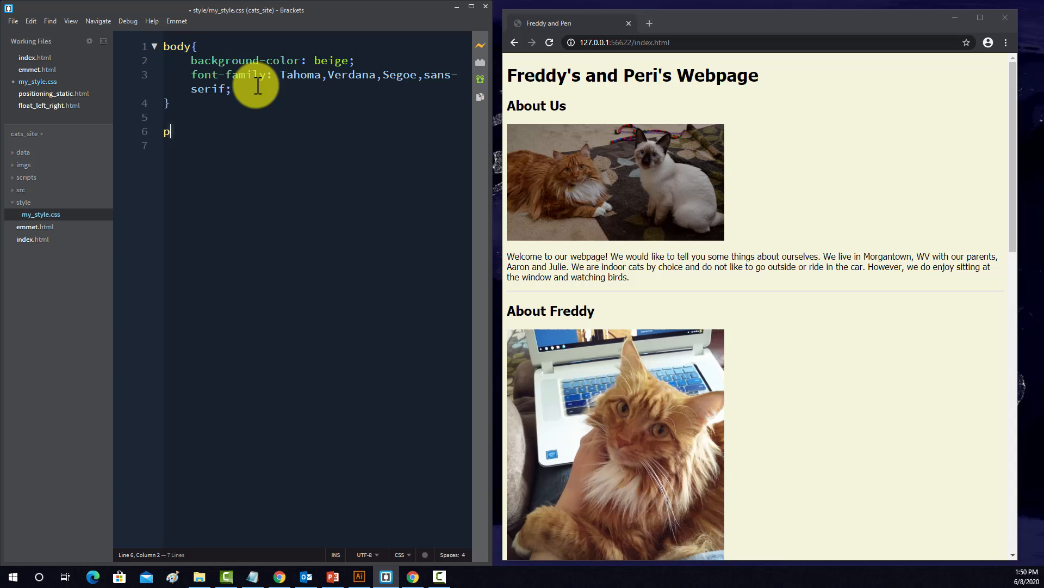
type("{")
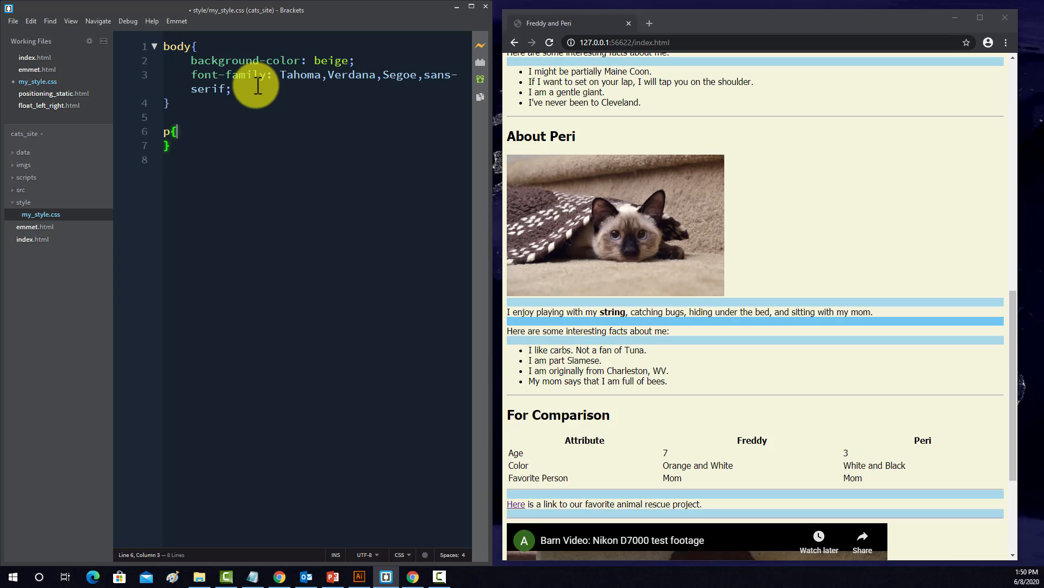
type("max")
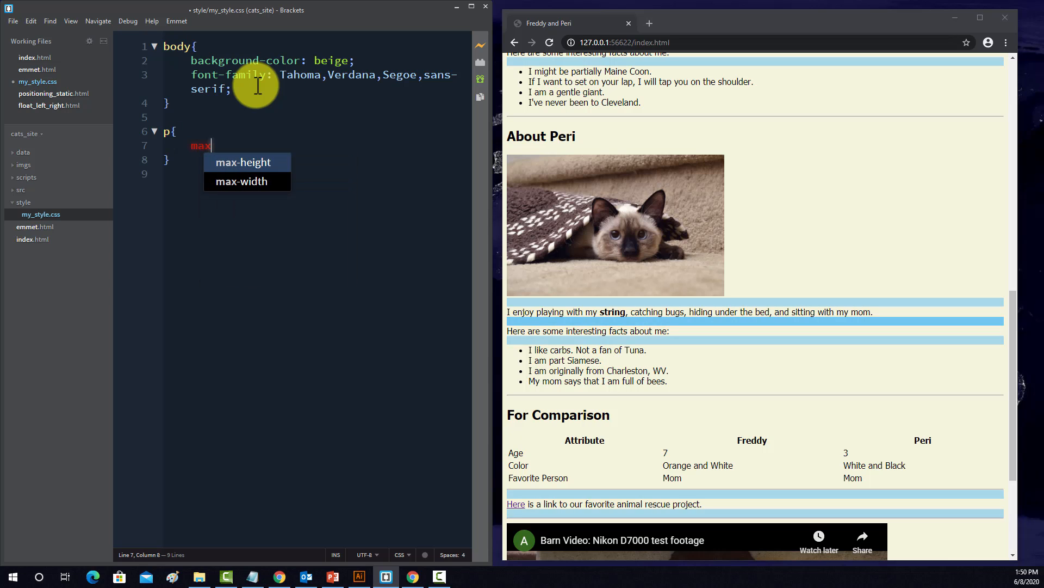
type("-width:")
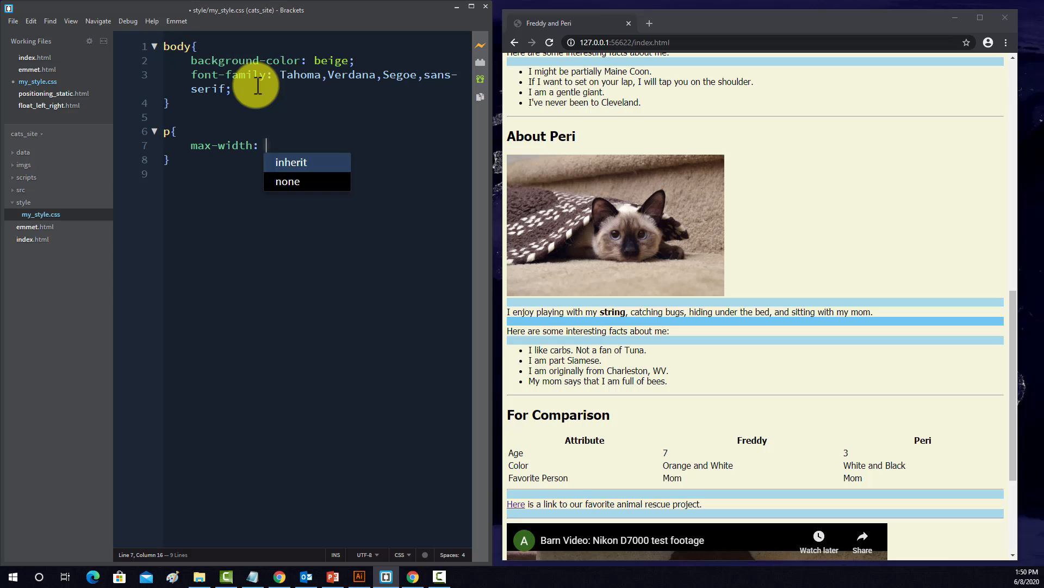
type("600px")
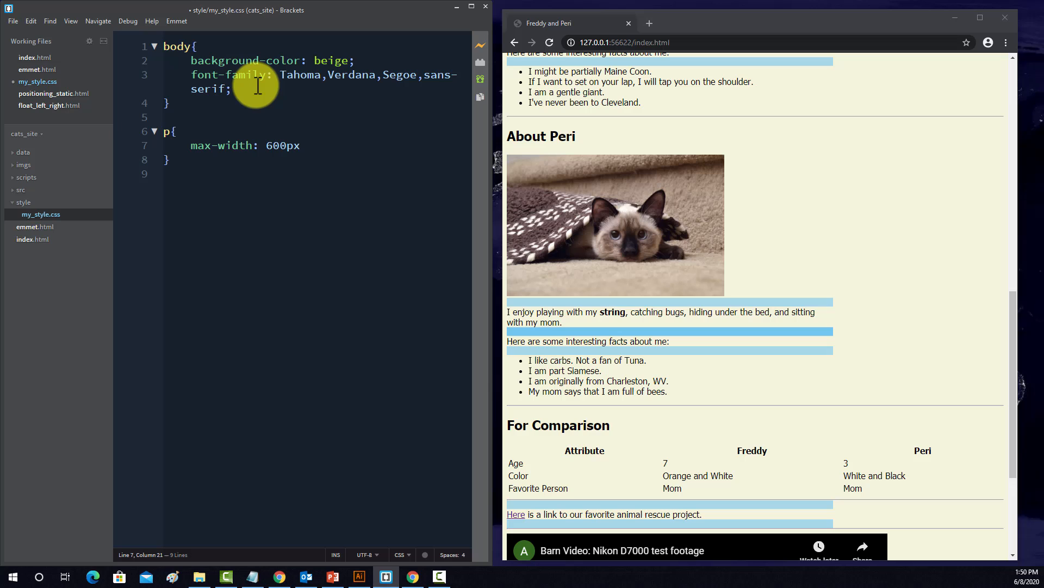
type(";")
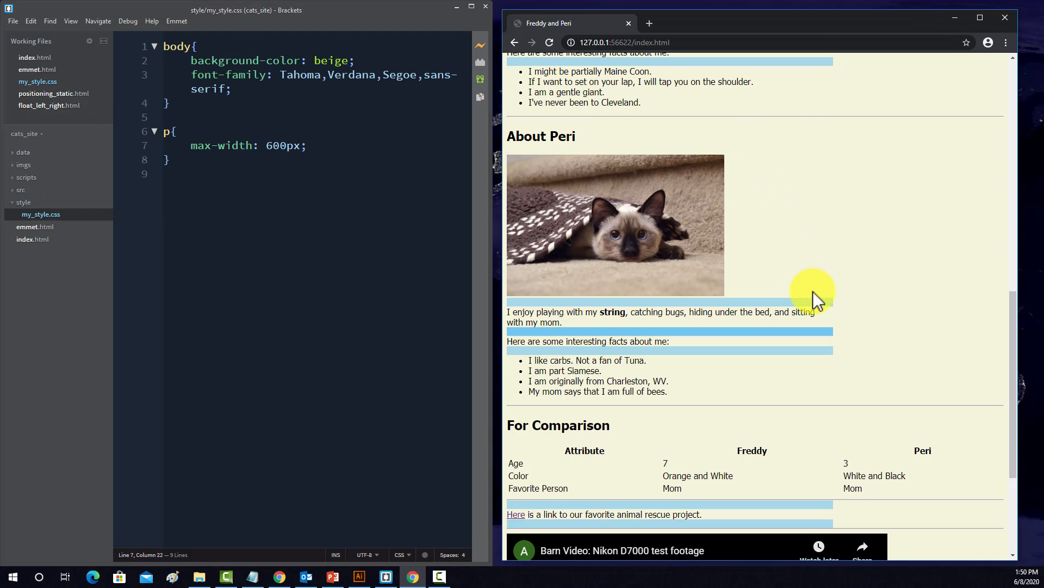
scroll("up", 3)
type("9")
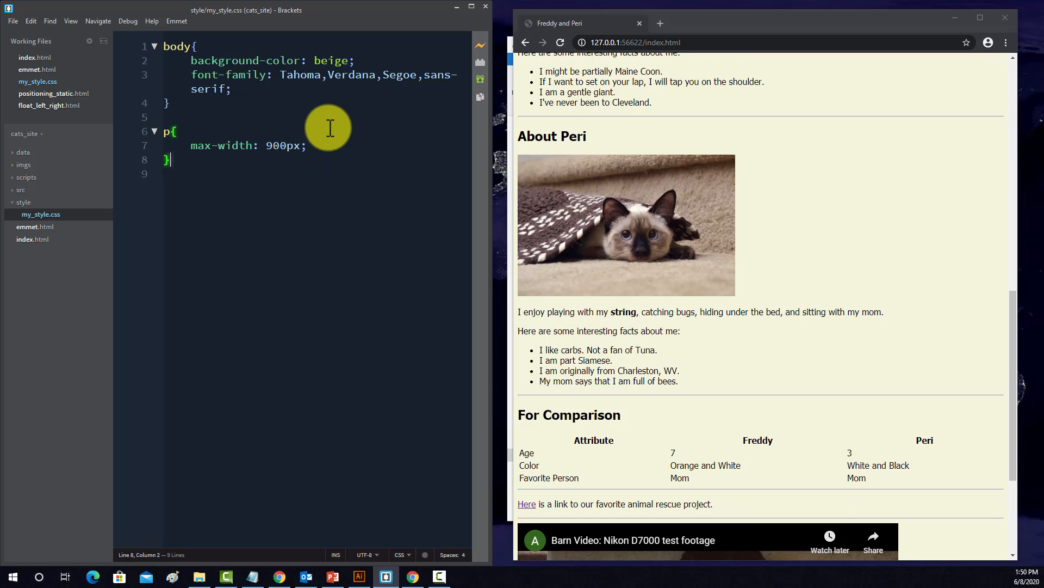
key("Enter")
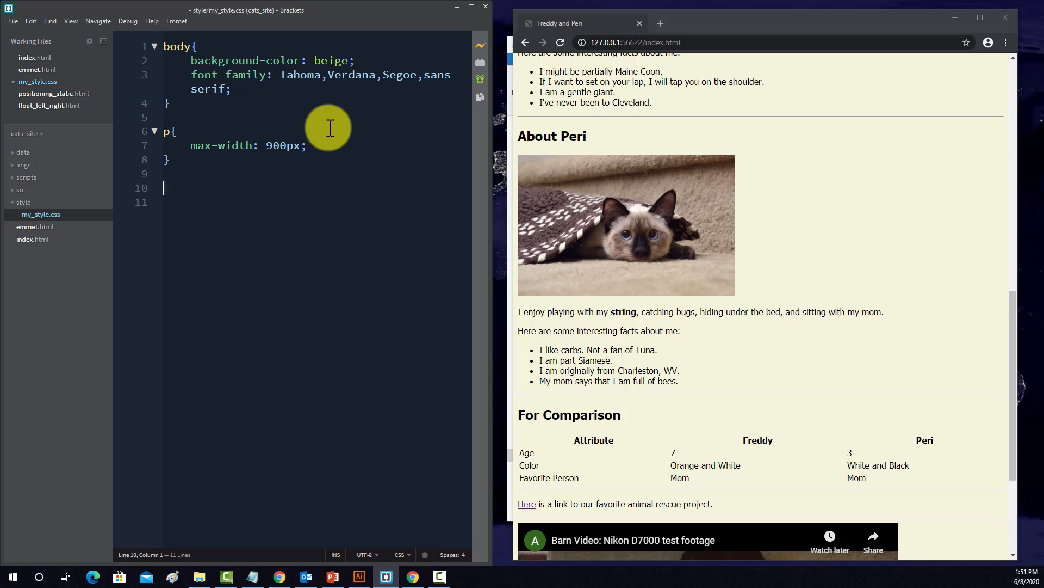
- Add an img rule setting max-width: 400px below the p rule
type("im")
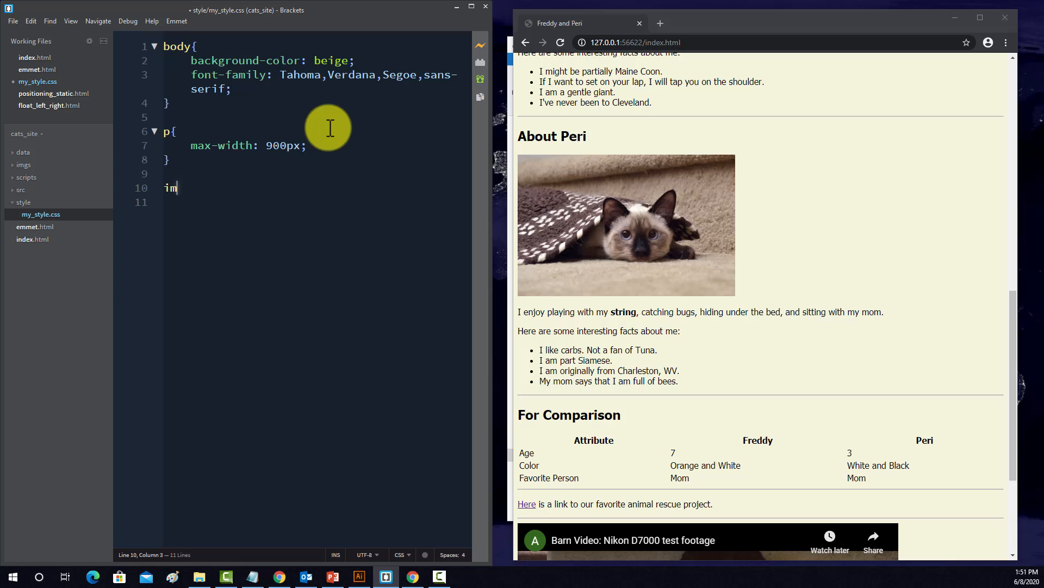
type("g")
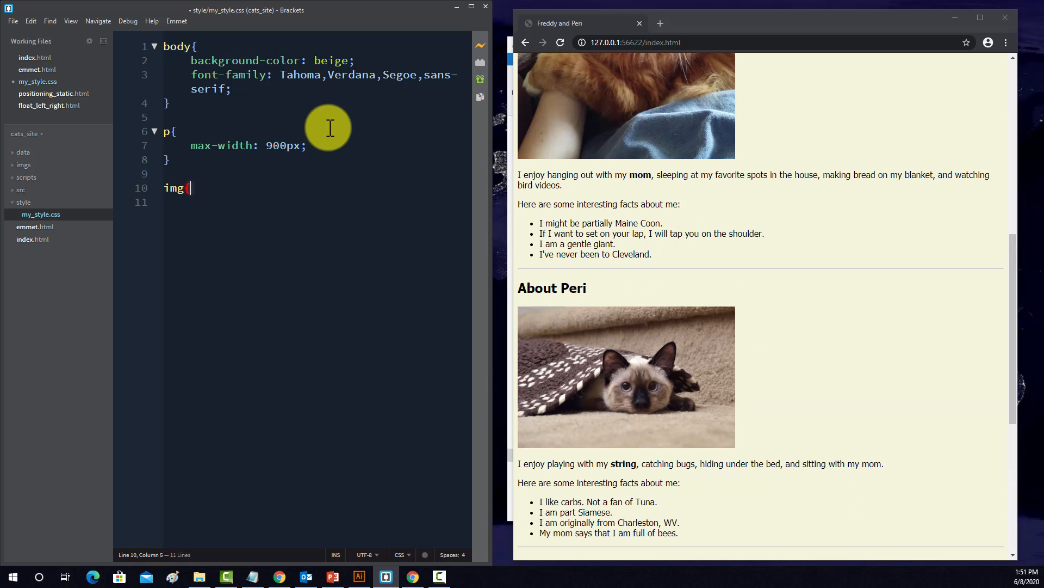
type("{")
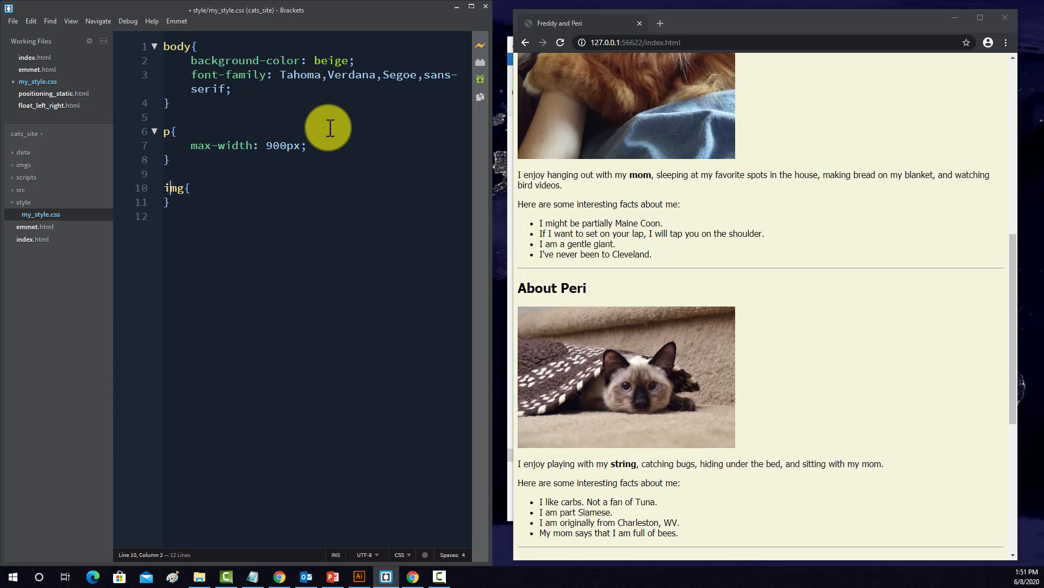
key("Enter")
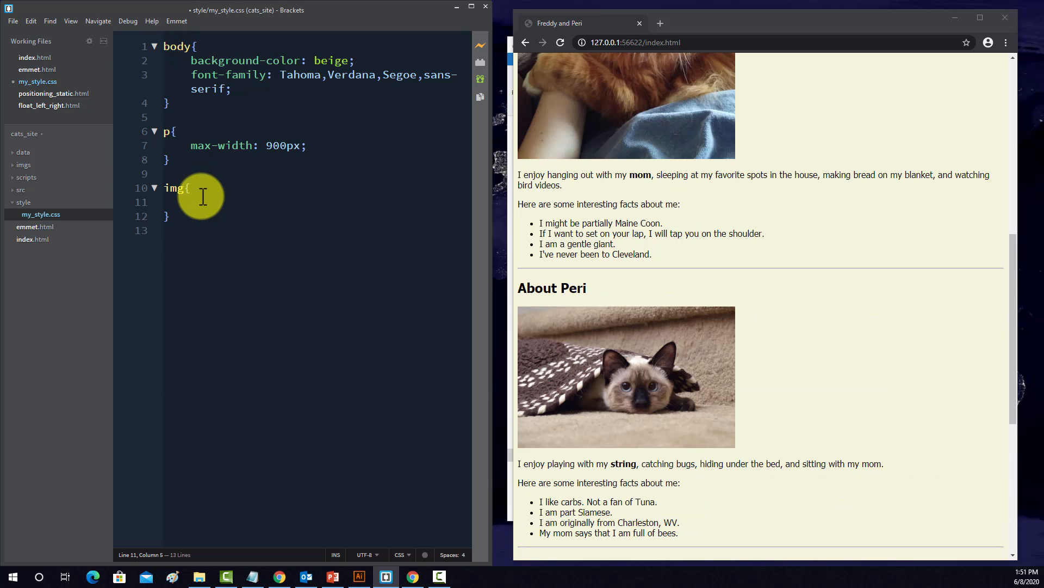
type("max-width:")
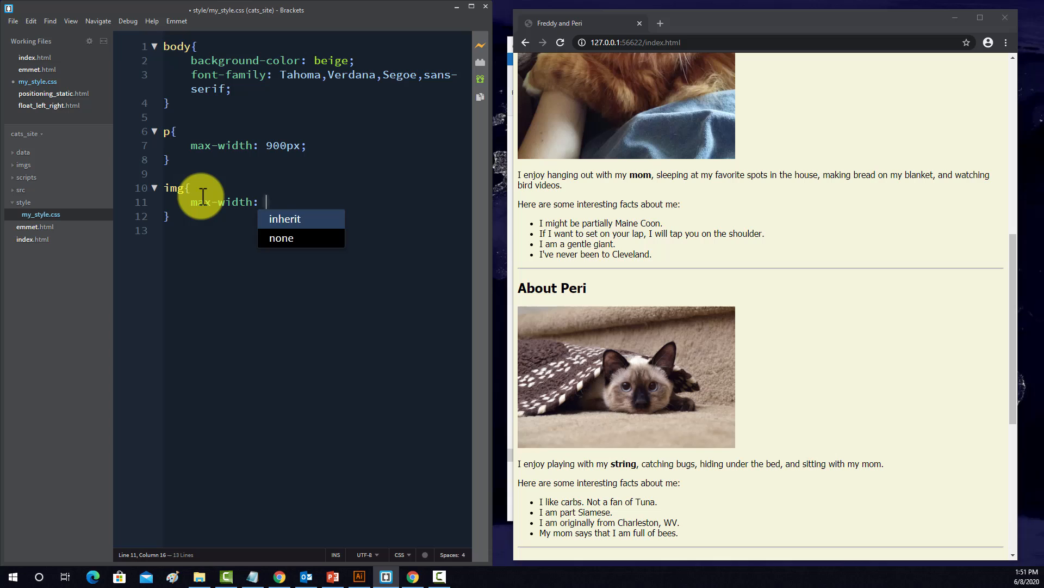
type("40")
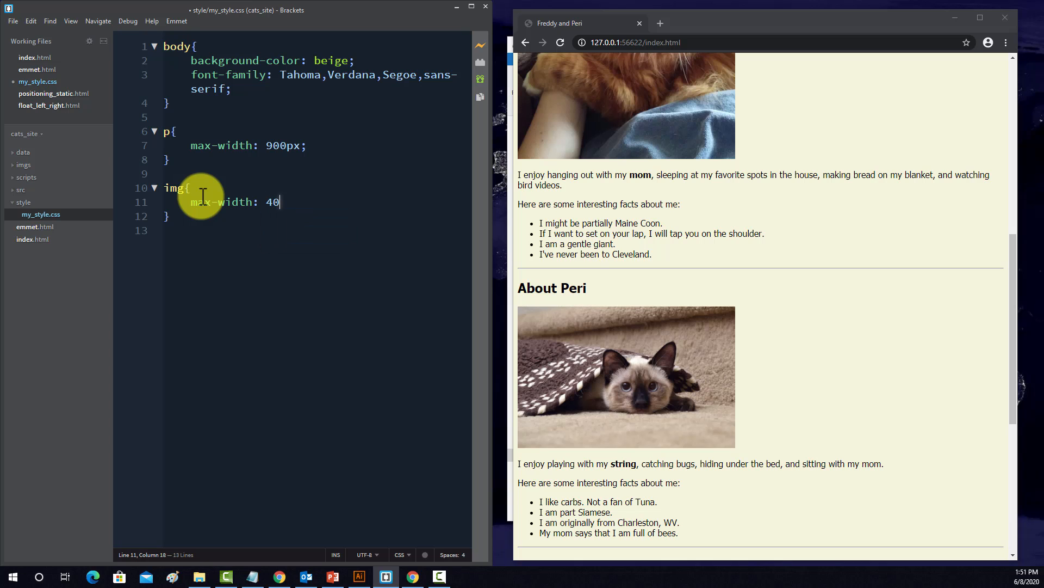
type("0px;")
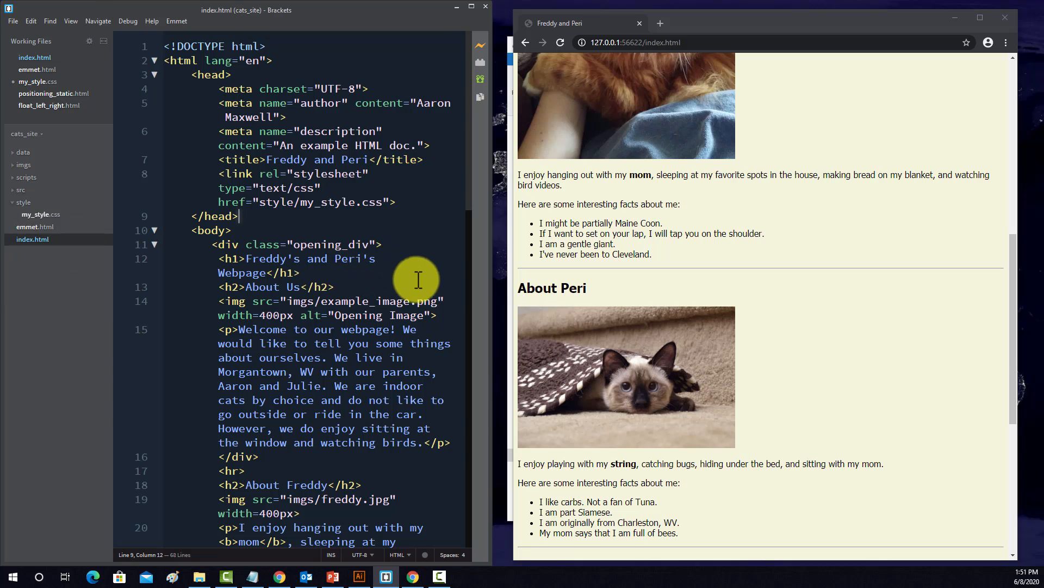
mouse_move(300, 322)
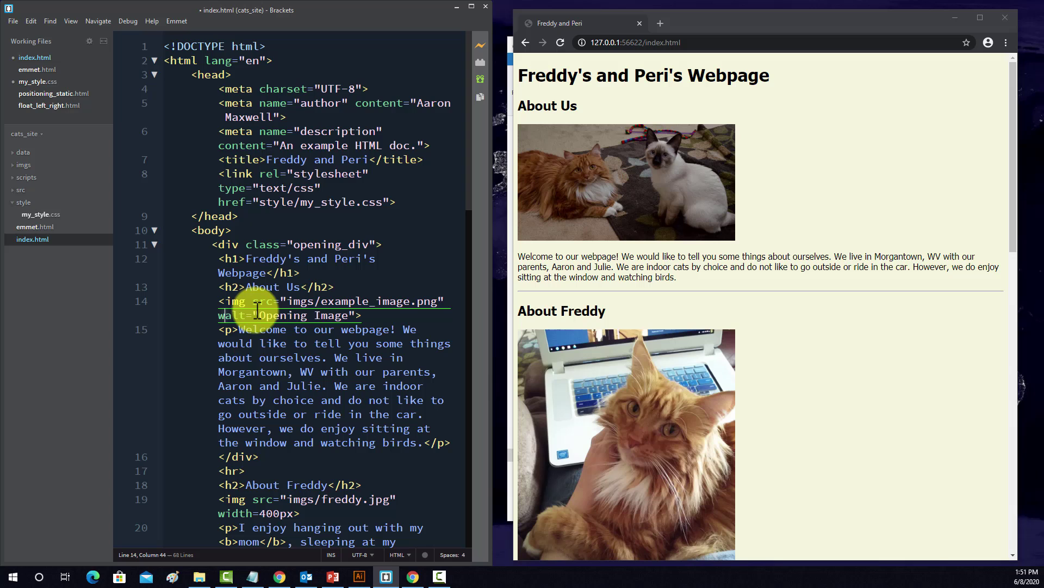
- Scroll index.html to the example_image.png and freddy.jpg tags losing their width=400px attributes
scroll("down", 3)
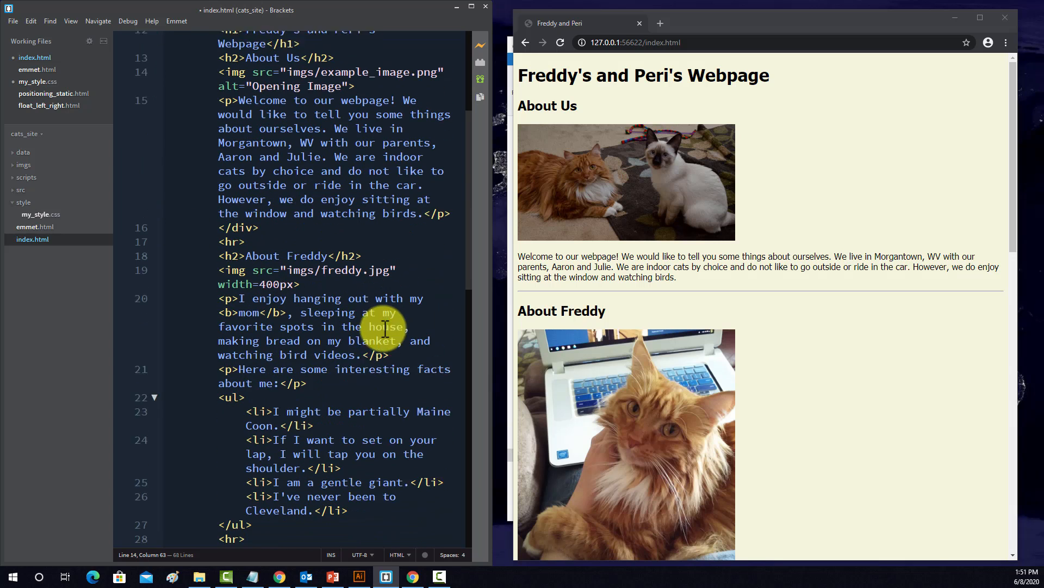
scroll("down", 3)
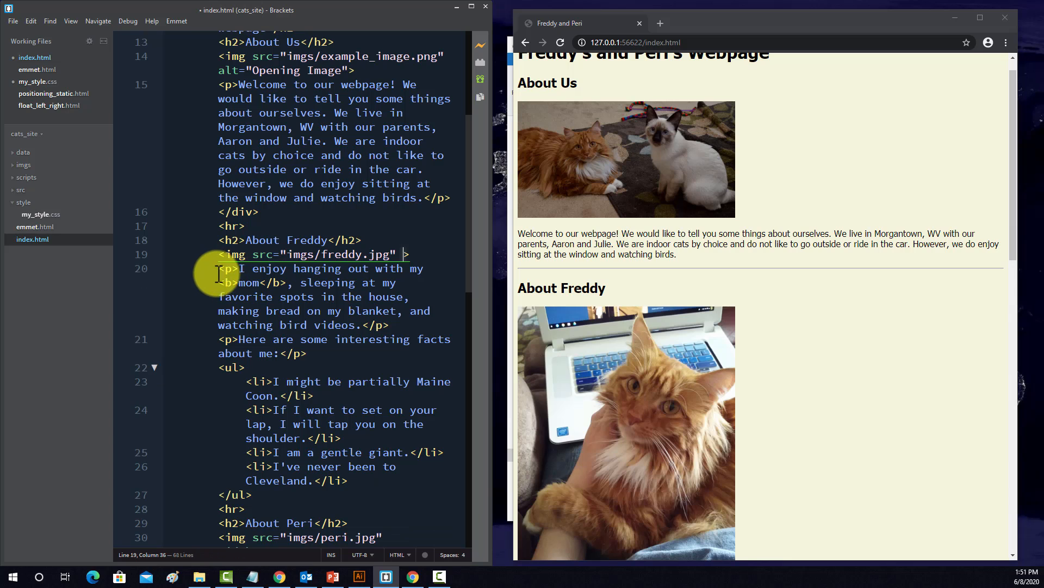
scroll("down", 3)
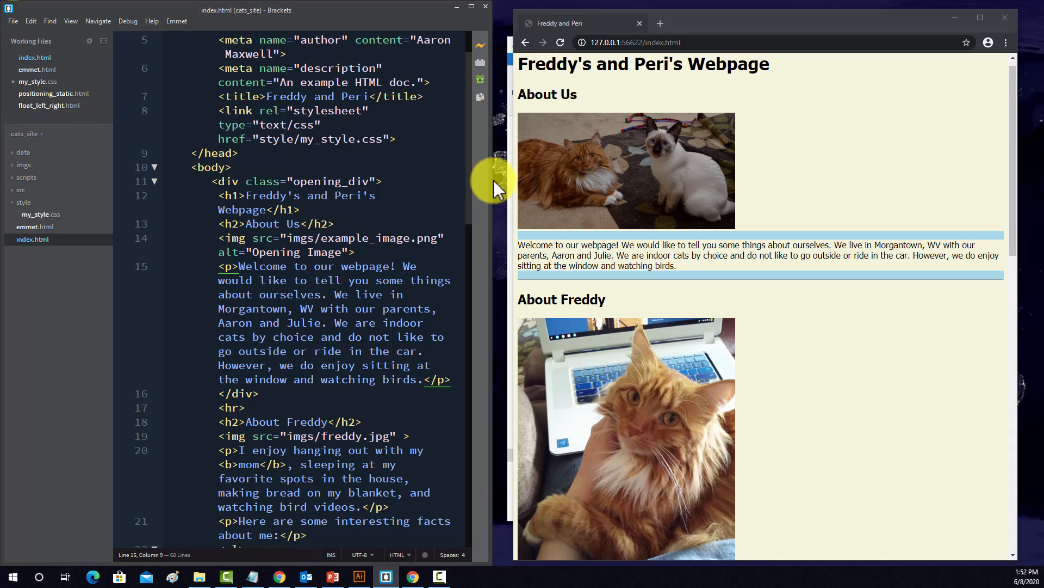
- Add display: block to the img rule after its max-width line
left_click(37, 80)
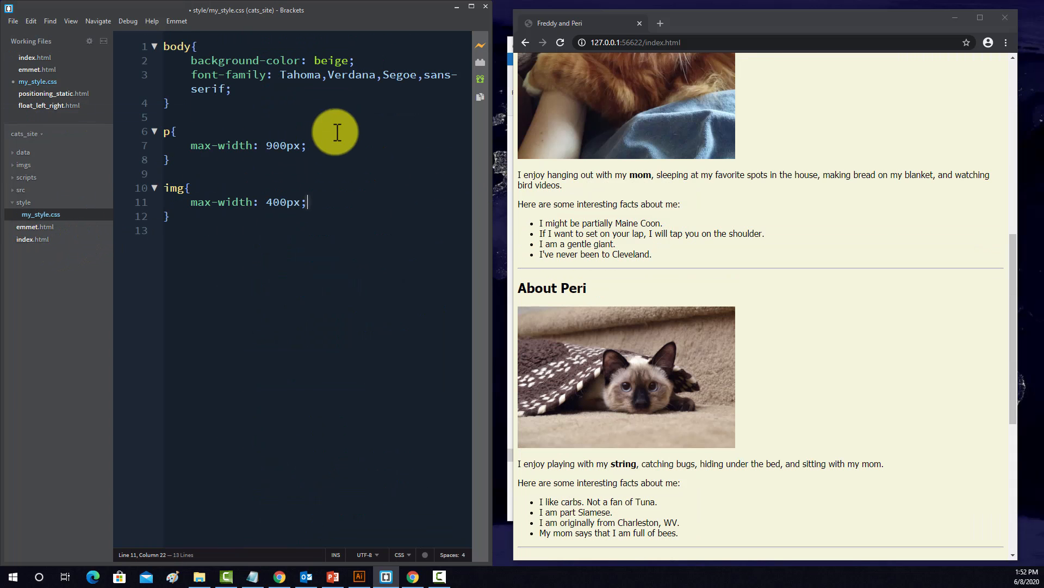
mouse_move(368, 154)
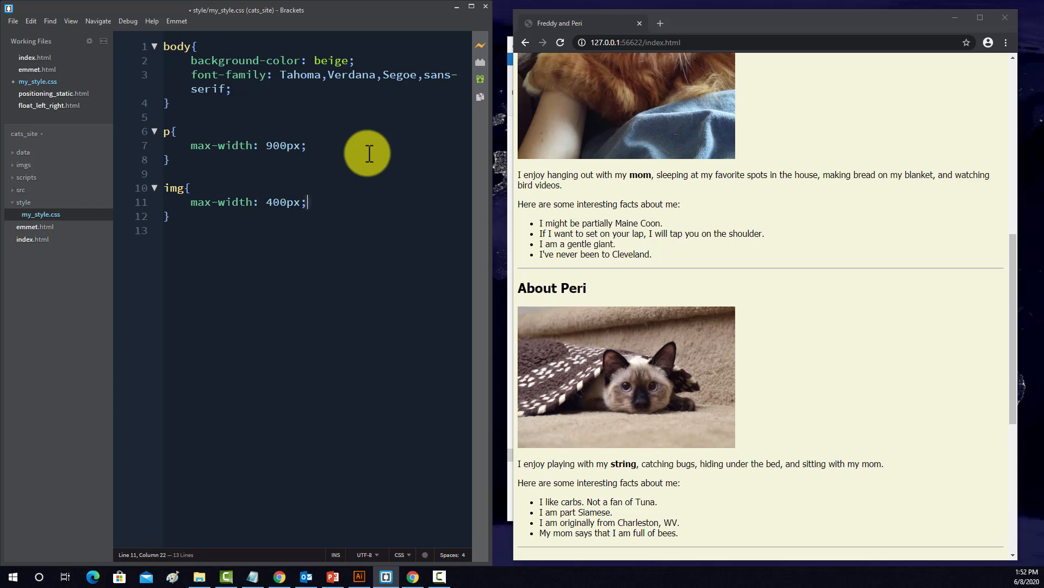
key("Enter")
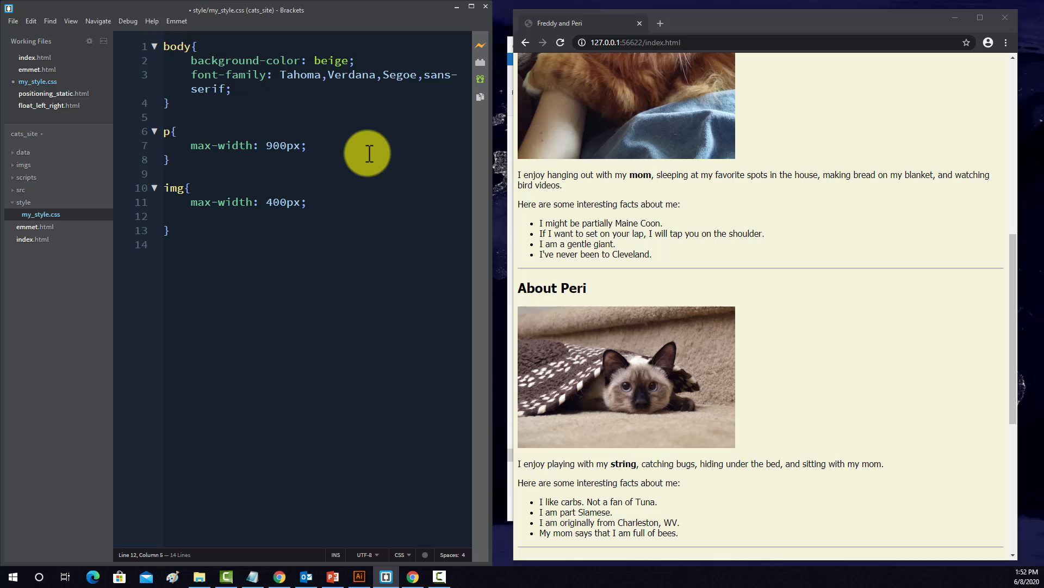
type("displa")
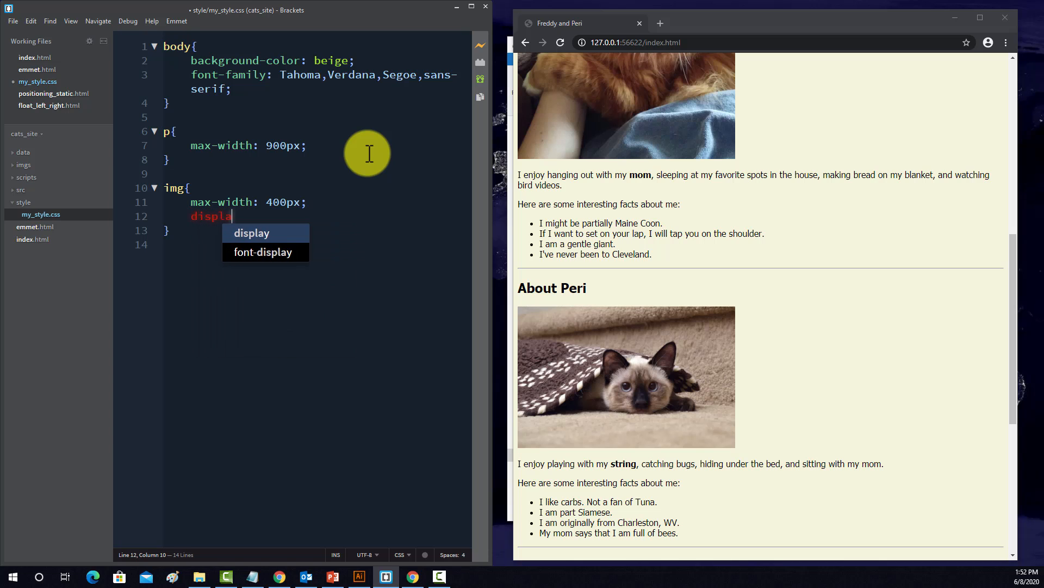
type(": bpl")
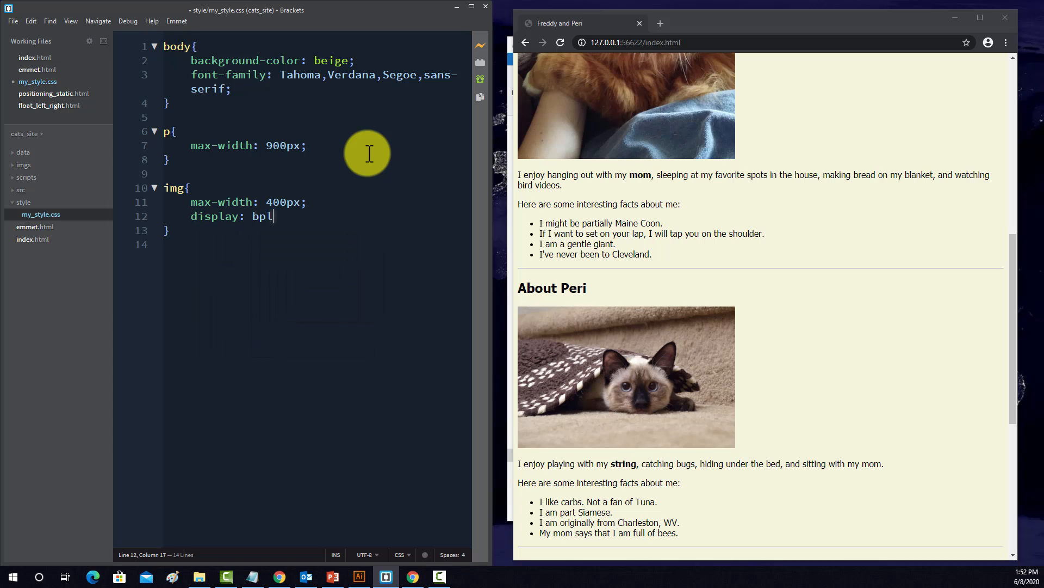
type("lock")
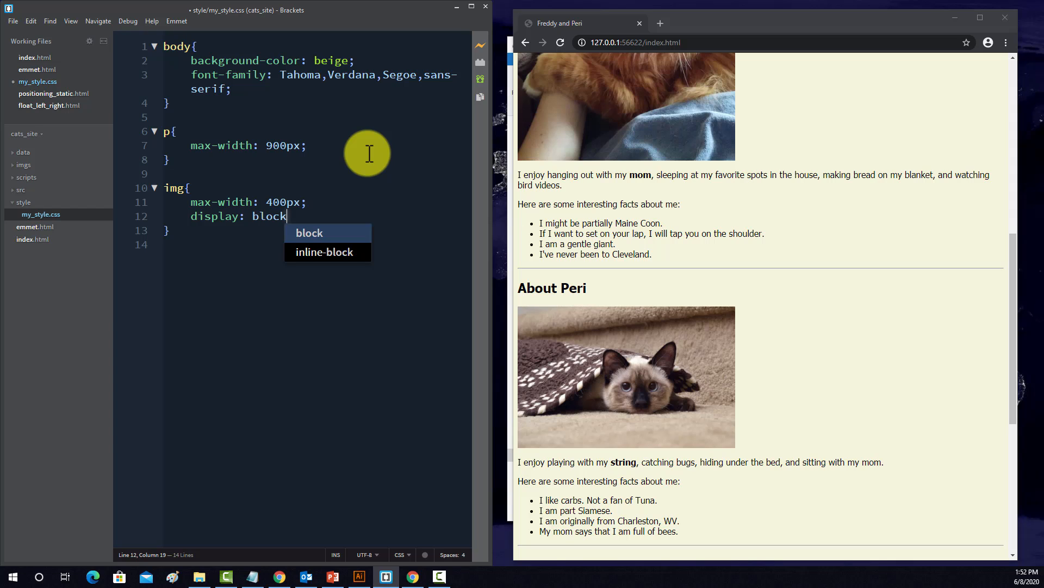
key("Enter")
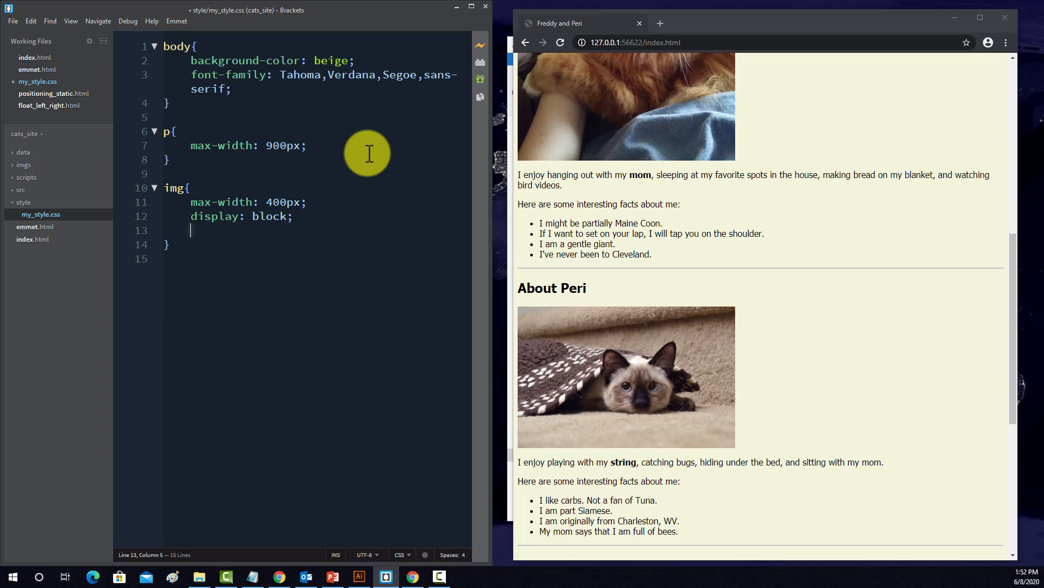
- Add margin-left: auto and margin-right: auto so images sit centred
type("margin-left:")
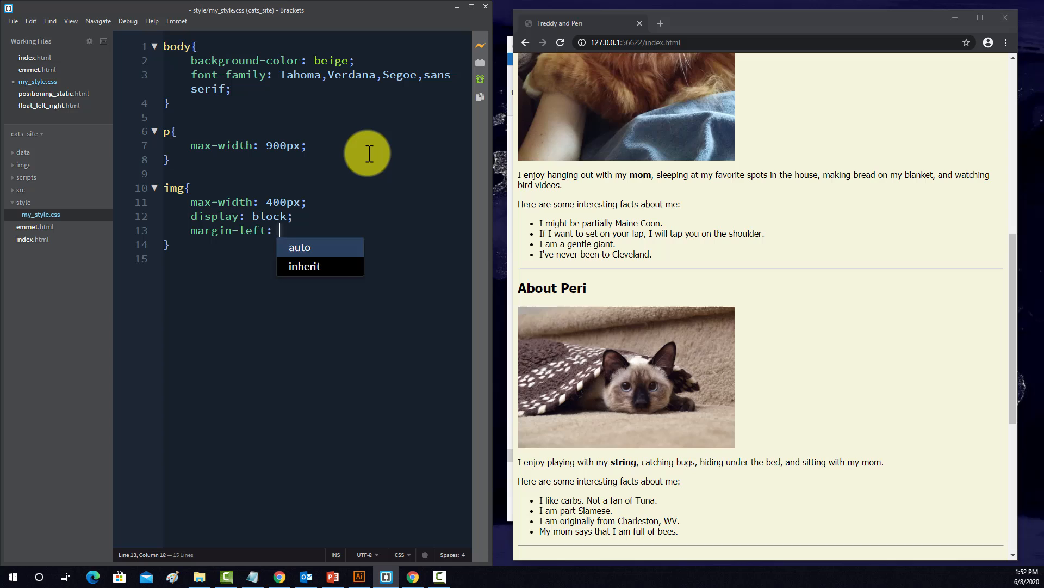
type("auto:")
type("margin-right:")
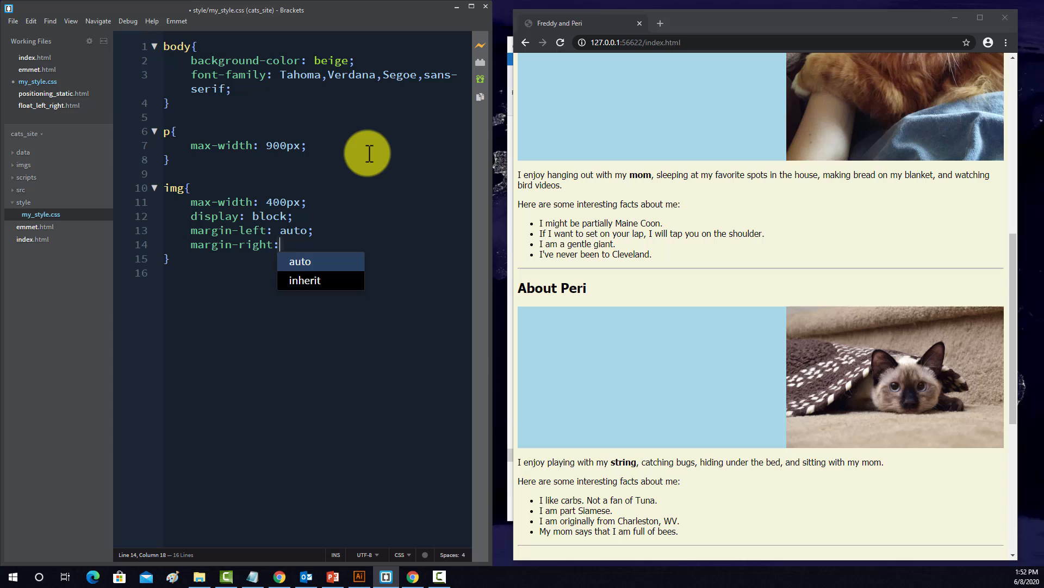
type("auto")
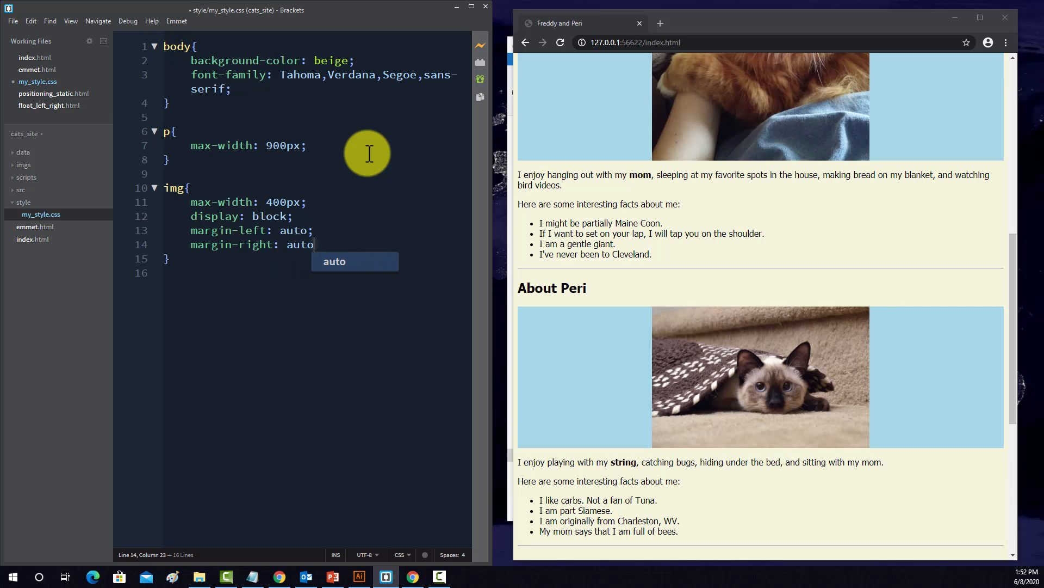
type(";")
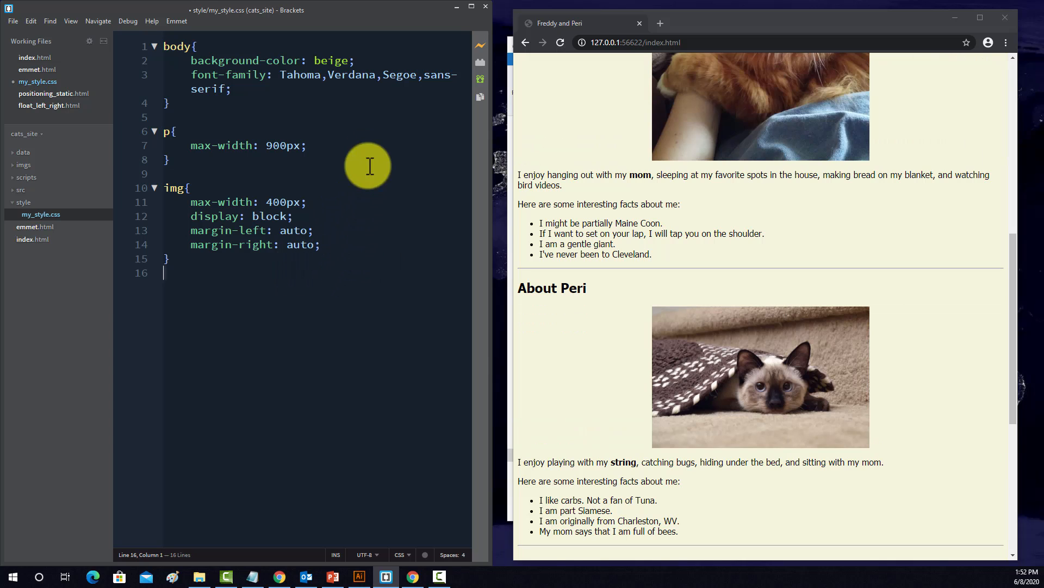
scroll("up", 3)
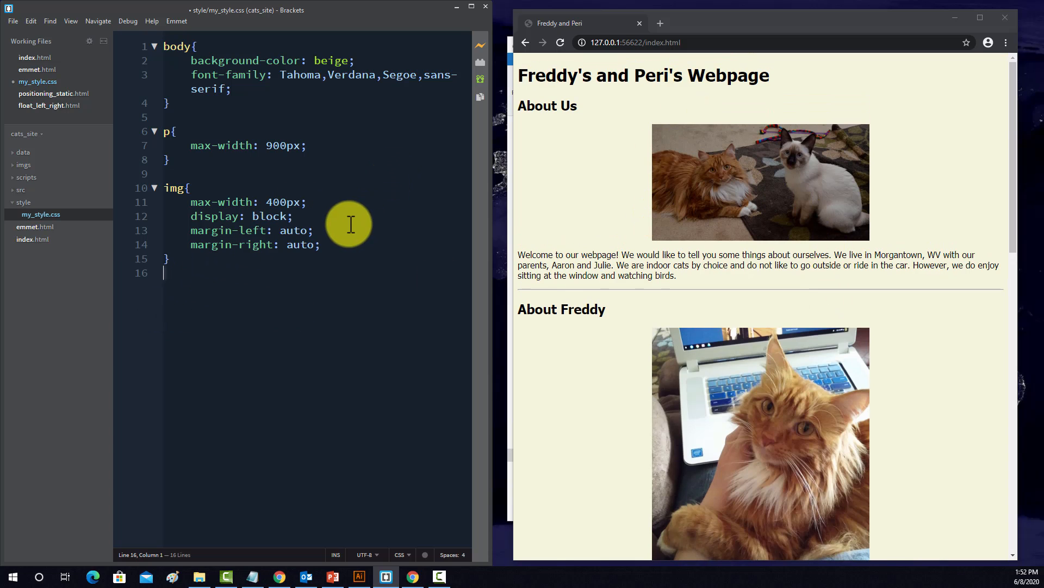
mouse_move(810, 268)
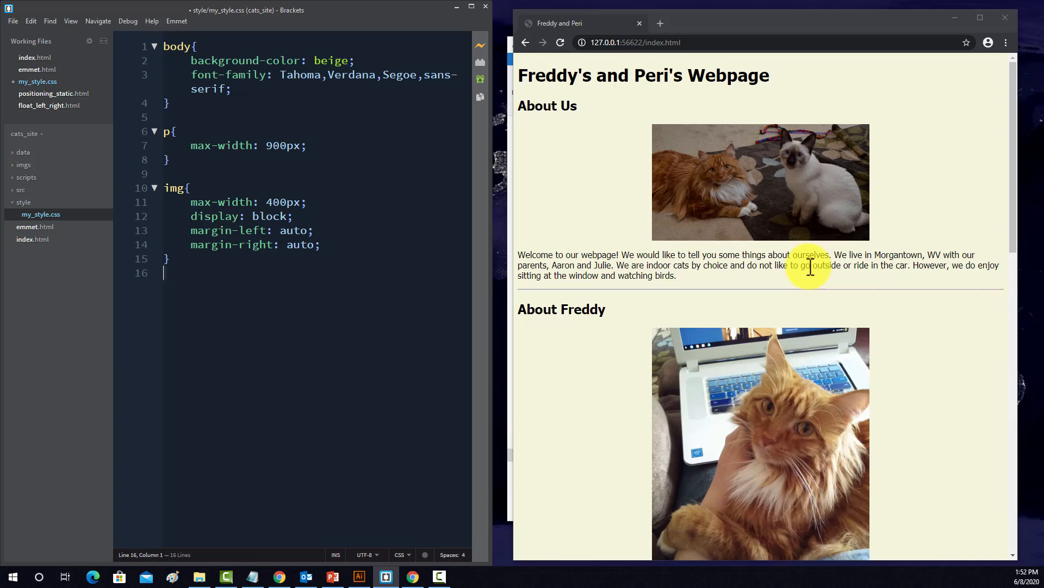
- Start an empty hr rule block below the img rule
key("Enter")
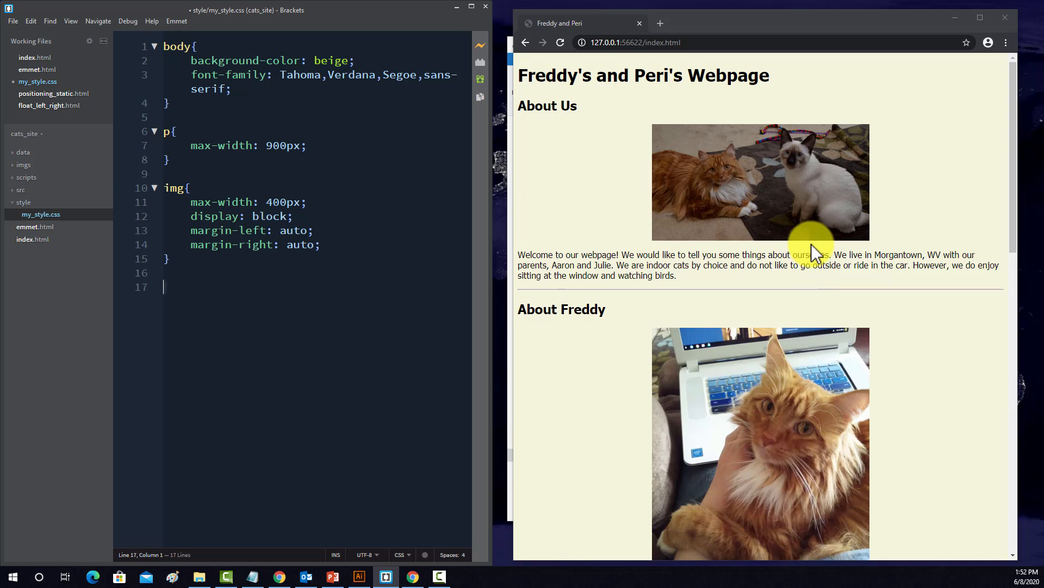
type("hr")
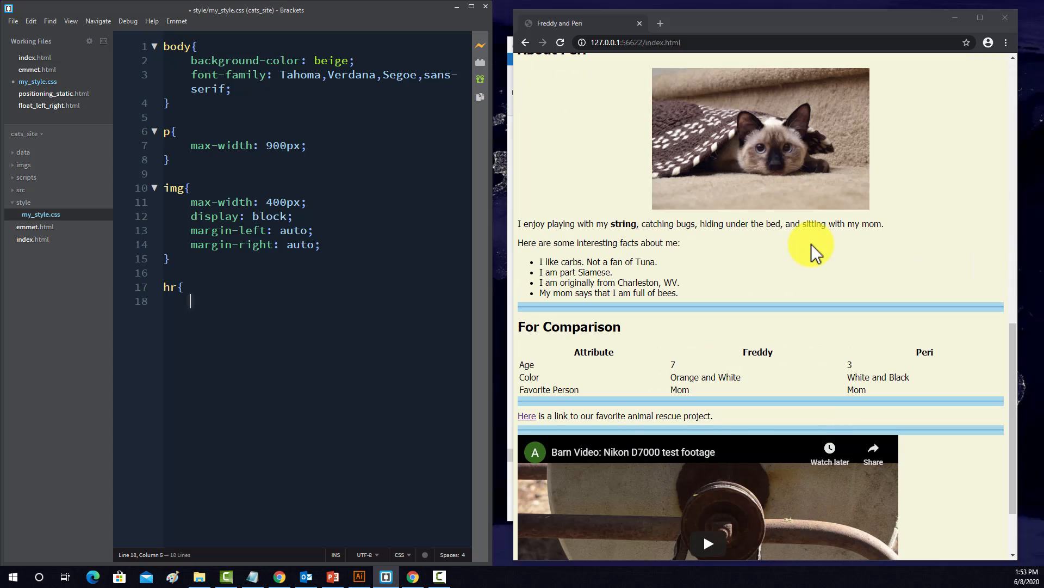
type("{")
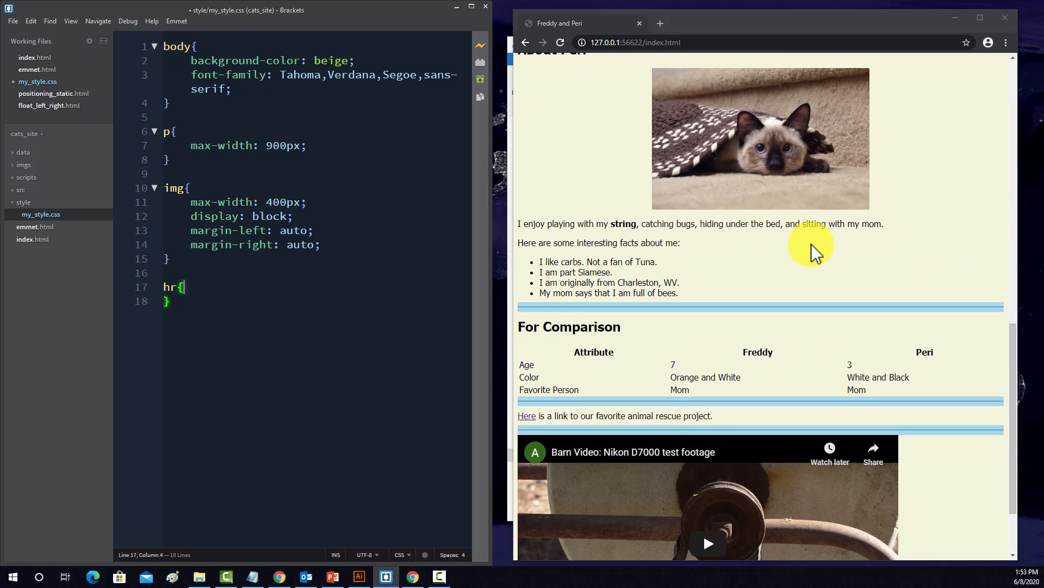
key("Enter")
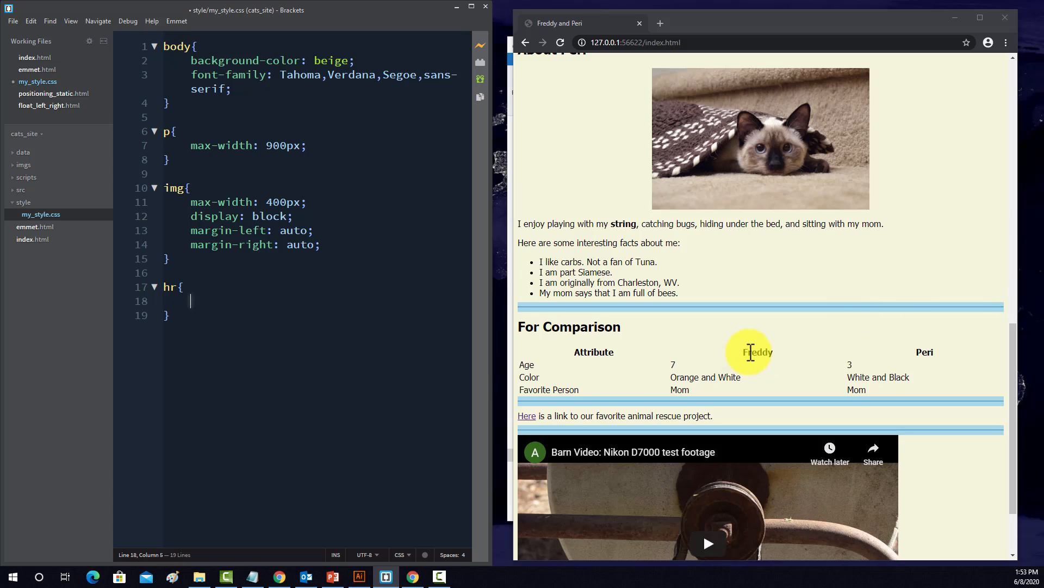
- Give the hr rule color: darkgreen, picked from the colour hints
type("colo")
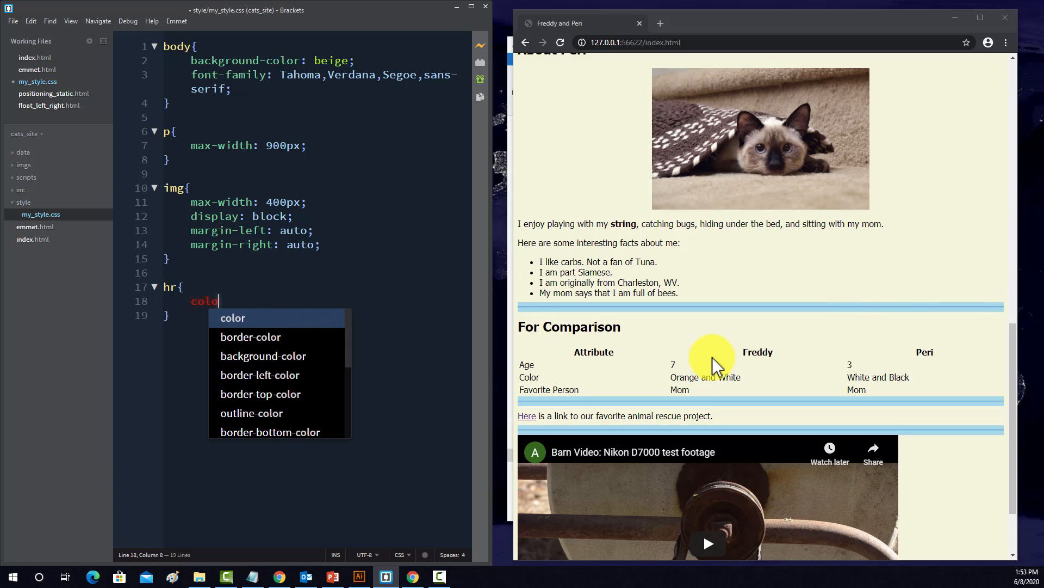
type(":")
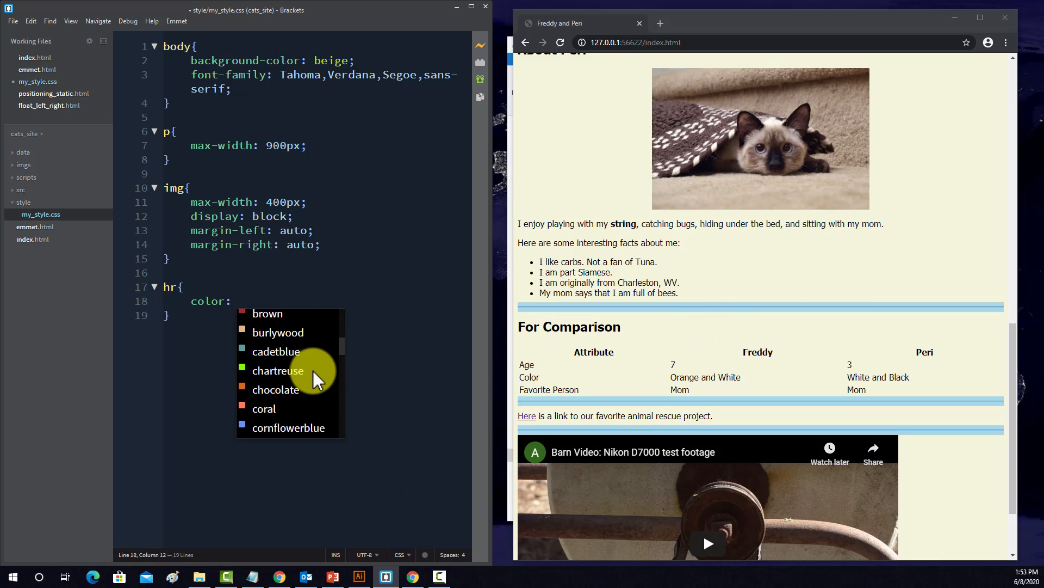
scroll("down", 3)
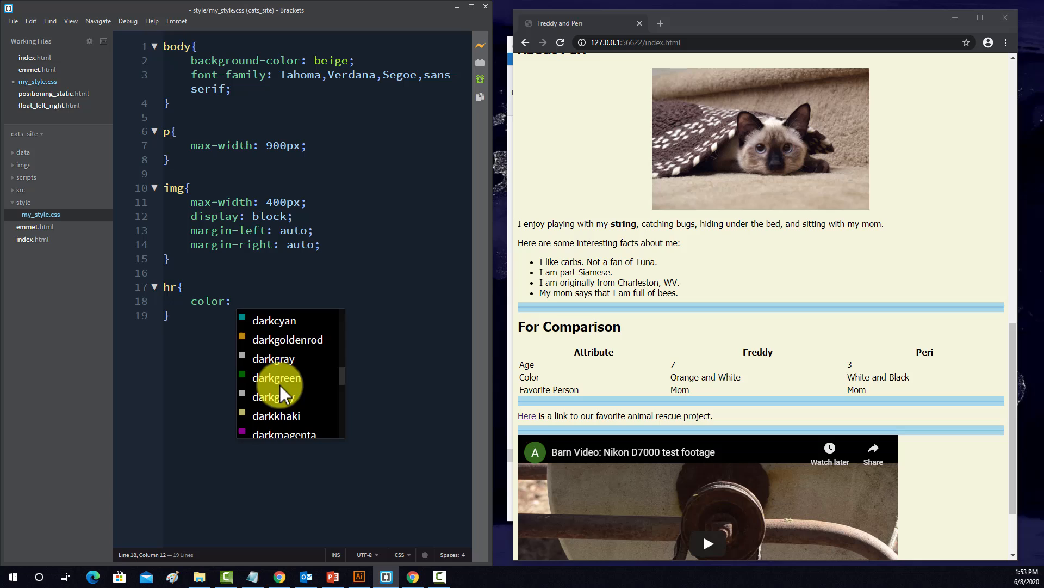
left_click(276, 377)
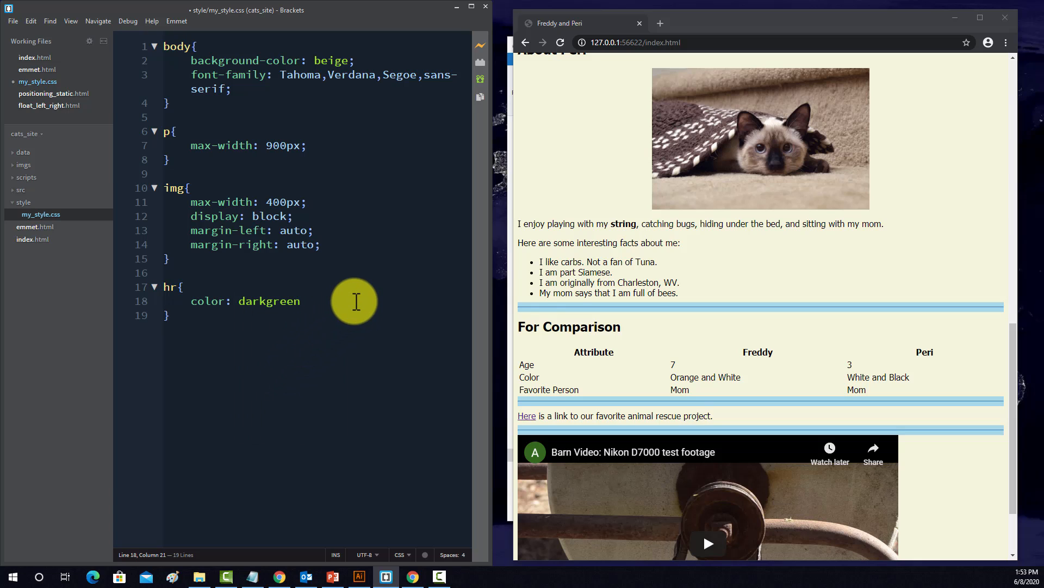
key("Enter")
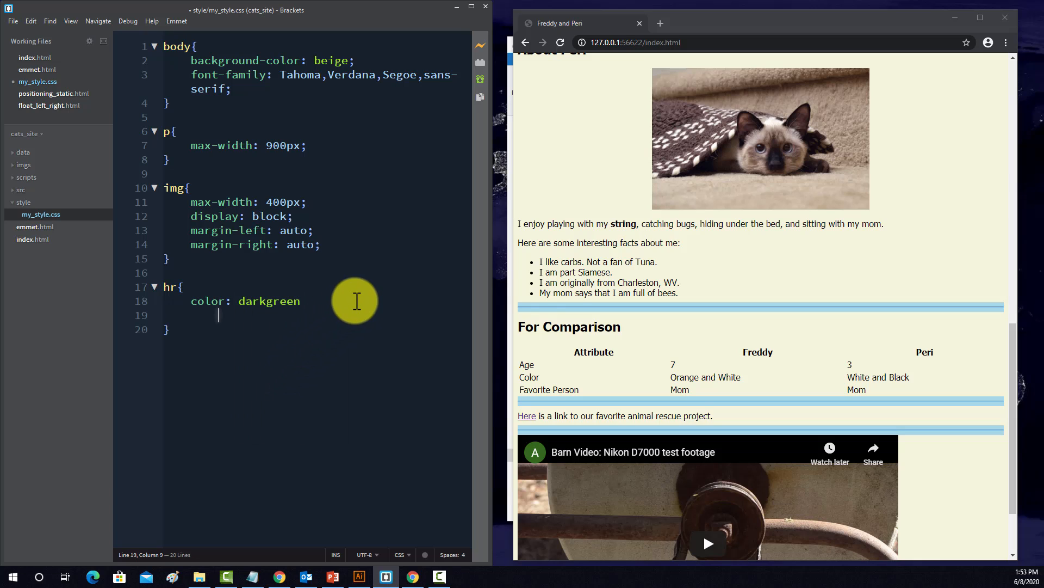
- Try width: 40px on the hr, change it to height, then abandon a further declaration
type("w")
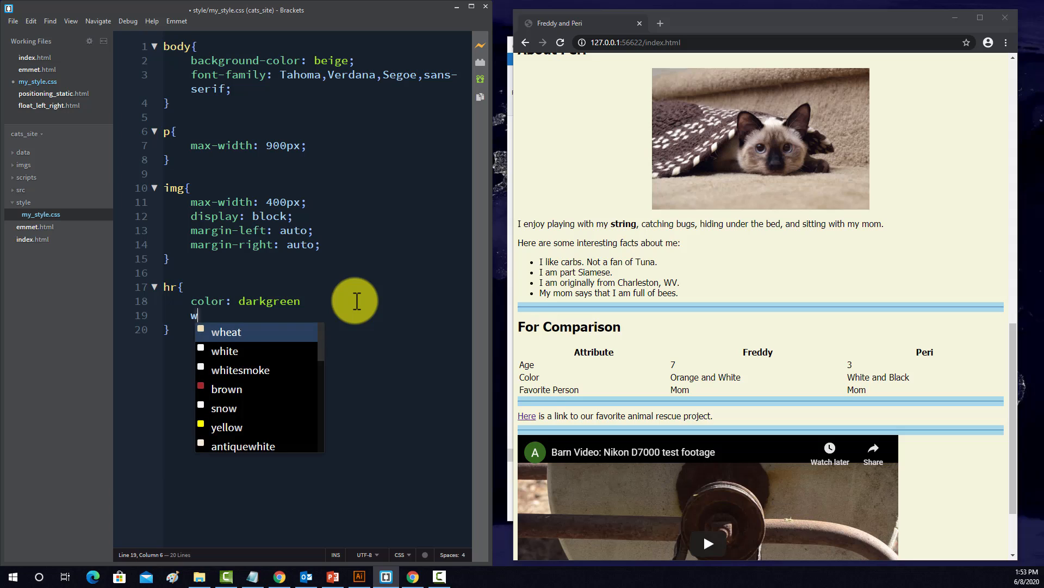
type("idth:")
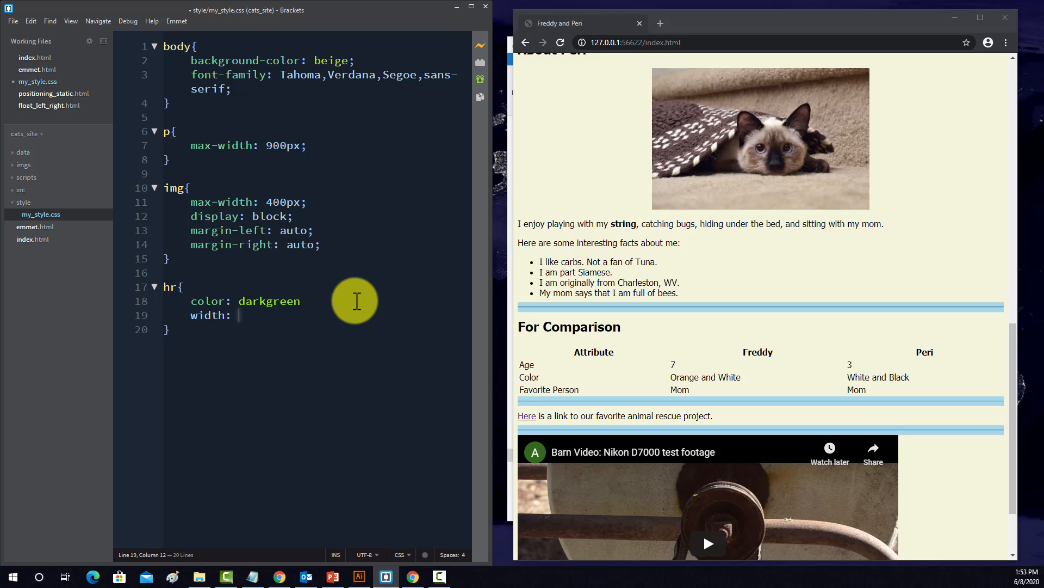
type("40")
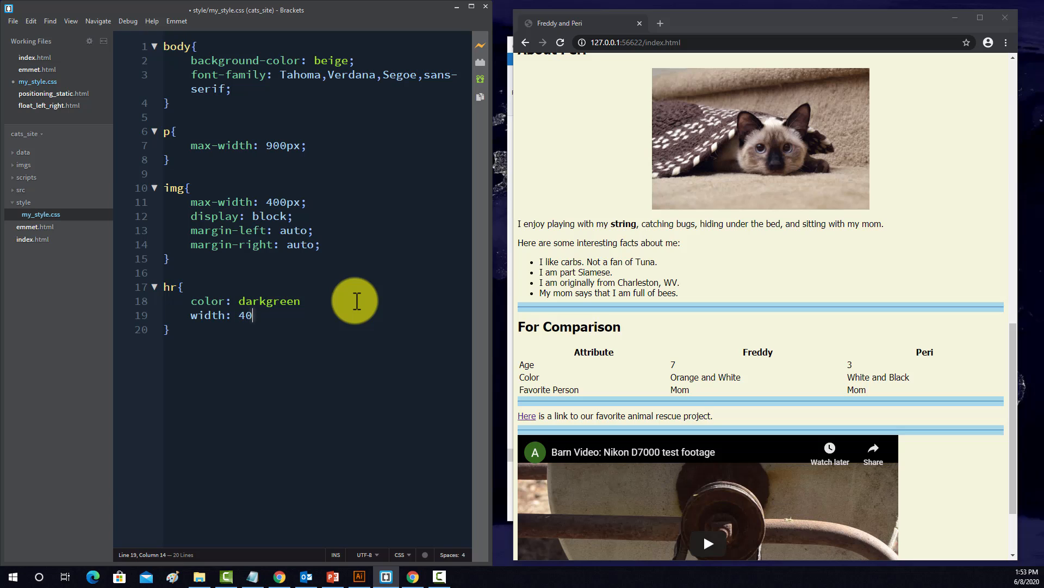
type("pxl")
left_click(315, 302)
type(";")
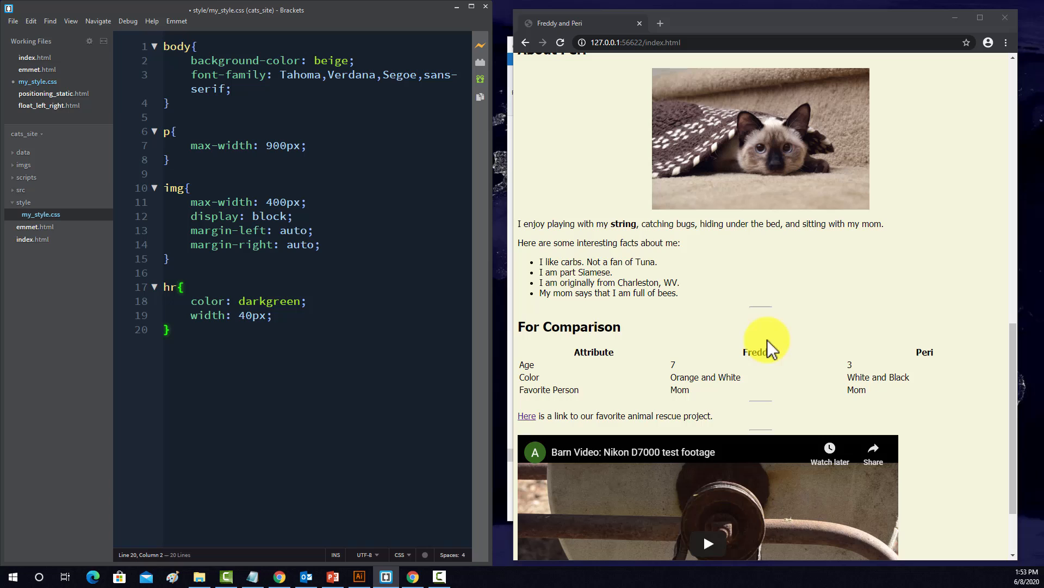
left_click(224, 315)
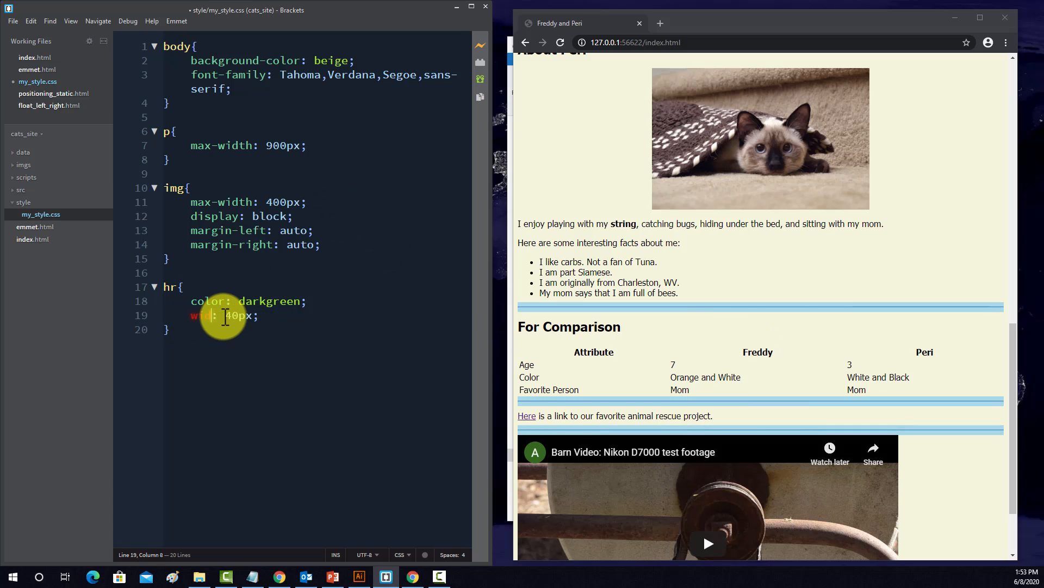
type("height")
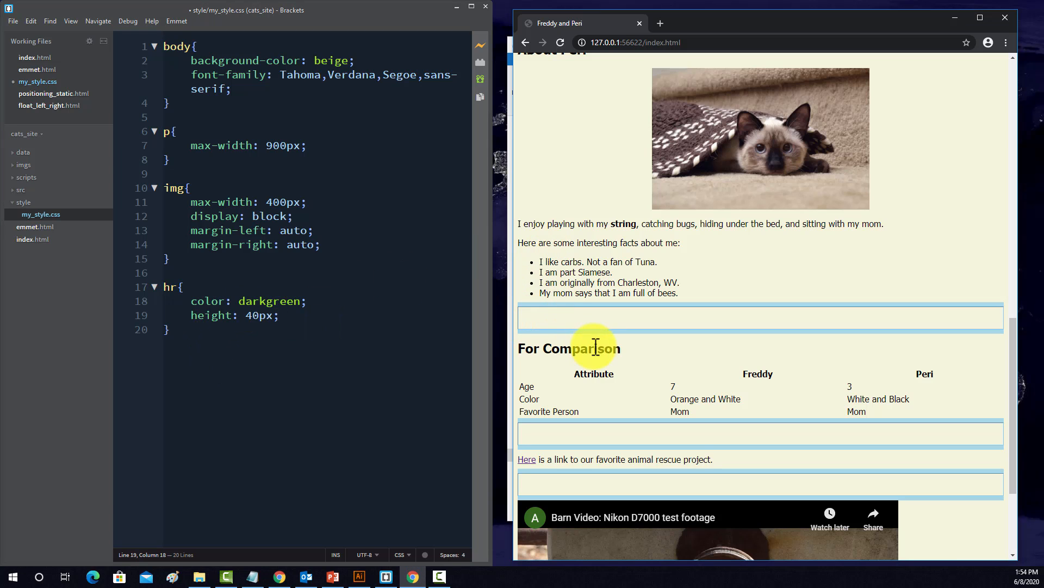
left_click(200, 300)
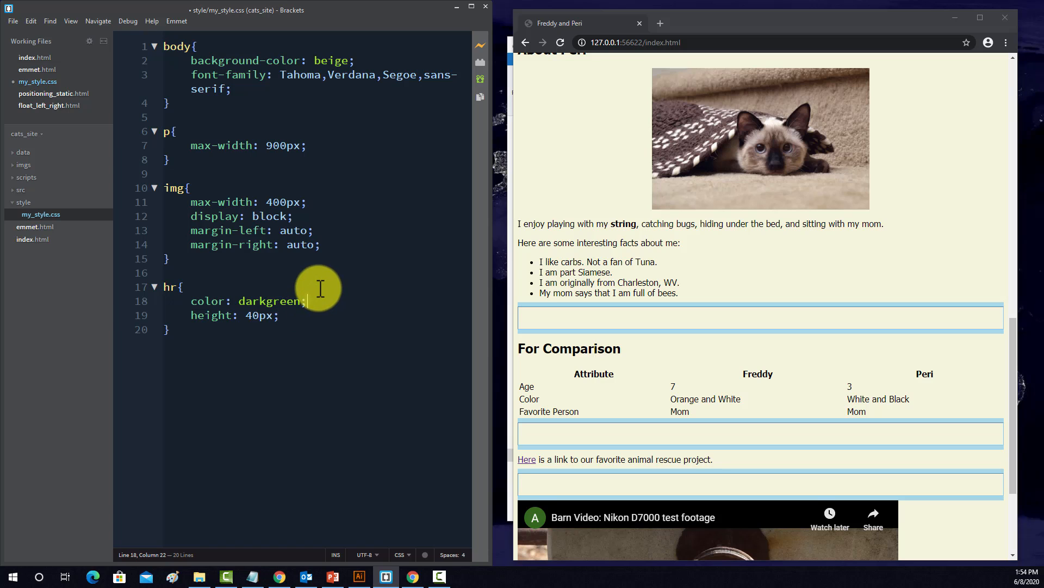
type("fil")
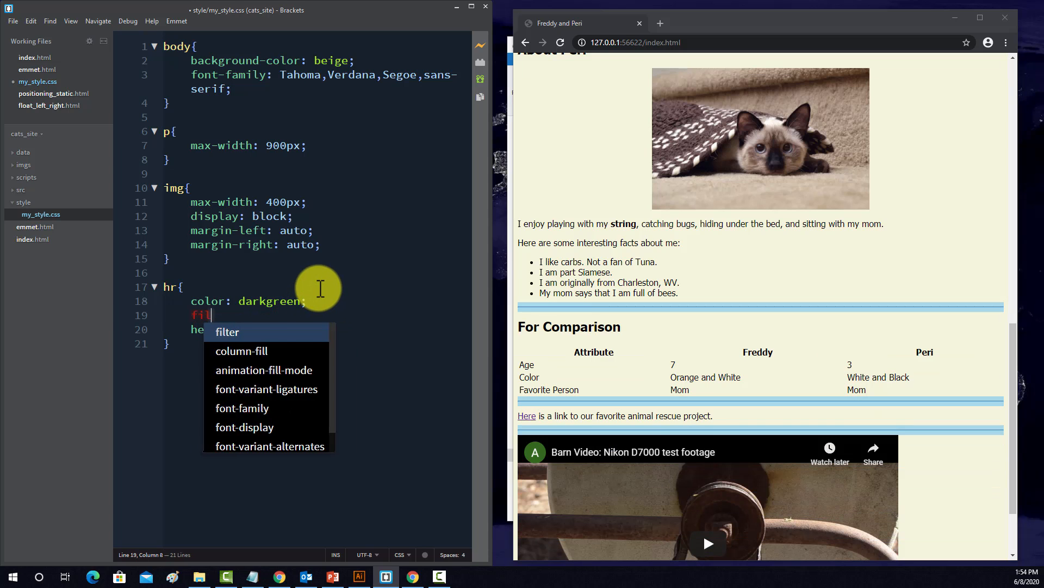
key("Backspace")
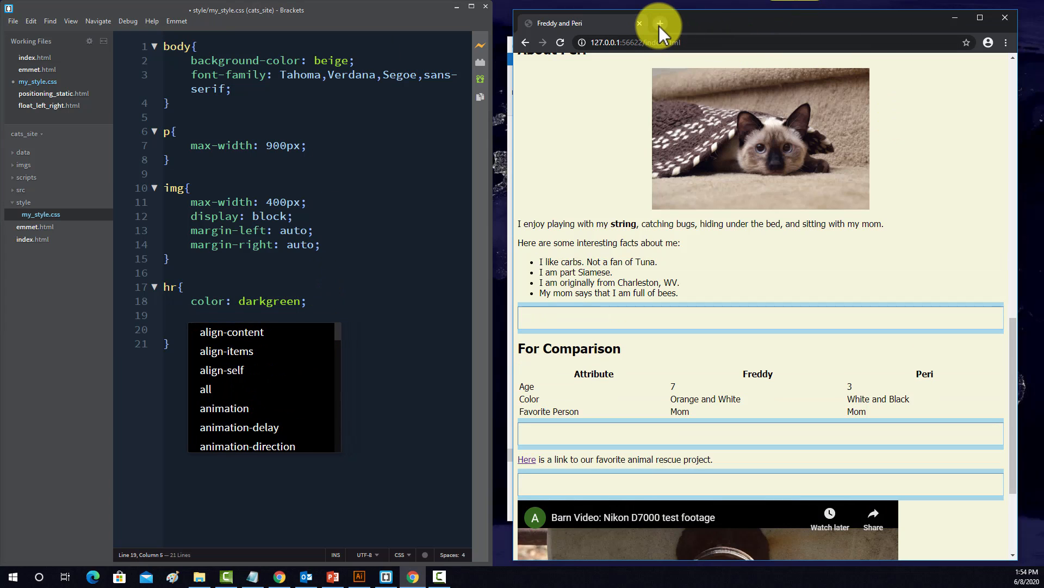
- Search 'hr styles' in Chrome and review the W3Schools How To Style HR border examples
left_click(660, 23)
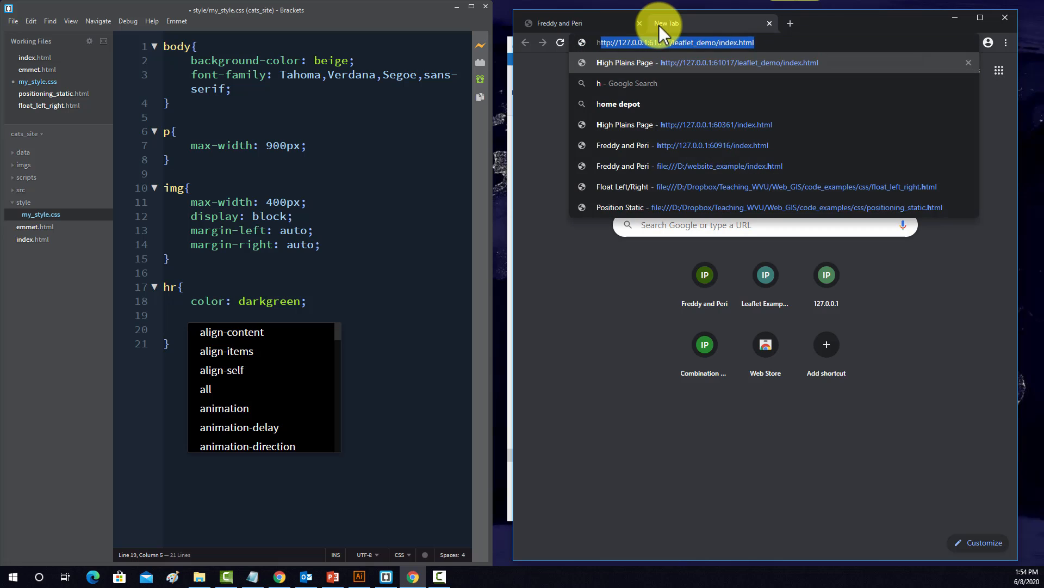
type("hr styles")
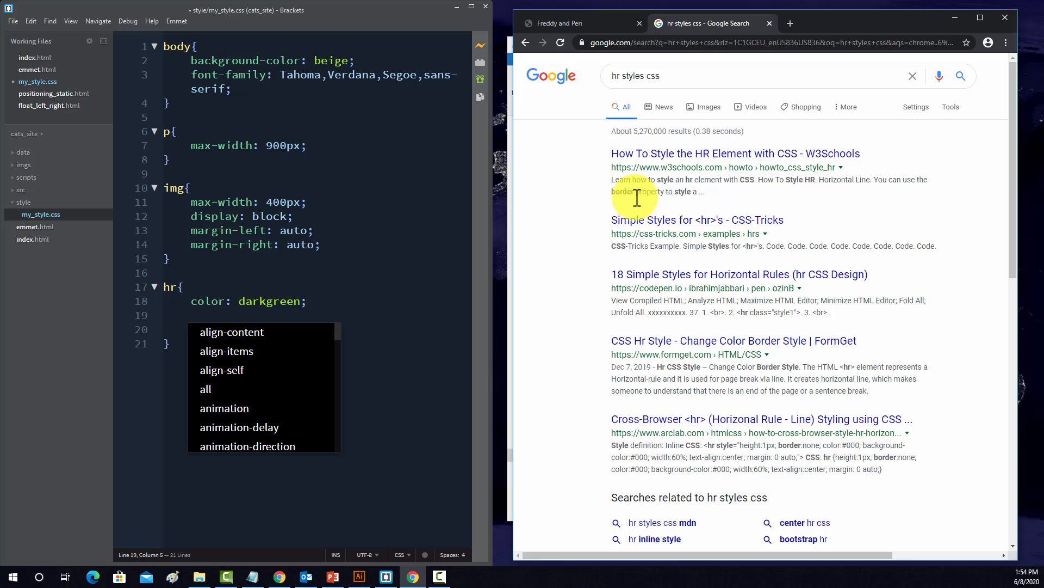
left_click(735, 154)
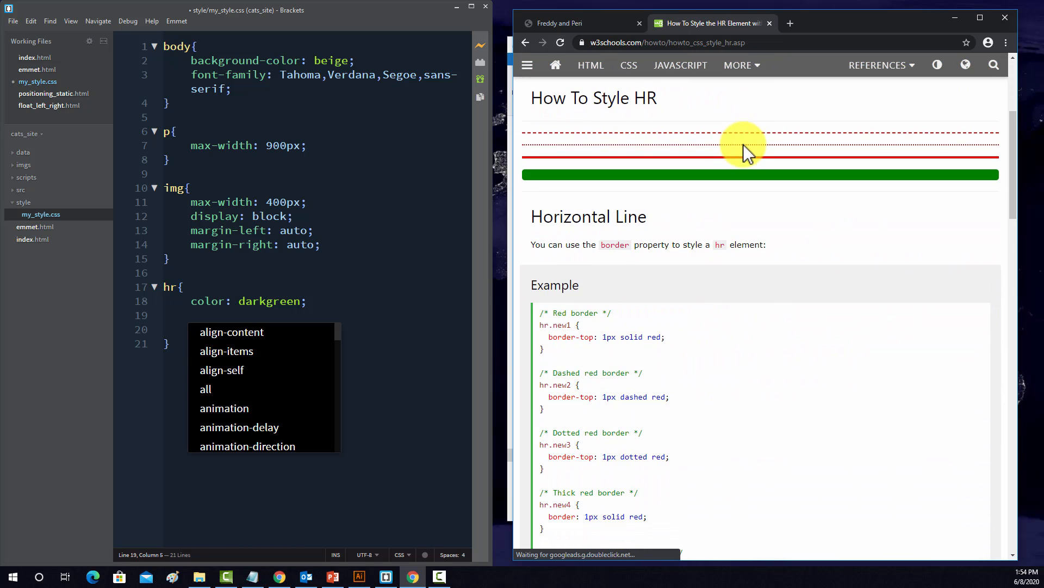
scroll("down", 3)
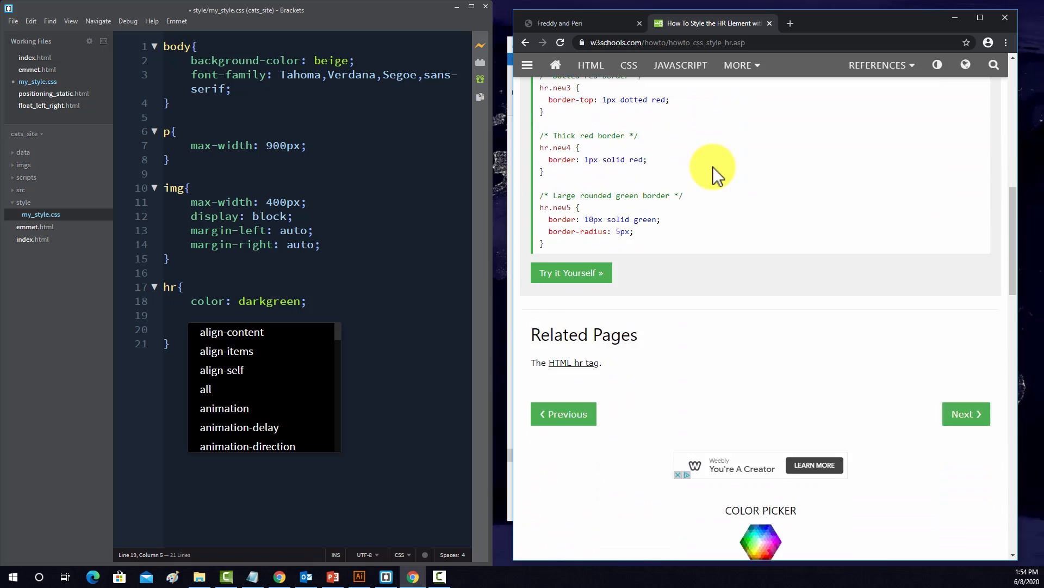
scroll("up", 3)
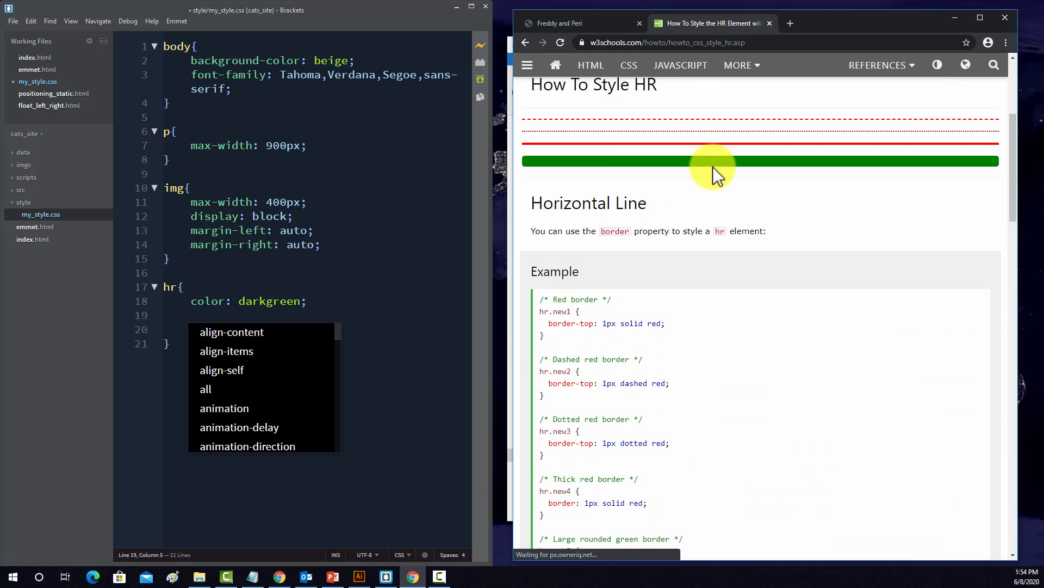
mouse_move(439, 151)
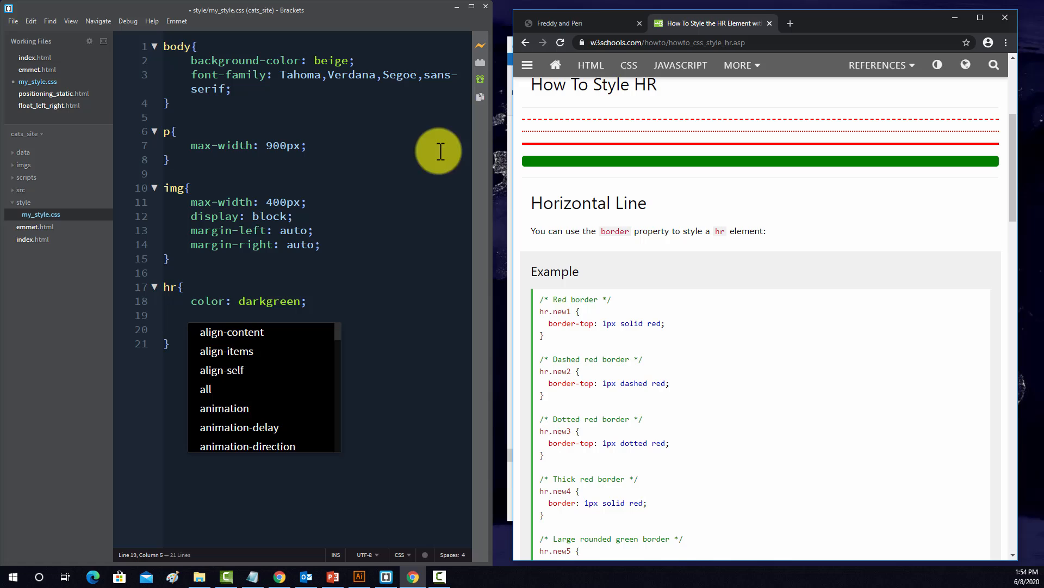
mouse_move(457, 181)
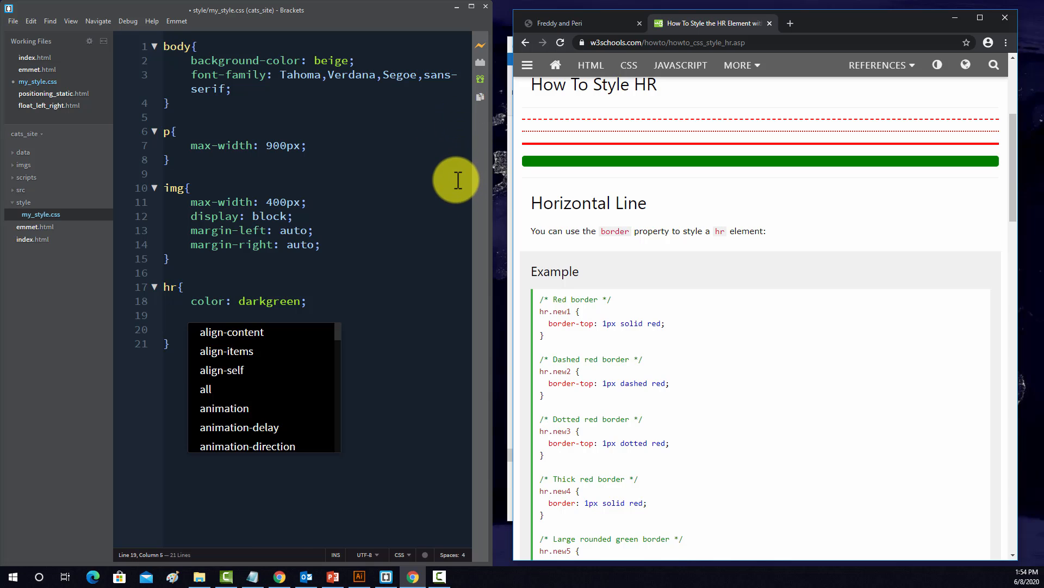
scroll("down", 3)
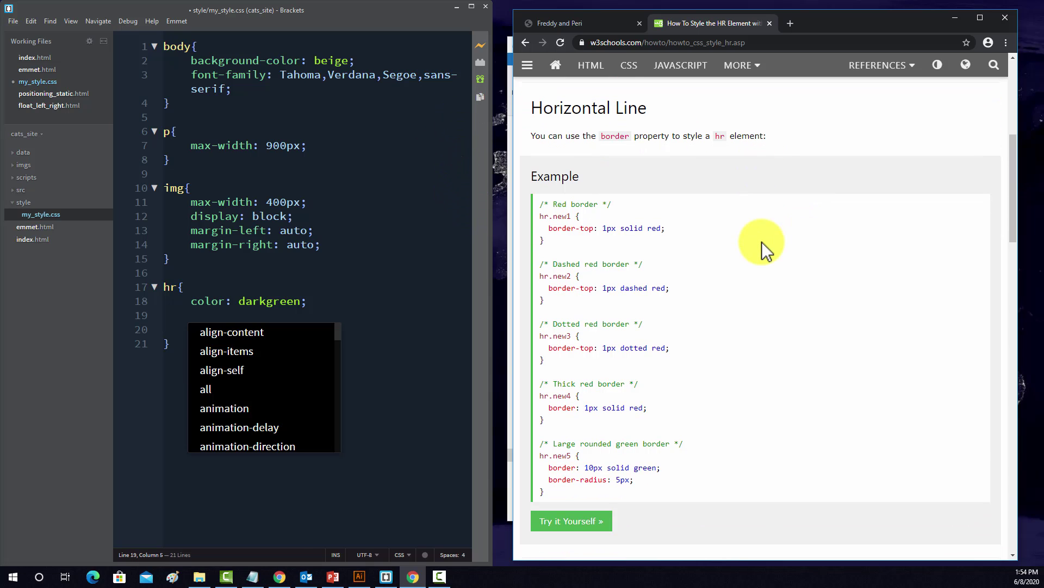
mouse_move(647, 429)
type("height: 40px;")
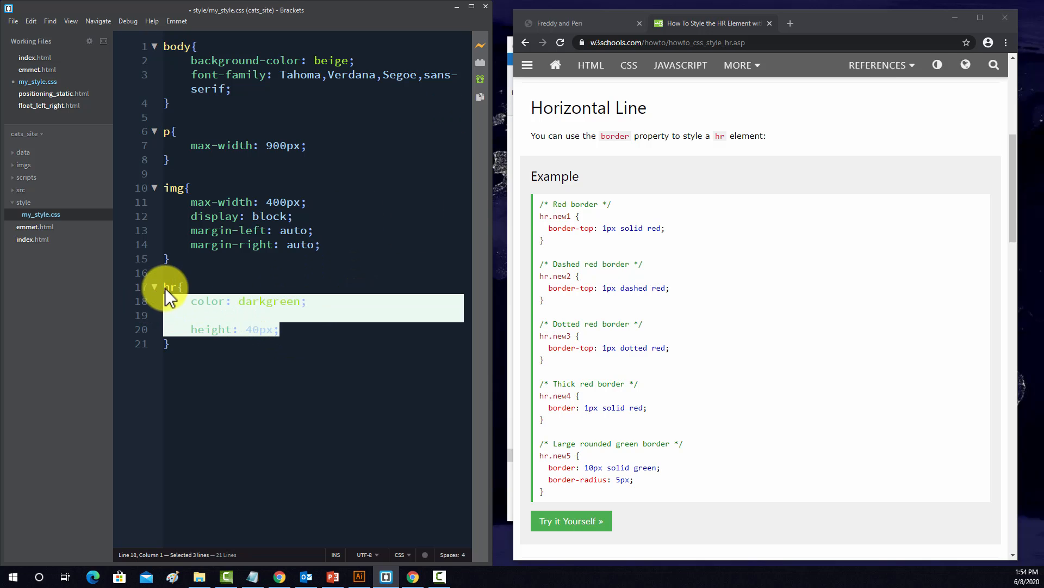
- Replace the hr declarations with border: 3px solid darkgreen and check the cats preview
key("Delete")
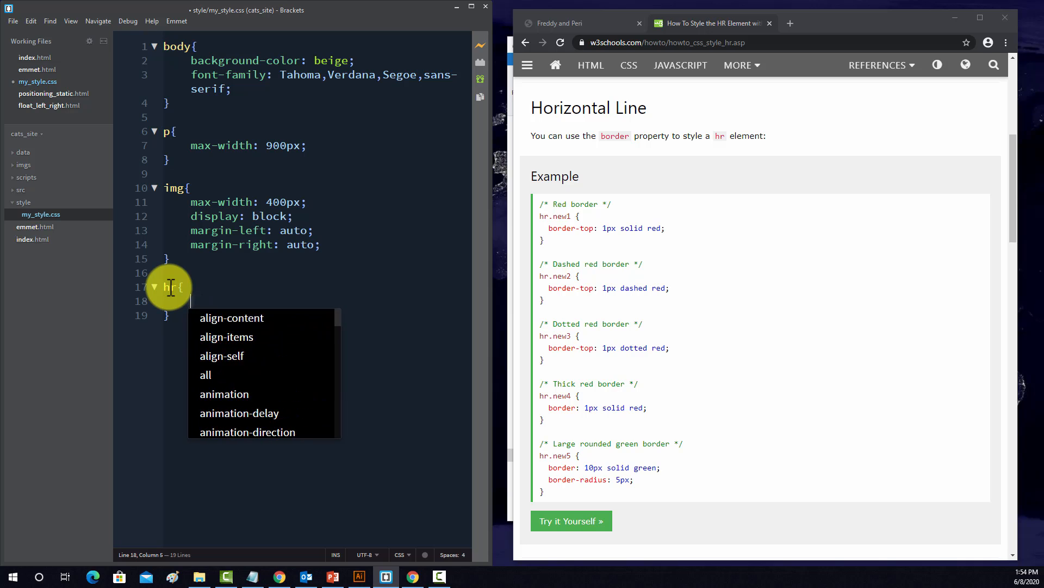
type("border:")
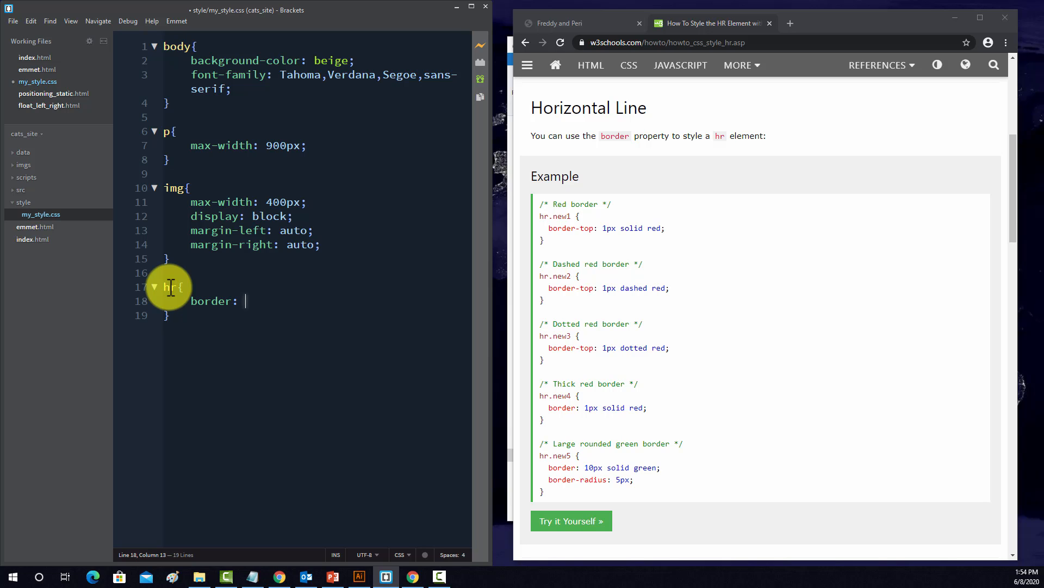
type("3")
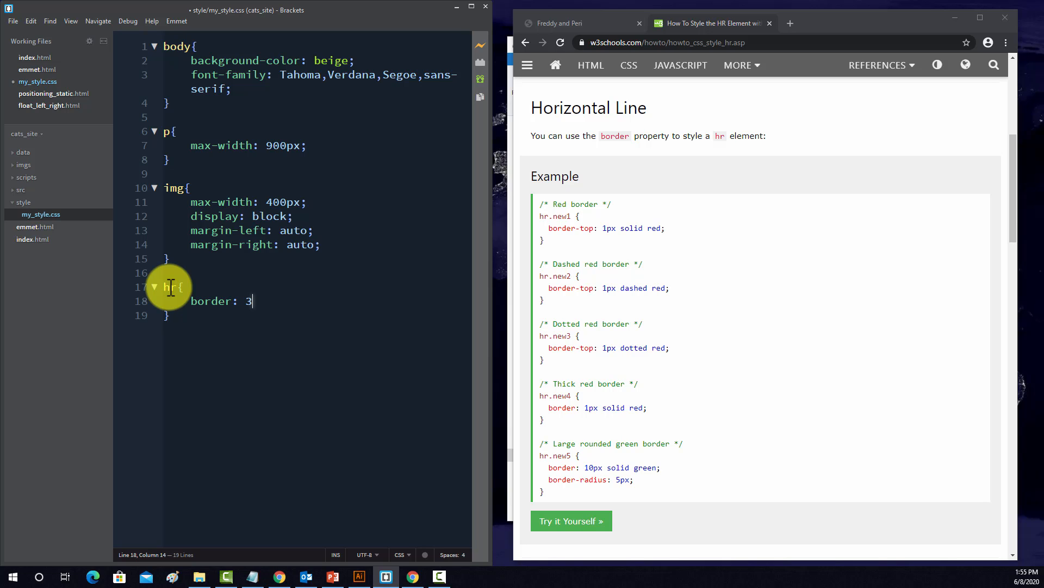
type("px;")
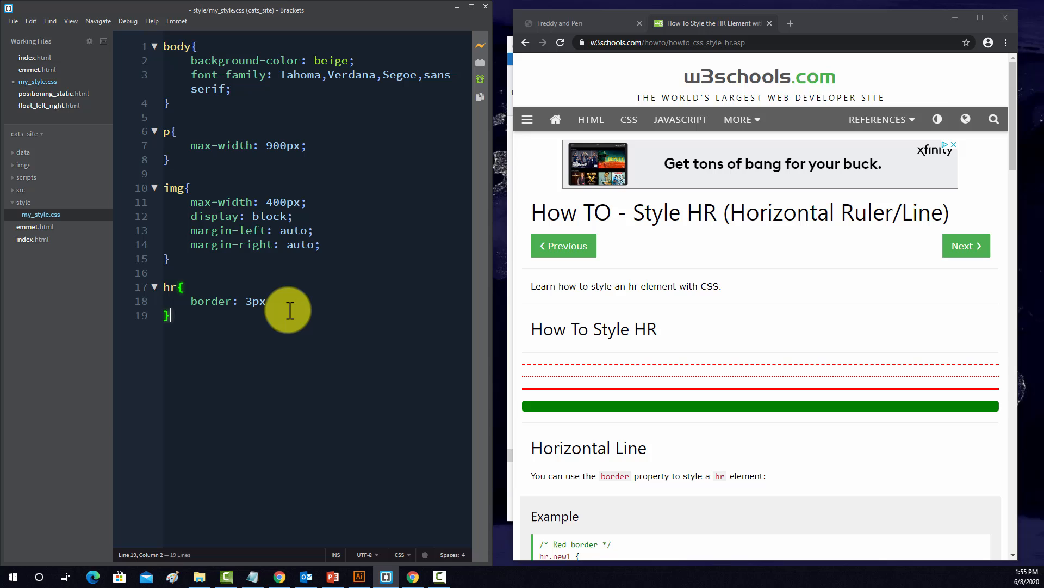
left_click(274, 300)
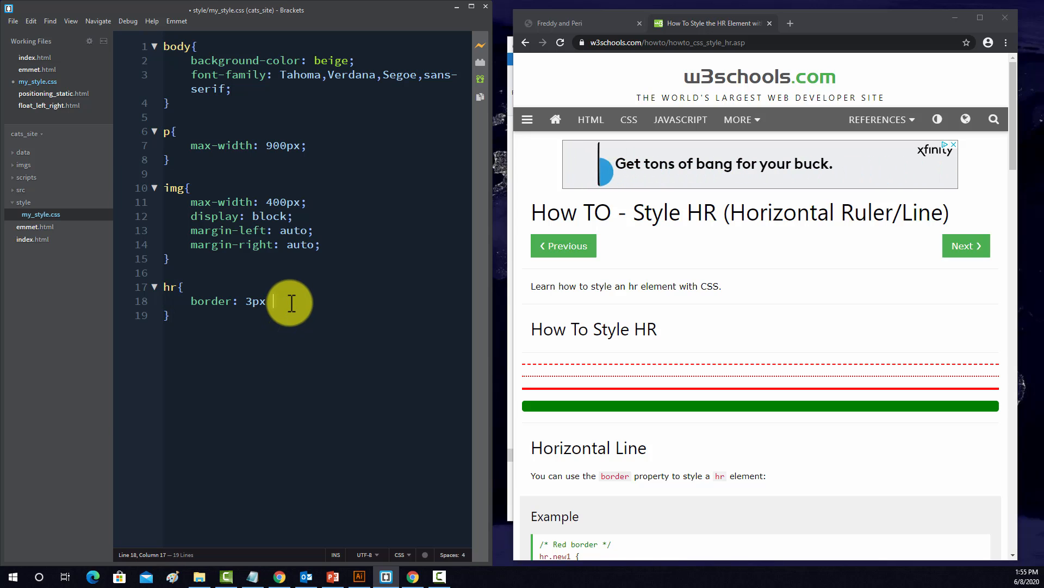
type("solid")
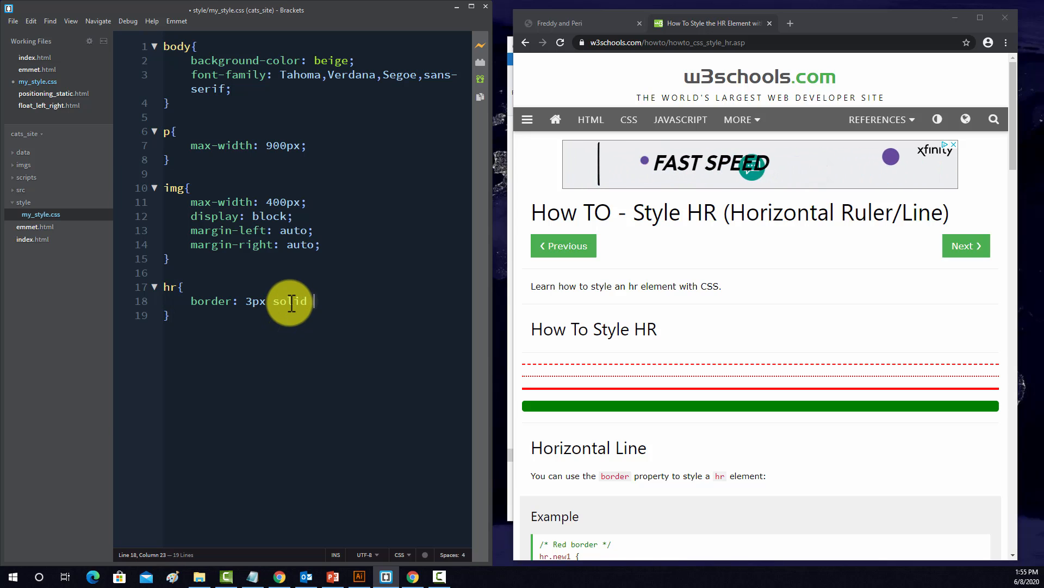
type("darkgree")
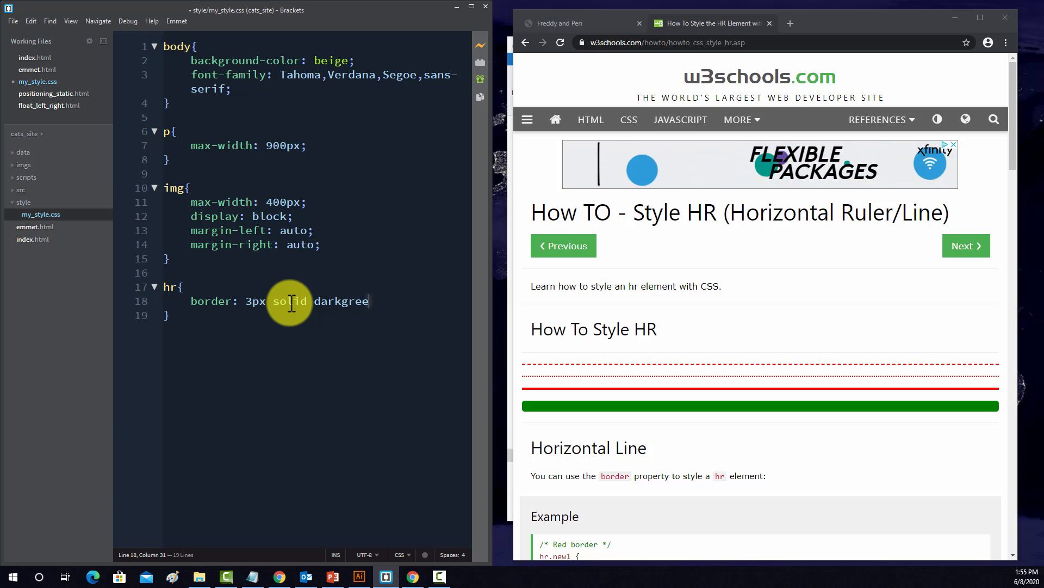
type("n;")
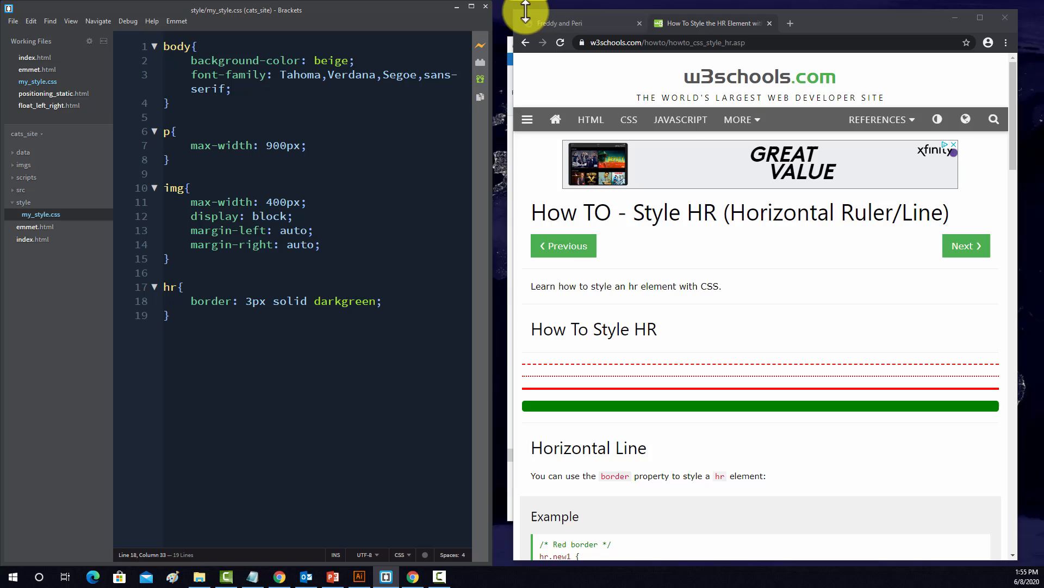
left_click(574, 23)
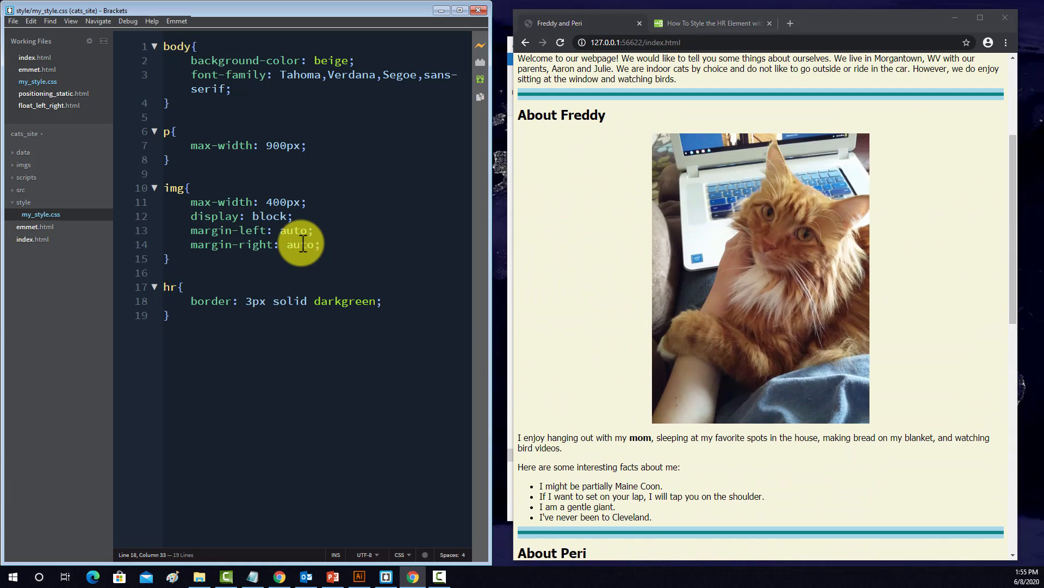
- Add max-width: 700px to the hr rule and check the shorter dividers in Chrome
scroll("down", 3)
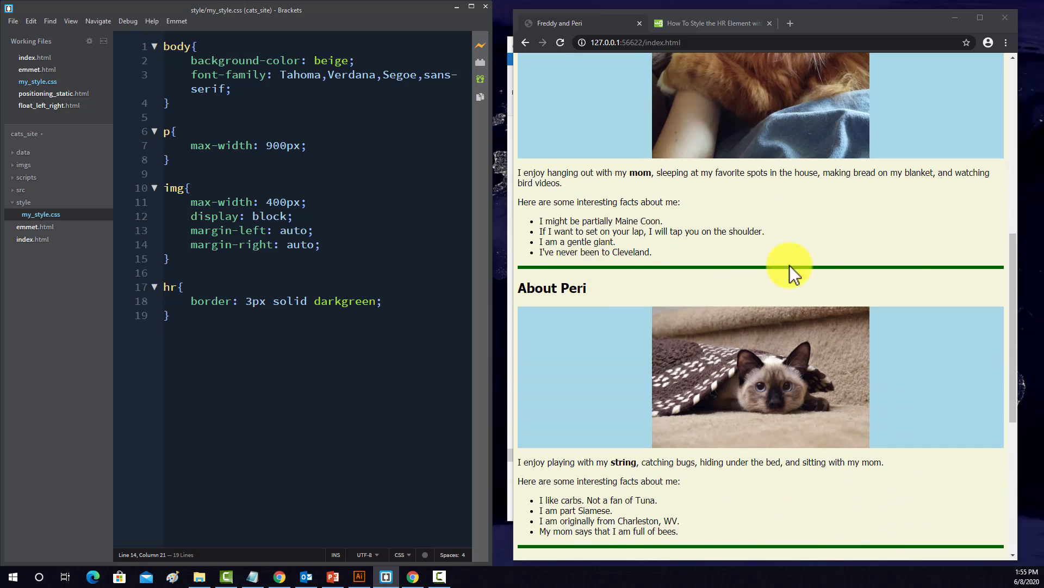
scroll("down", 3)
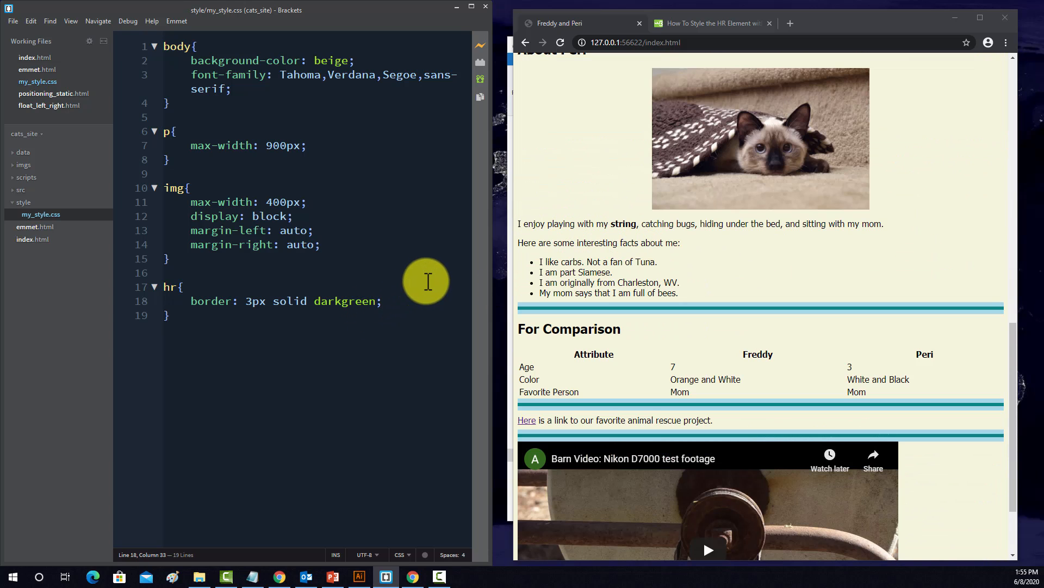
type("max-width")
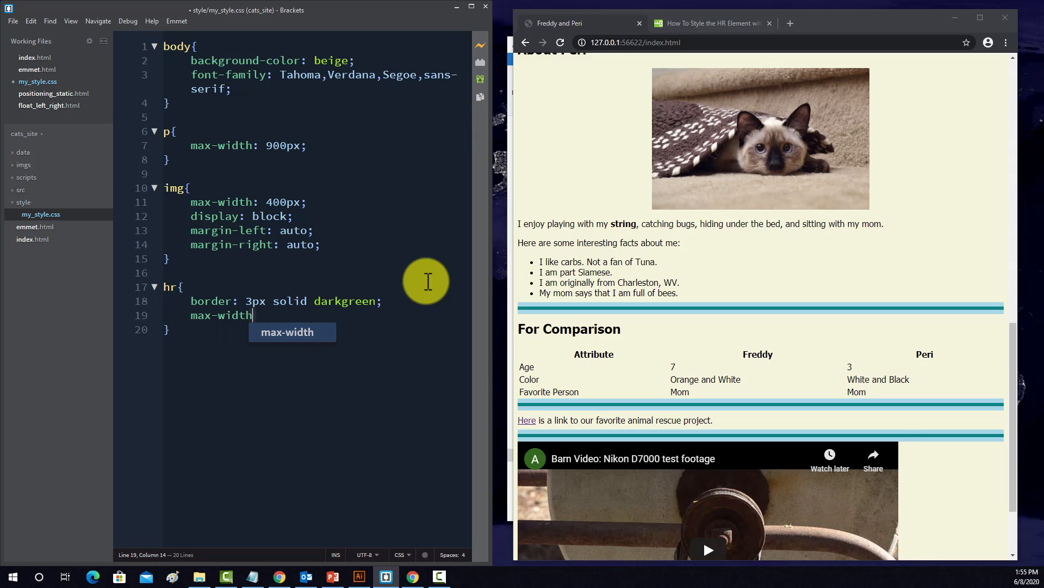
type(":")
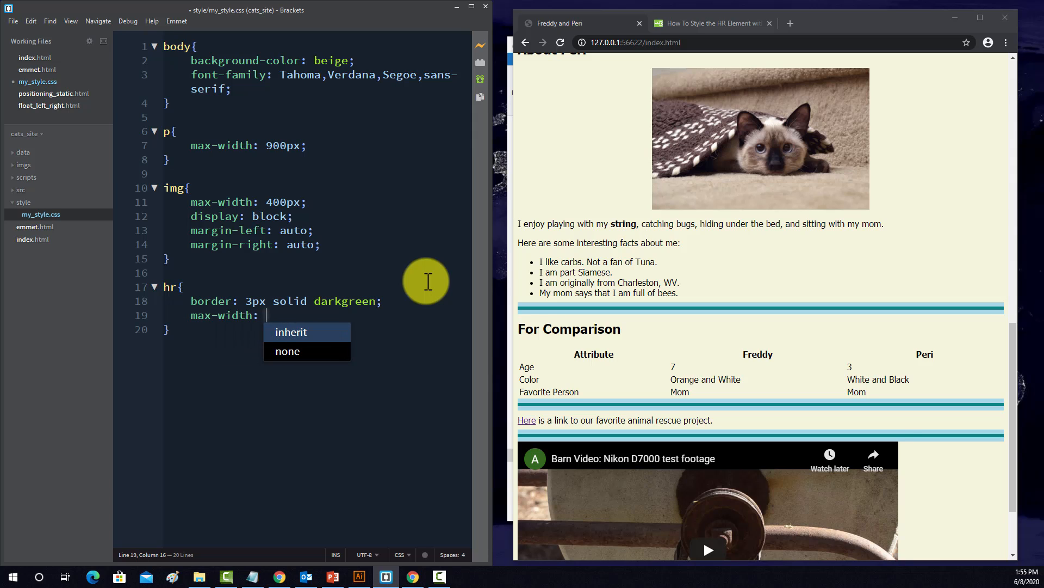
type("7")
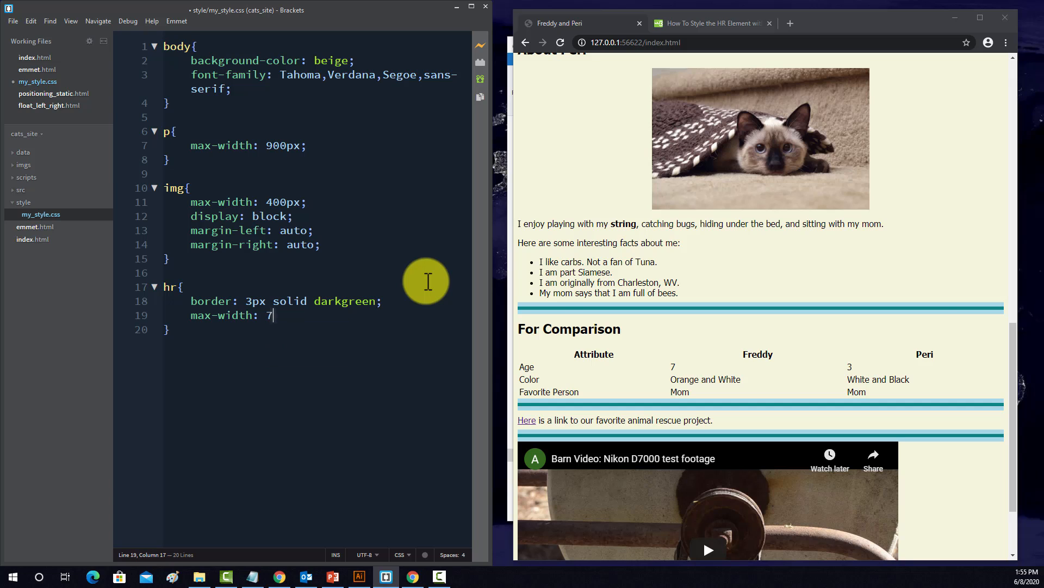
type("00px;")
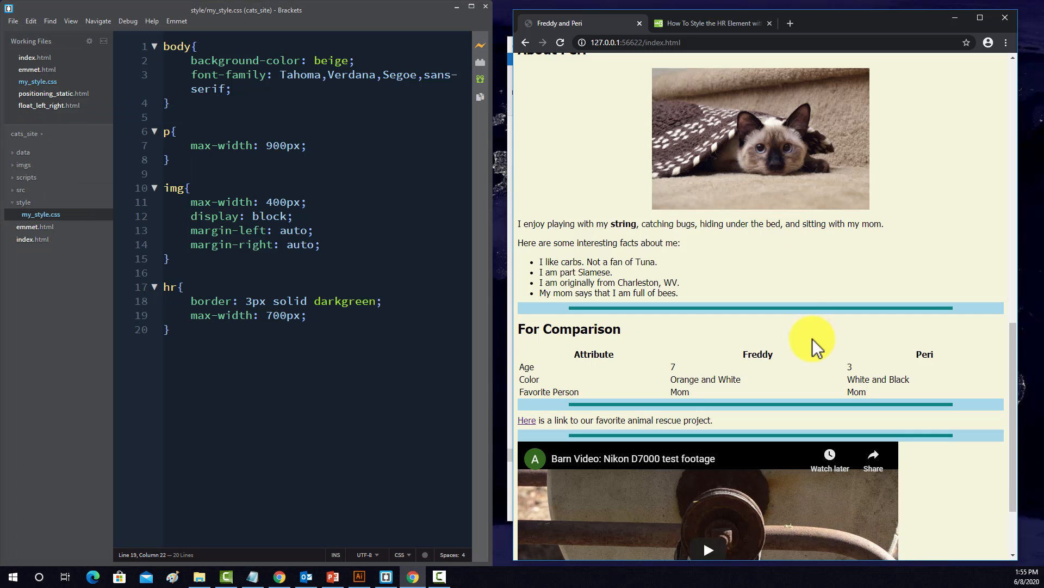
mouse_move(409, 135)
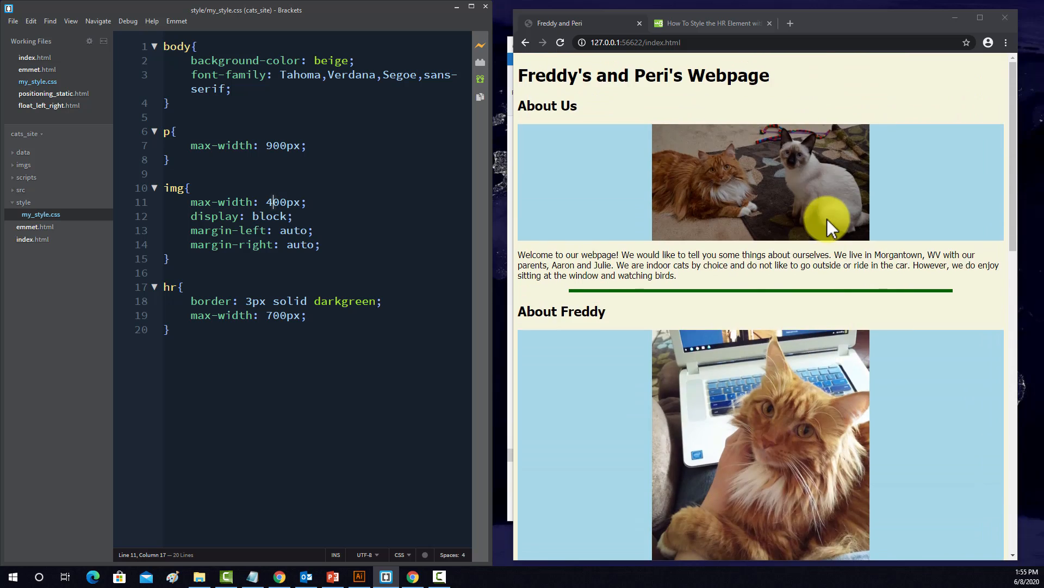
scroll("down", 3)
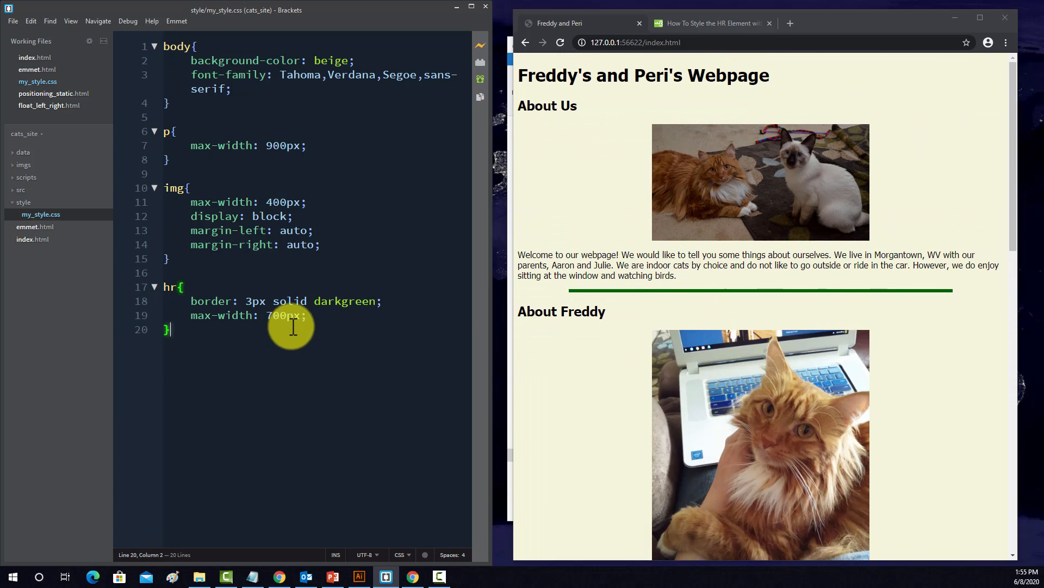
mouse_move(249, 326)
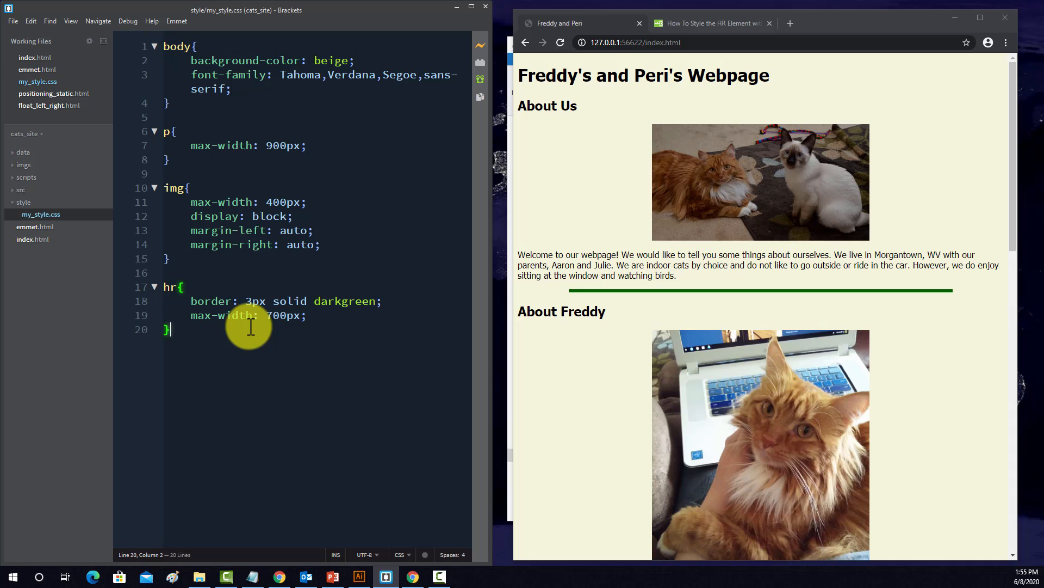
mouse_move(684, 132)
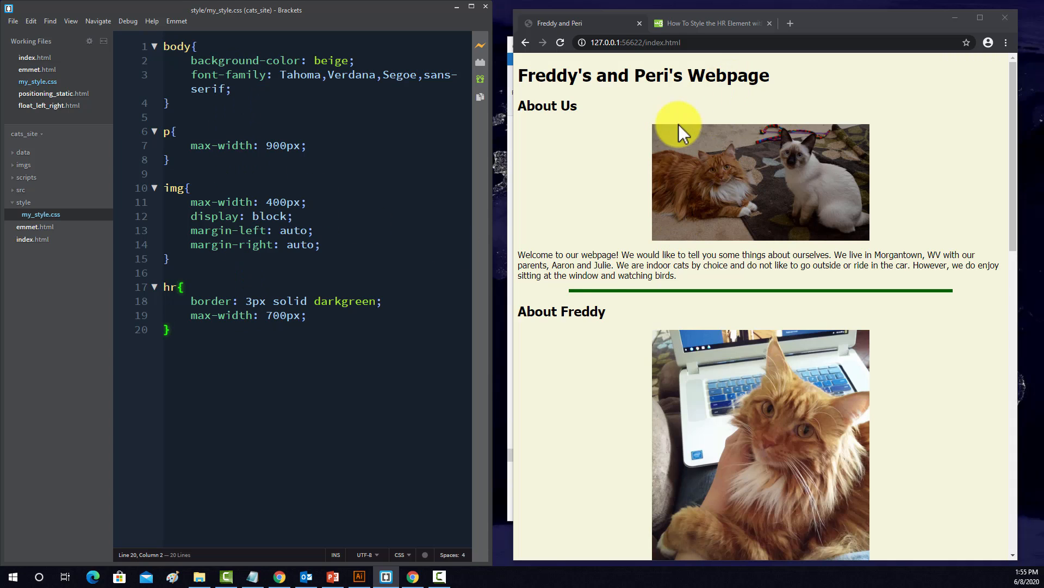
mouse_move(496, 196)
type("img style")
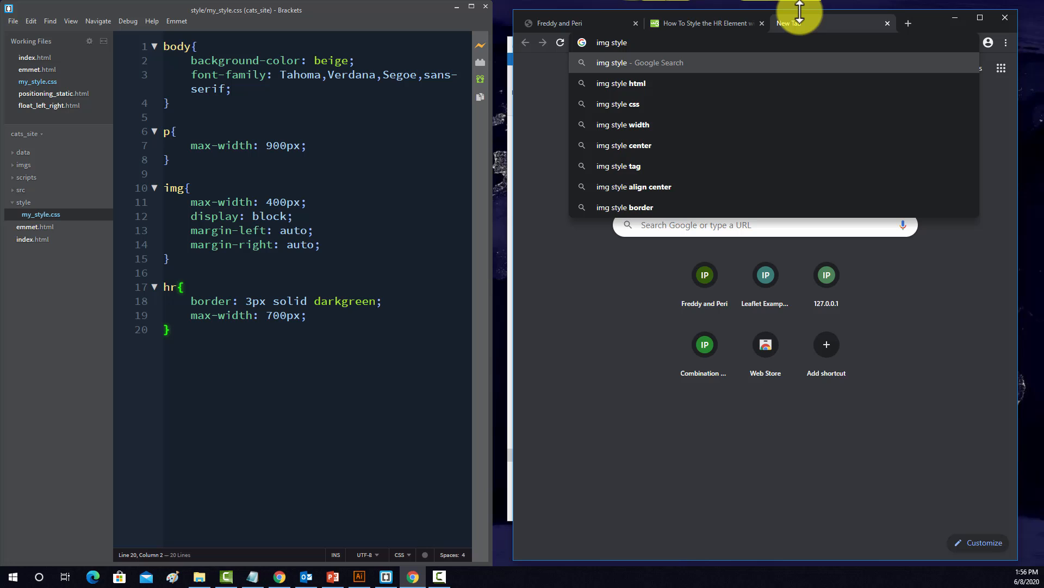
- Search 'img style css' and read W3Schools' CSS Styling Images down to Thumbnail Images
left_click(618, 104)
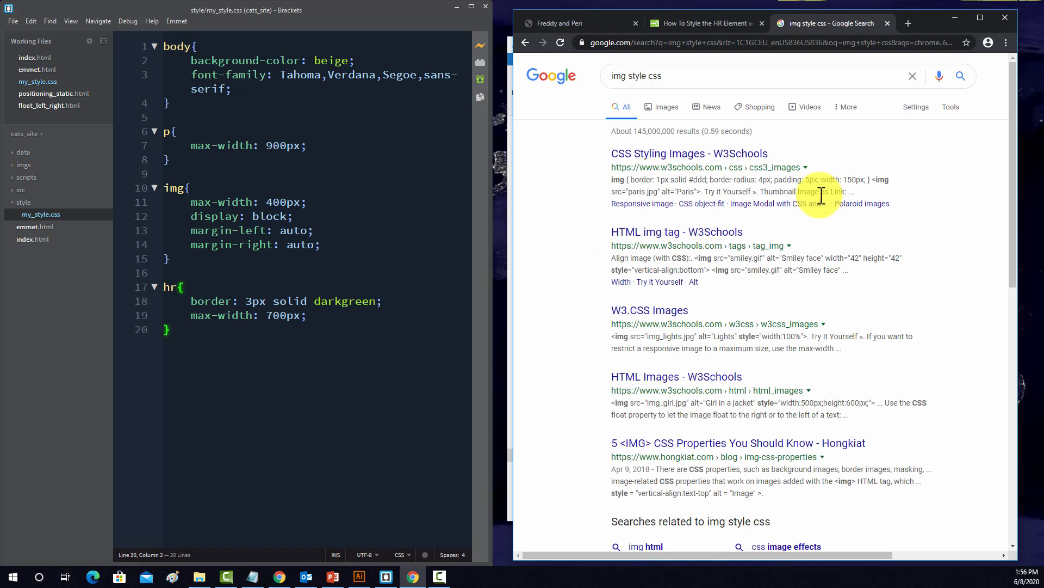
left_click(688, 153)
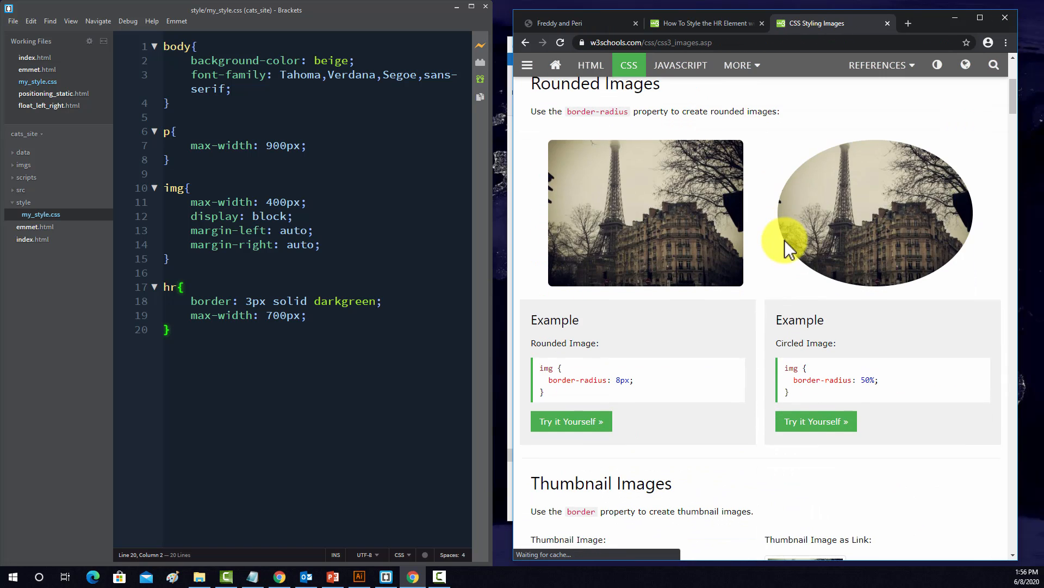
scroll("down", 3)
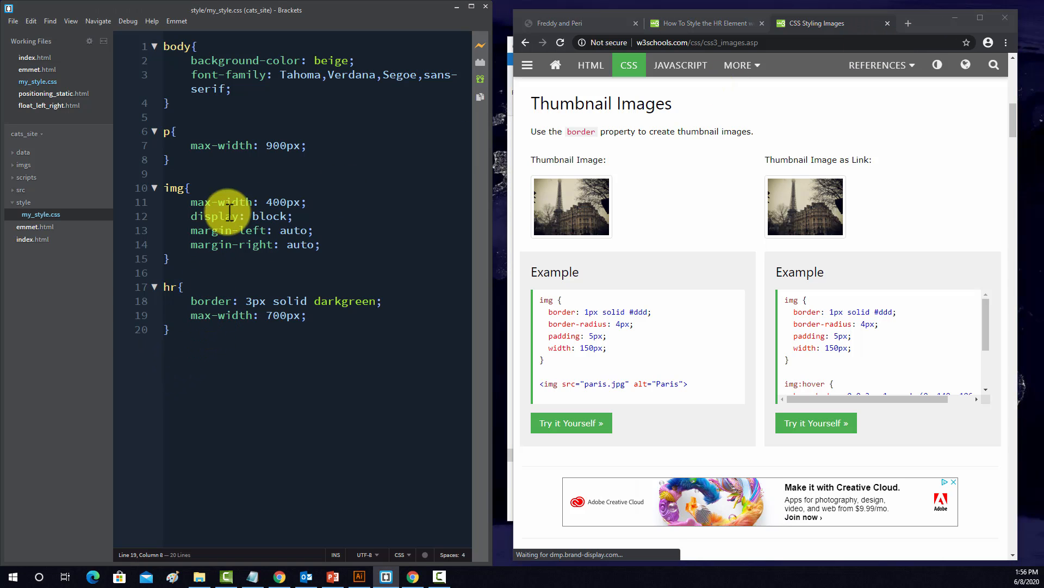
- Add border: 2px solid #000000 to the img rule in my_style.css
key("Enter")
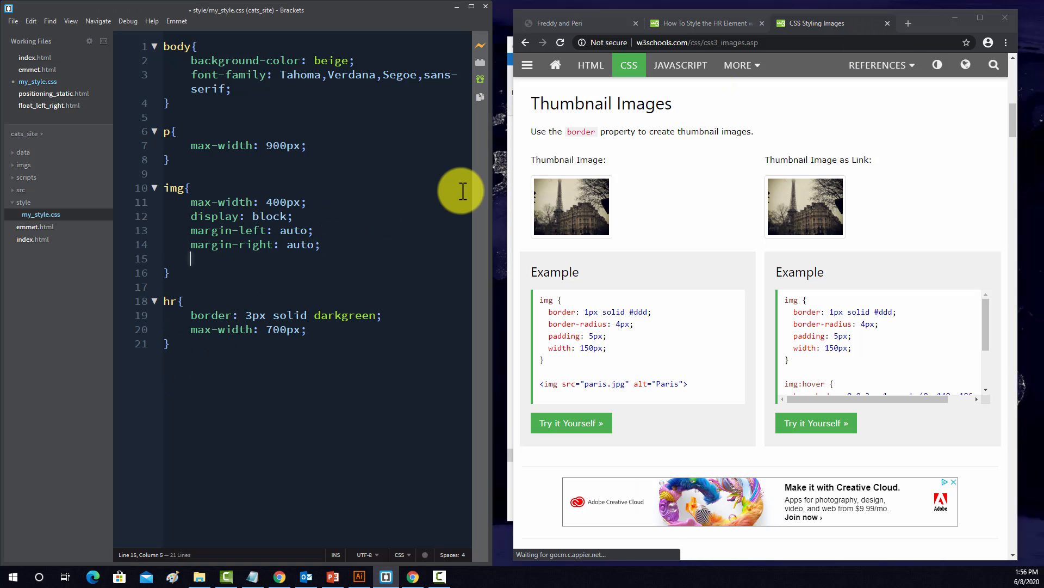
type("border:")
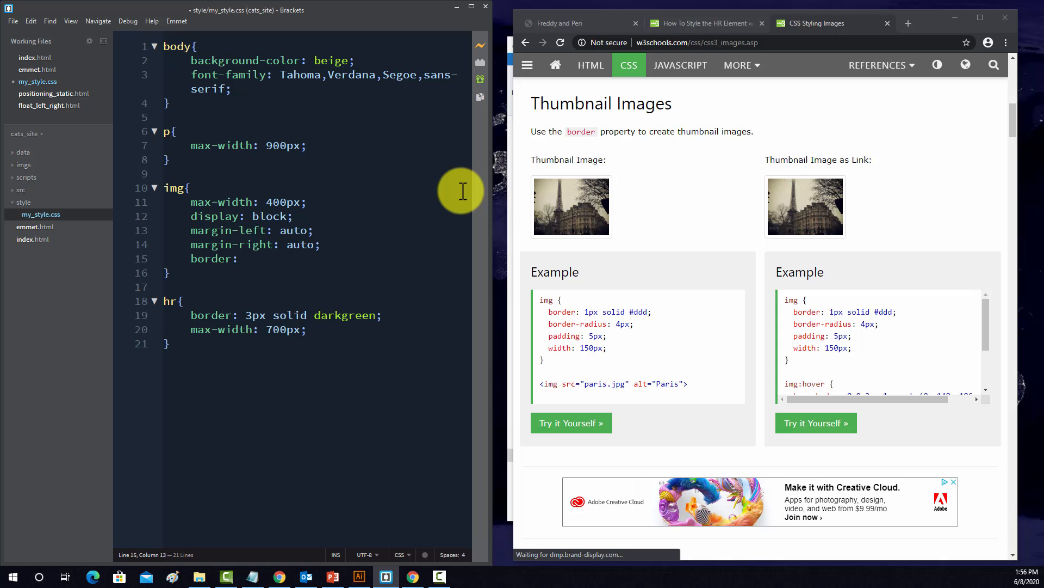
type("2px")
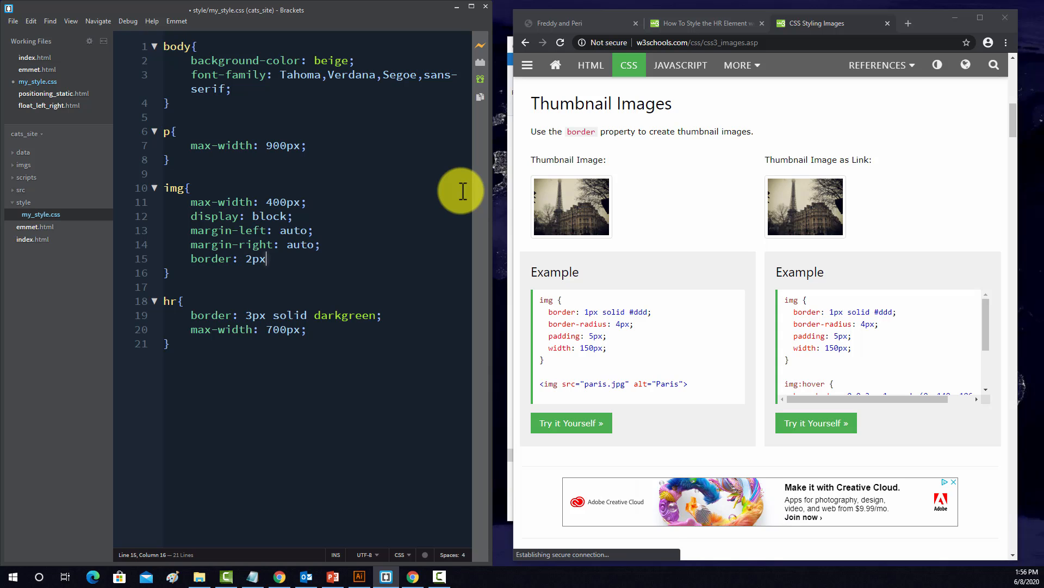
type("soi")
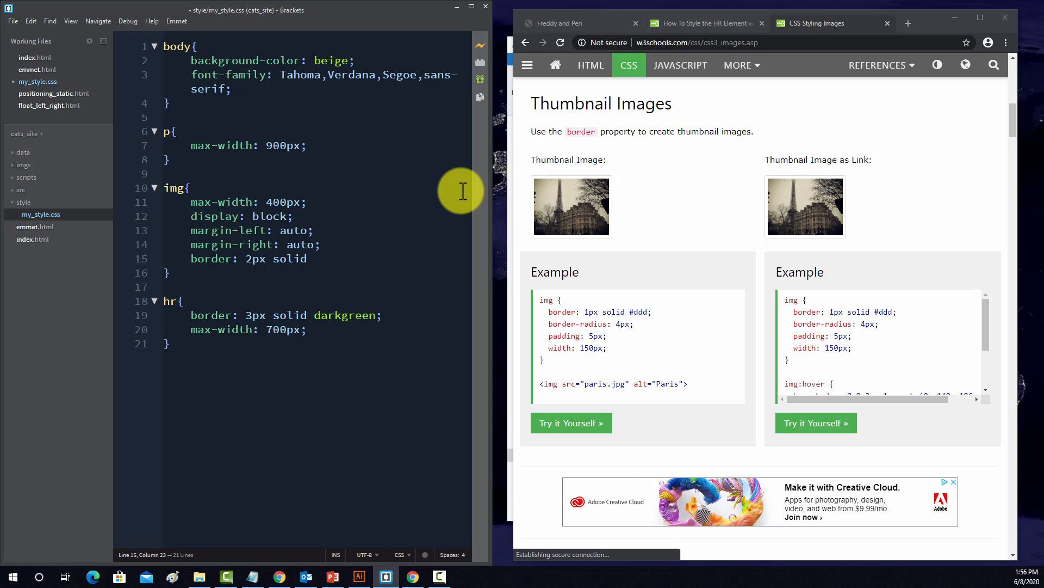
type("#0")
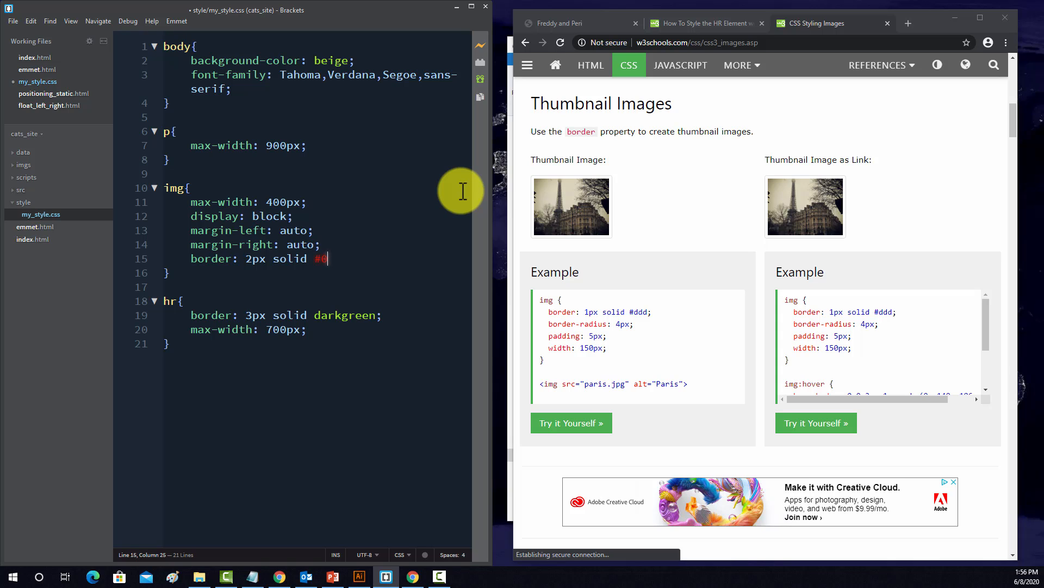
type("00000;")
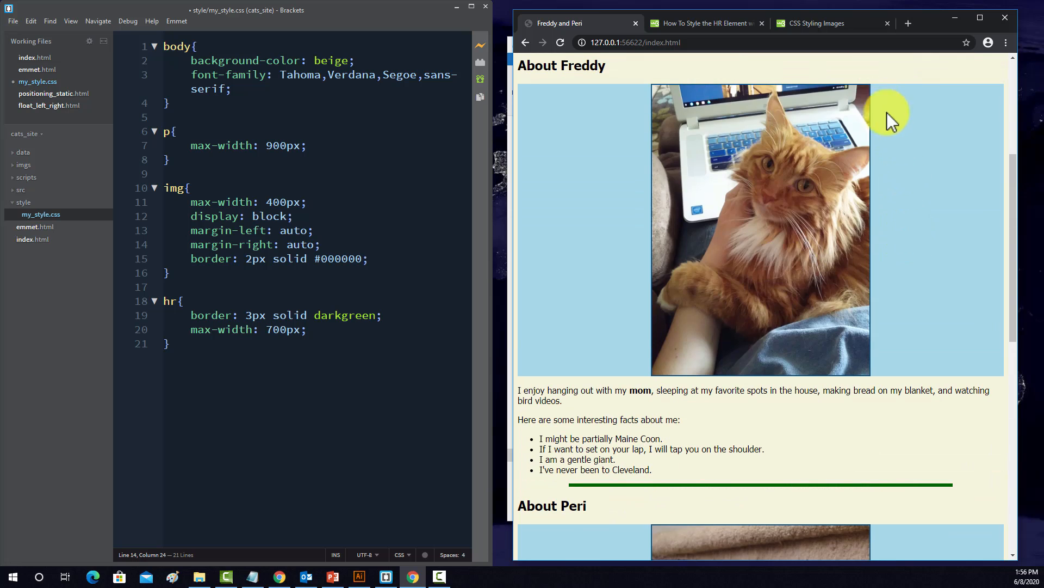
- Change the img border colour to #333333 and check the outlined photos in the preview
scroll("up", 3)
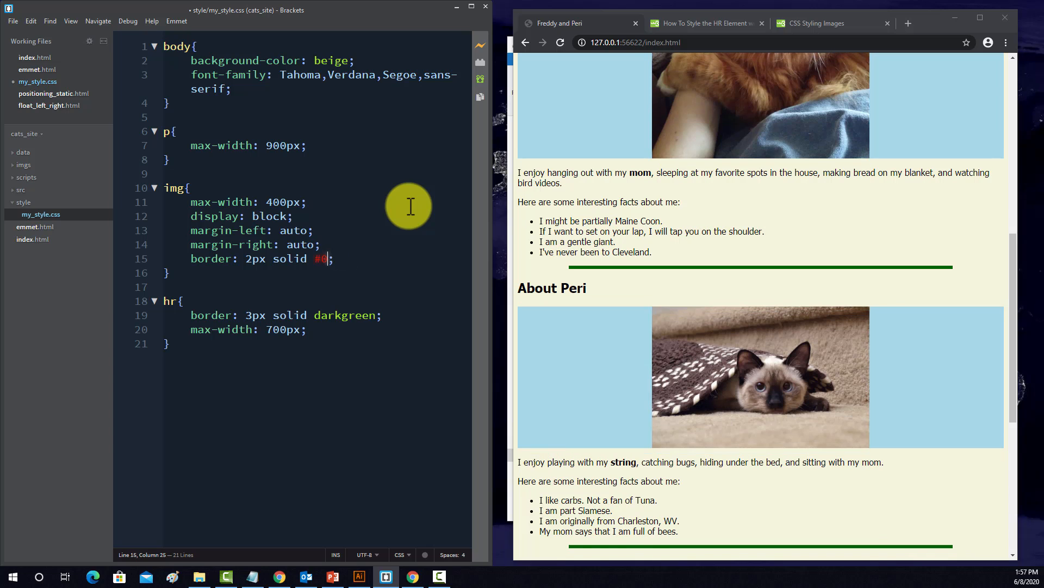
key("Backspace")
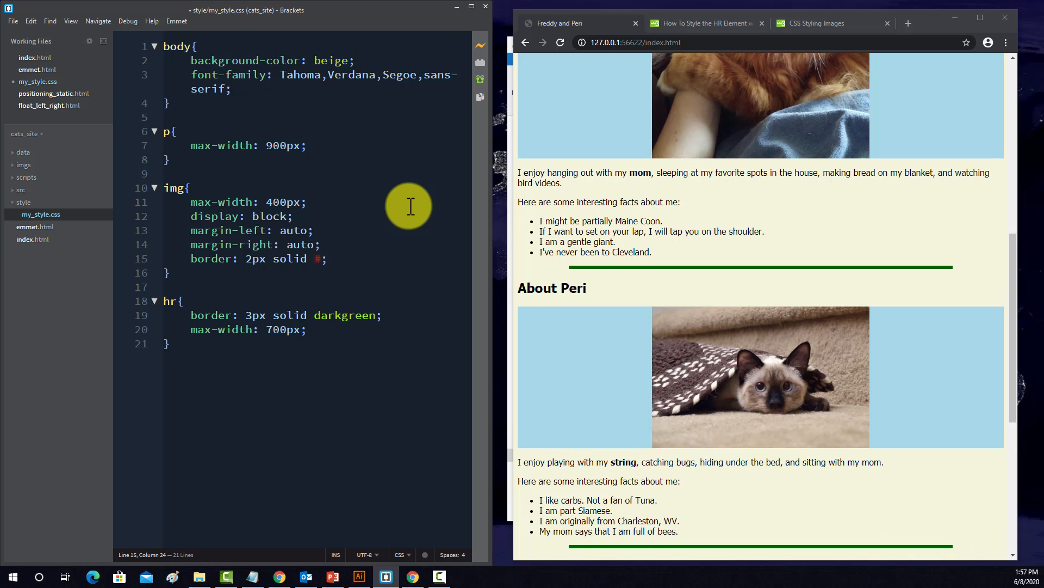
type("333333")
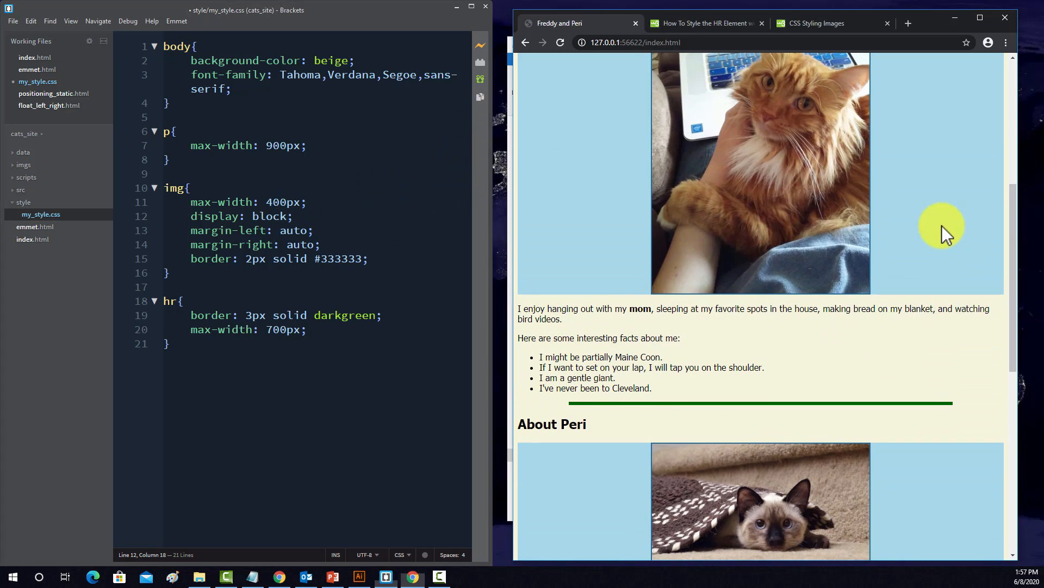
scroll("down", 3)
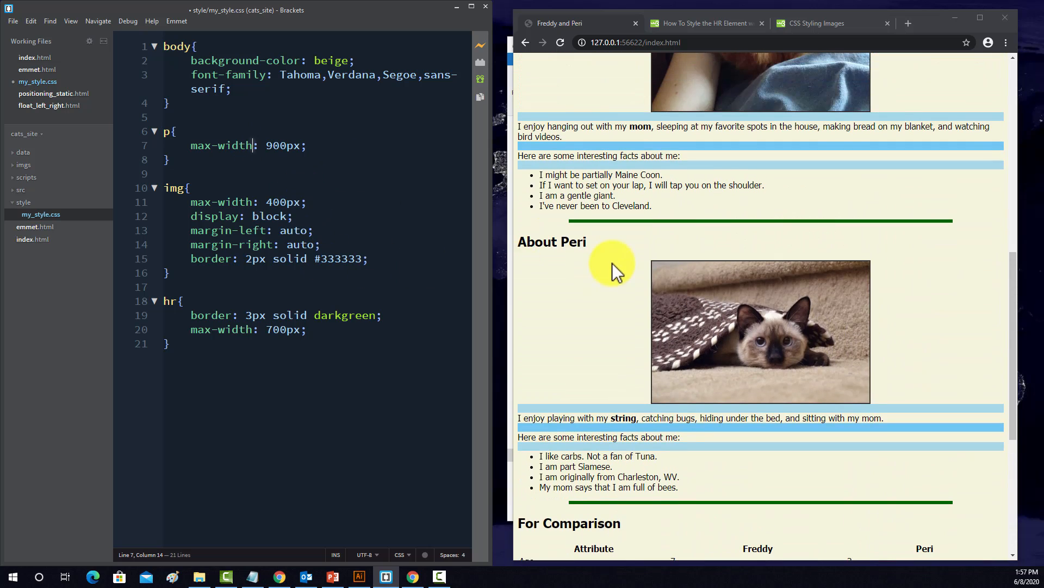
scroll("down", 3)
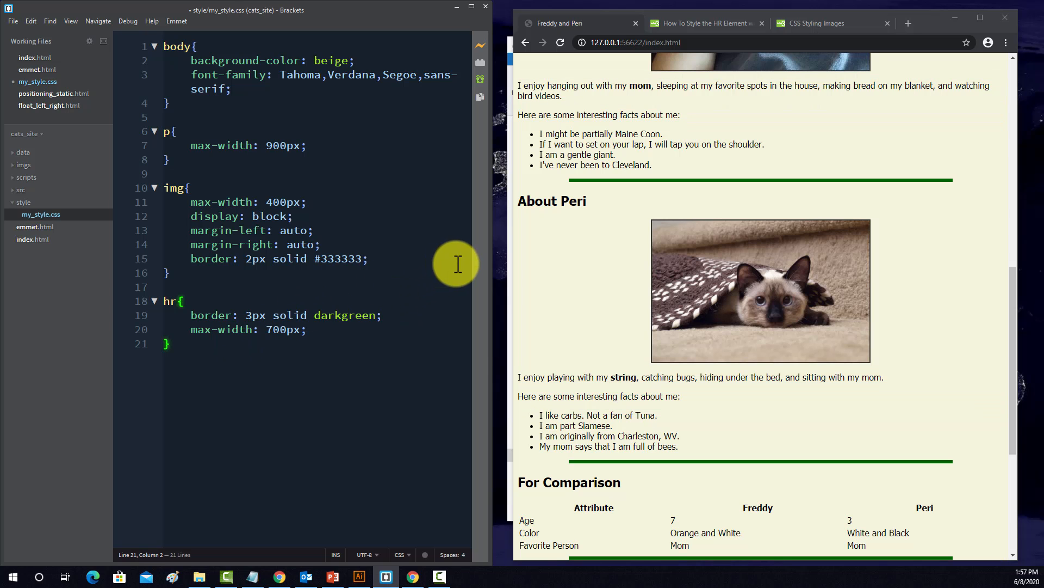
scroll("down", 3)
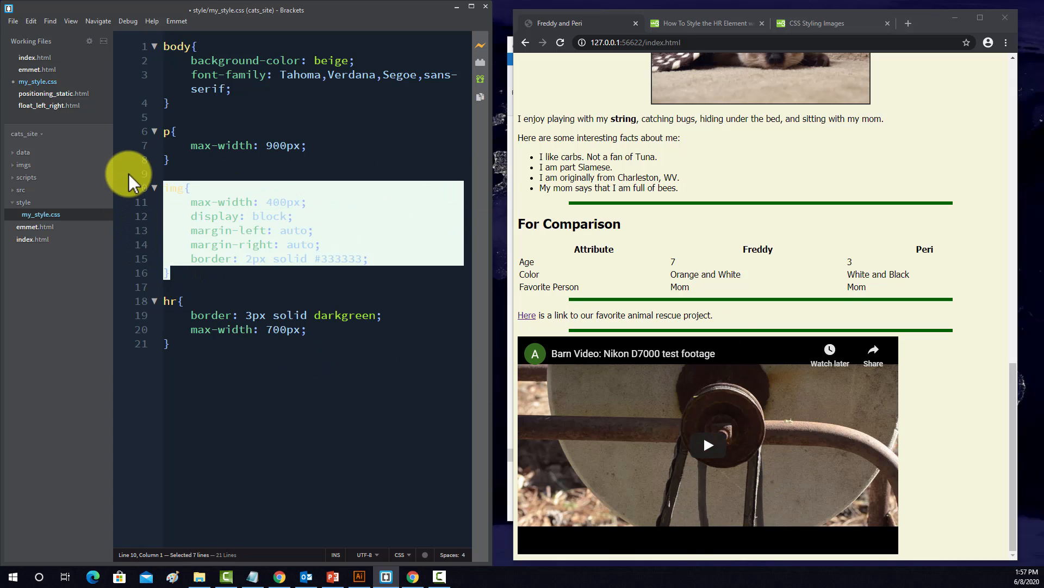
- Copy the img rule for reuse and check the video markup in index.html
right_click(214, 202)
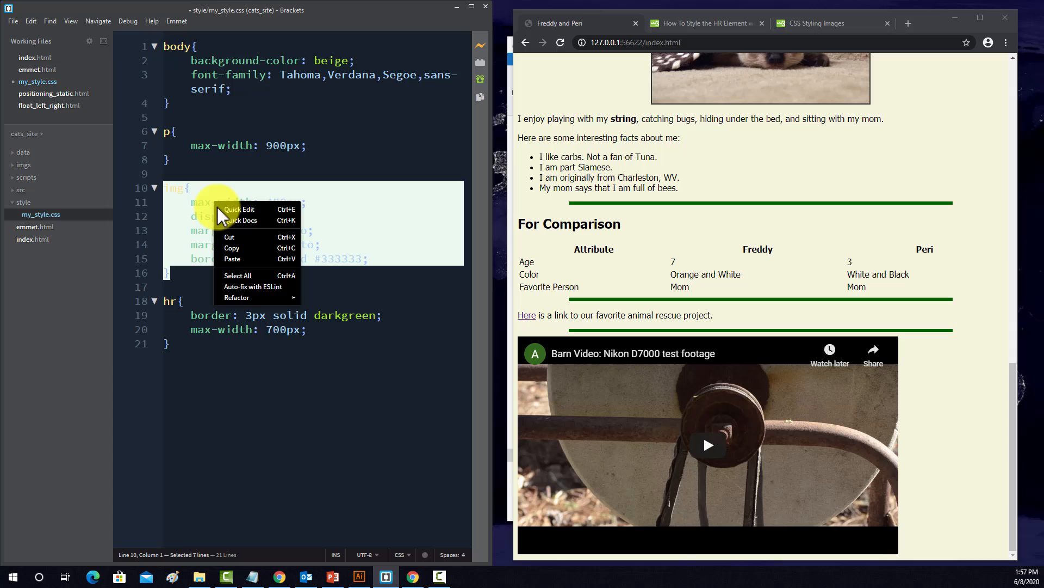
left_click(198, 346)
type("iframew{")
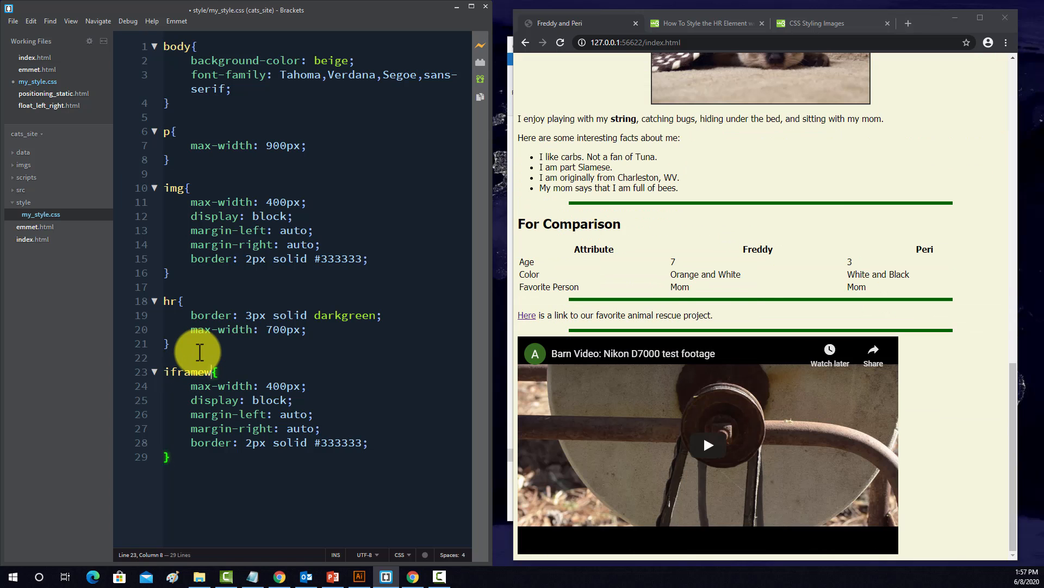
mouse_move(669, 431)
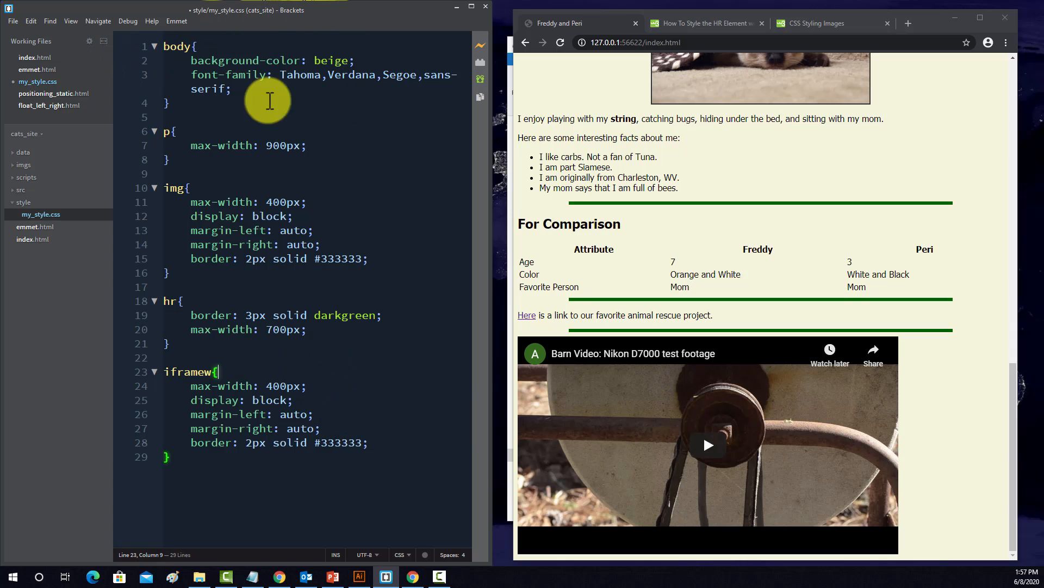
mouse_move(33, 239)
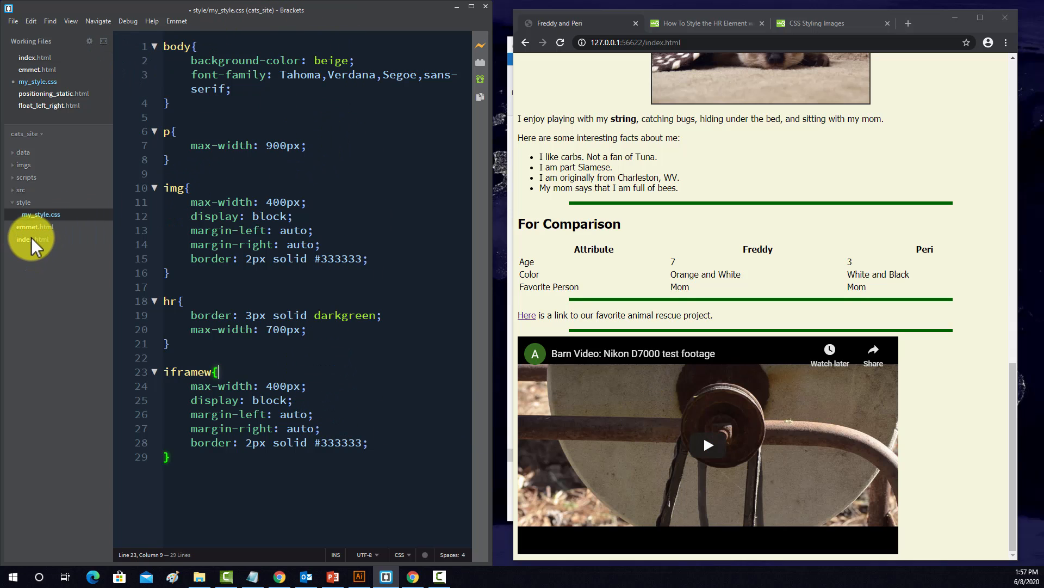
left_click(27, 239)
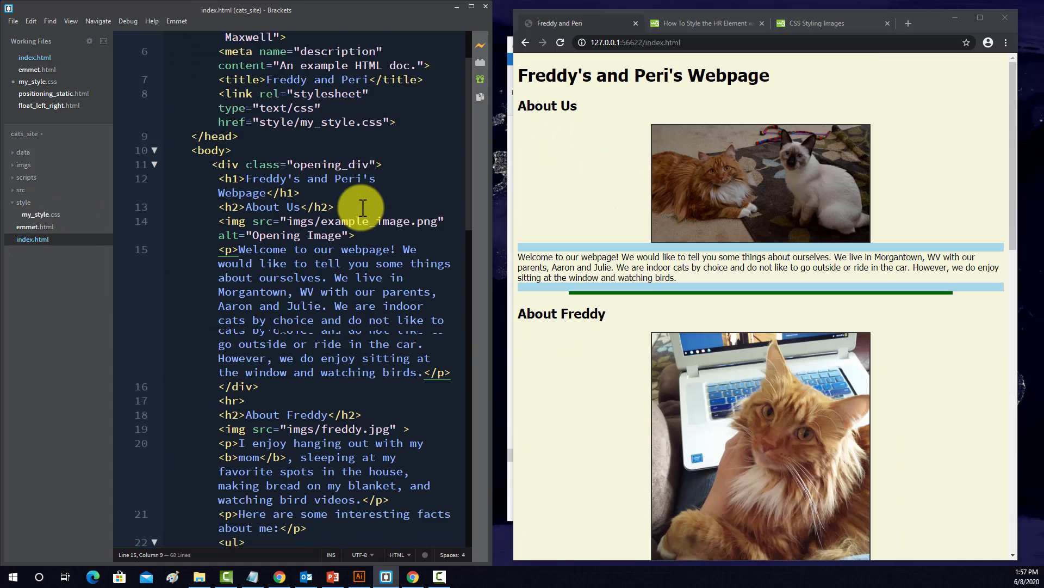
scroll("down", 3)
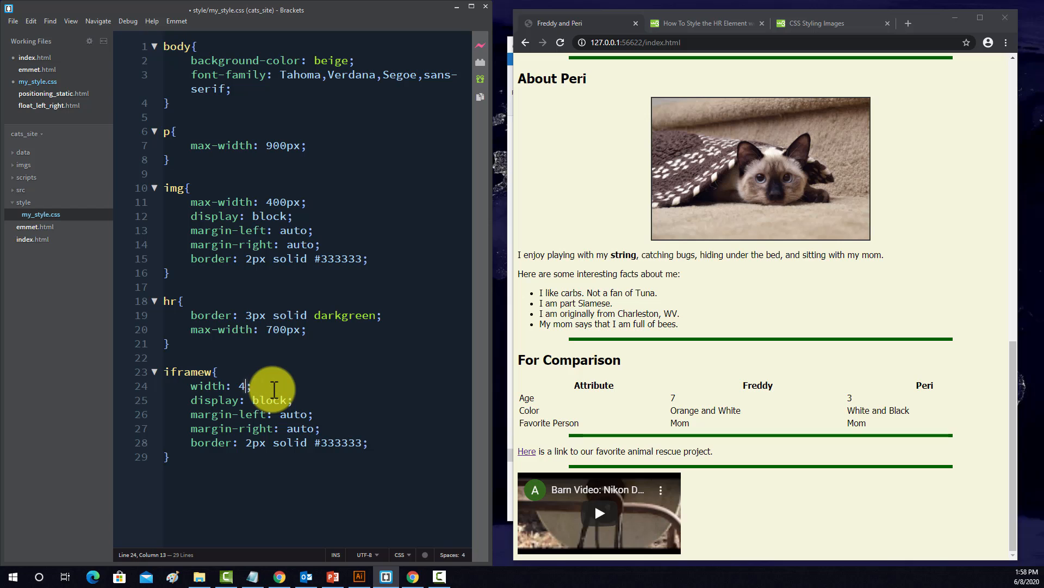
- Give the iframe rule width 600px and height 400px, save, and open index.html
type("00px")
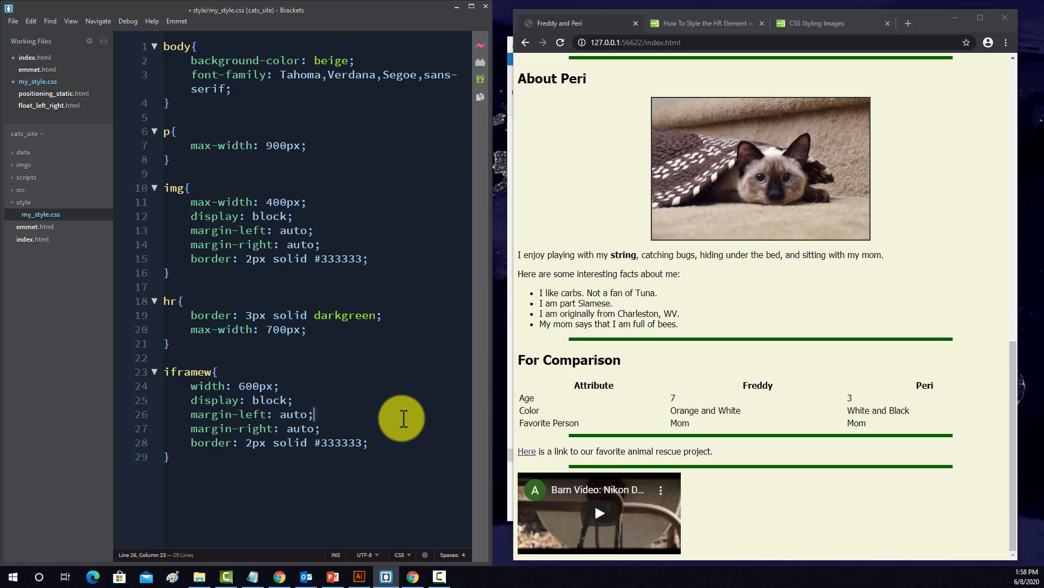
left_click(13, 20)
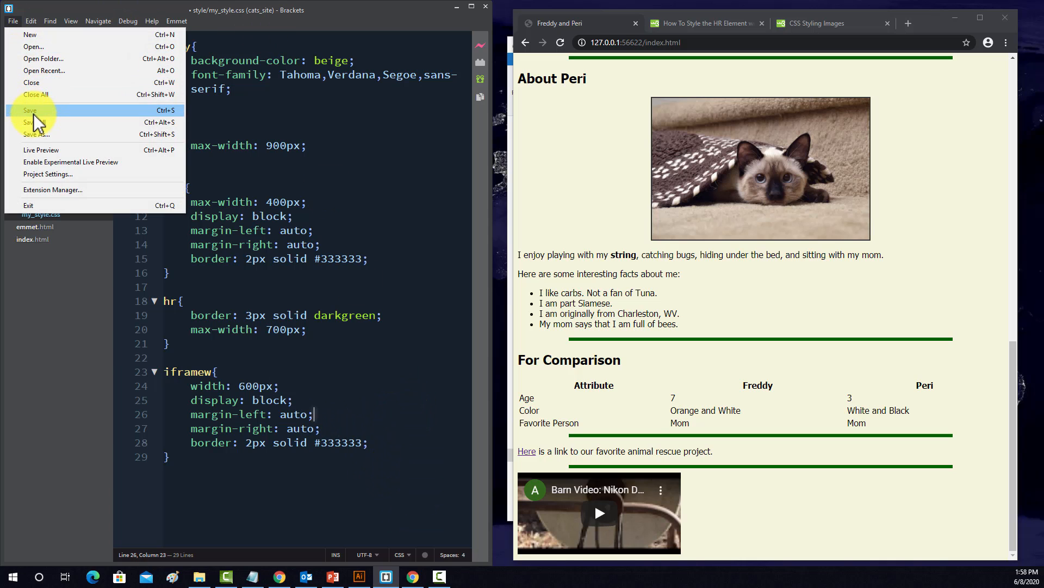
left_click(31, 111)
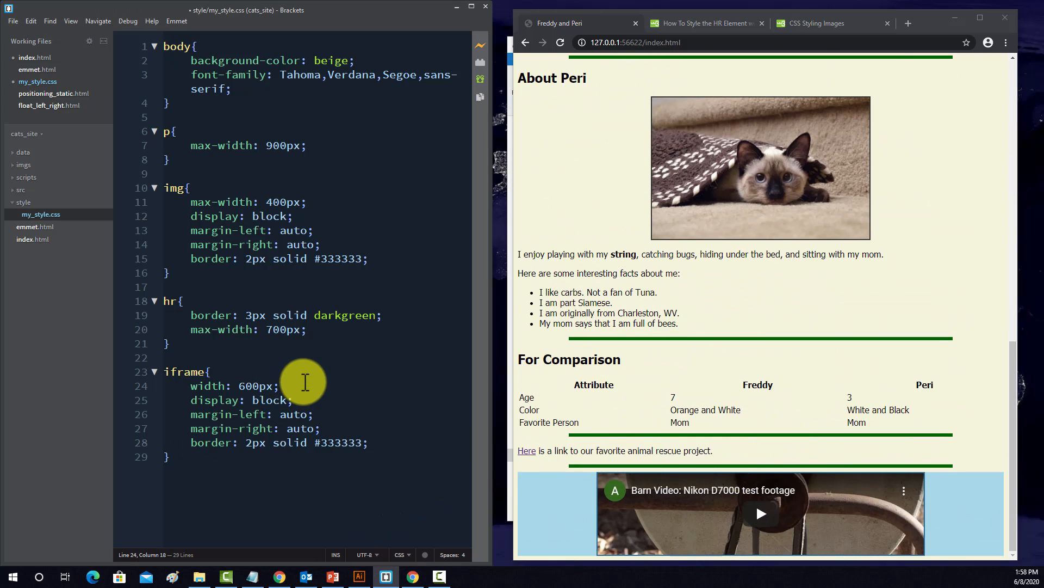
type("height: 400px;")
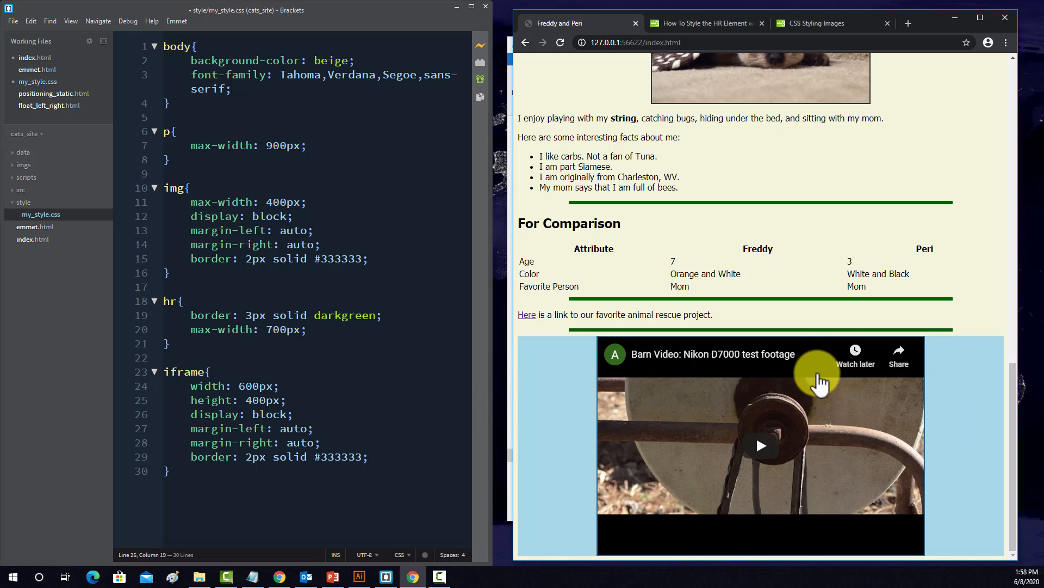
mouse_move(370, 390)
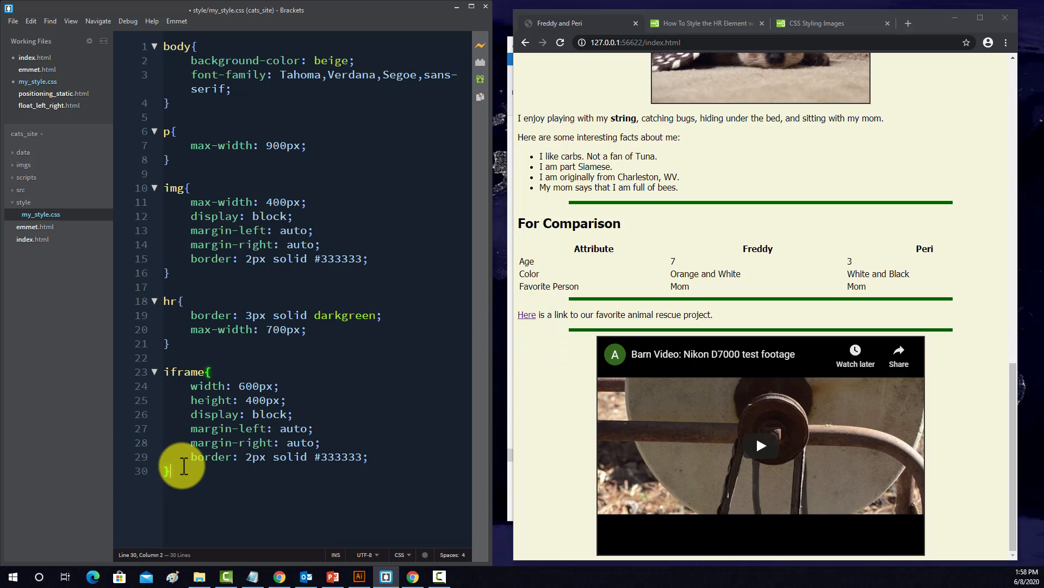
key("Enter")
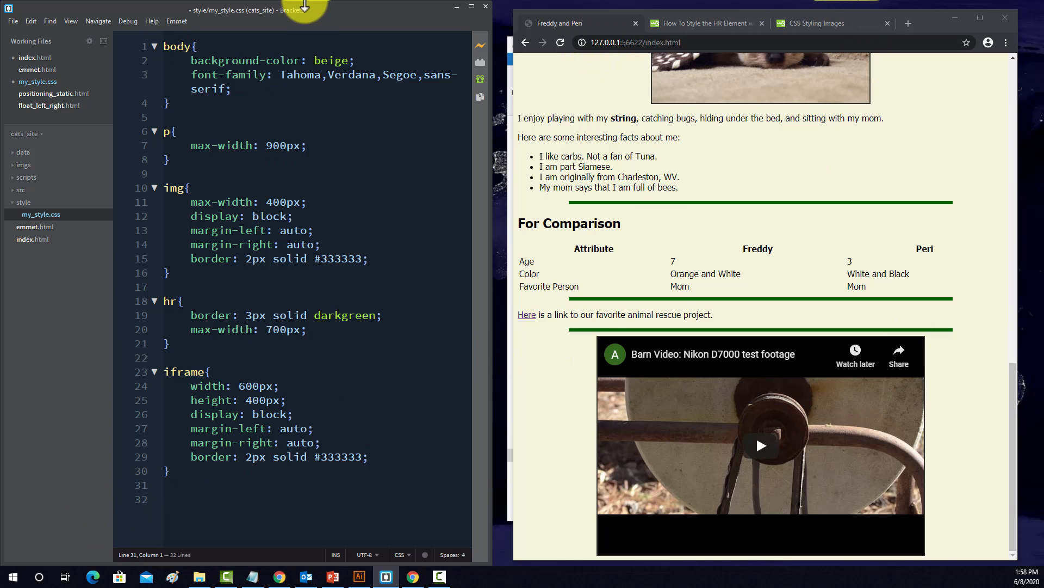
left_click(33, 238)
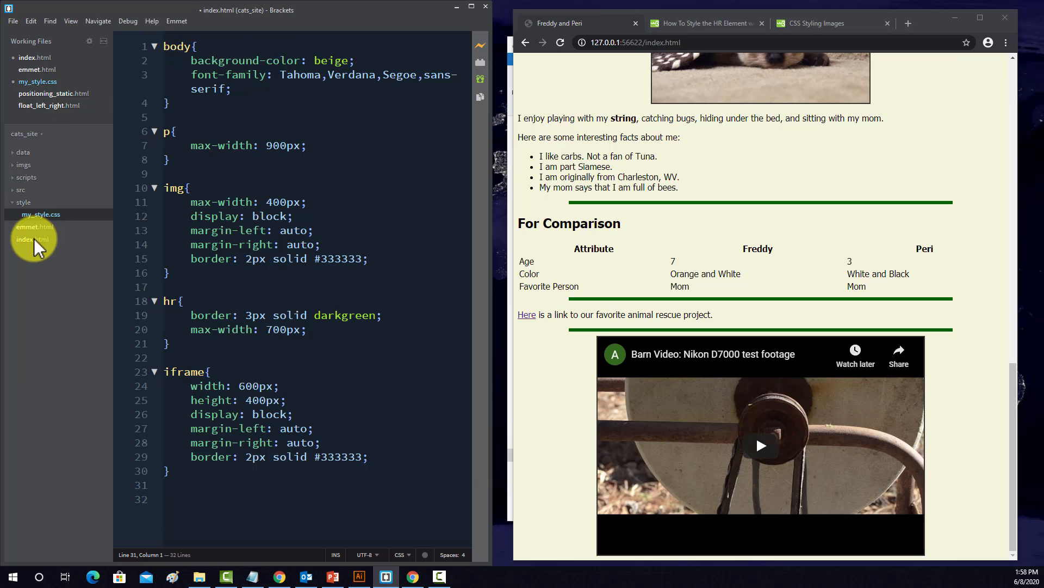
- Add class="thatt", "thfred" and "thper" to the Attribute, Freddy and Peri <th> tags
left_click(32, 238)
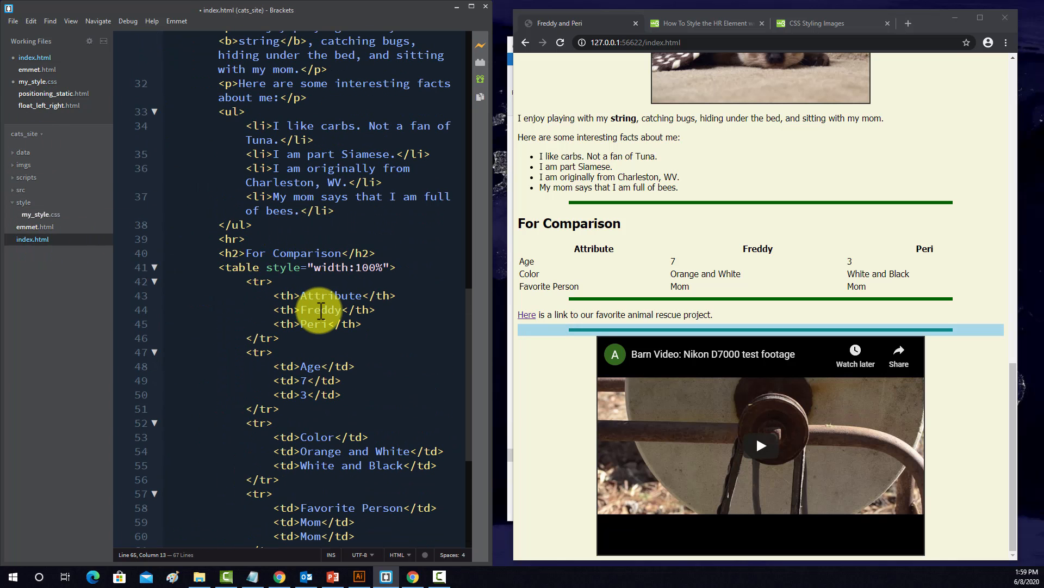
scroll("down", 3)
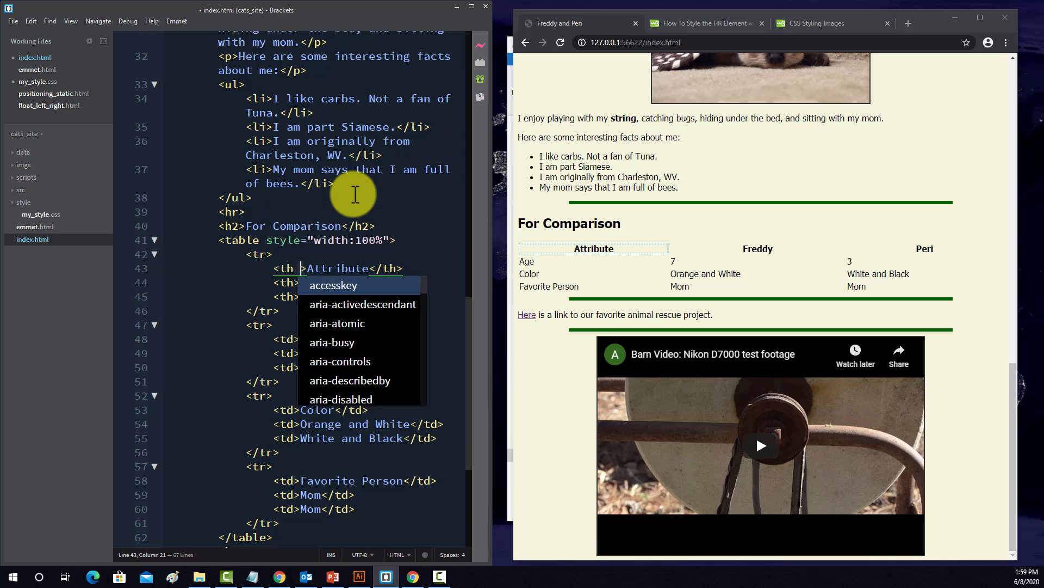
type("class=\"t")
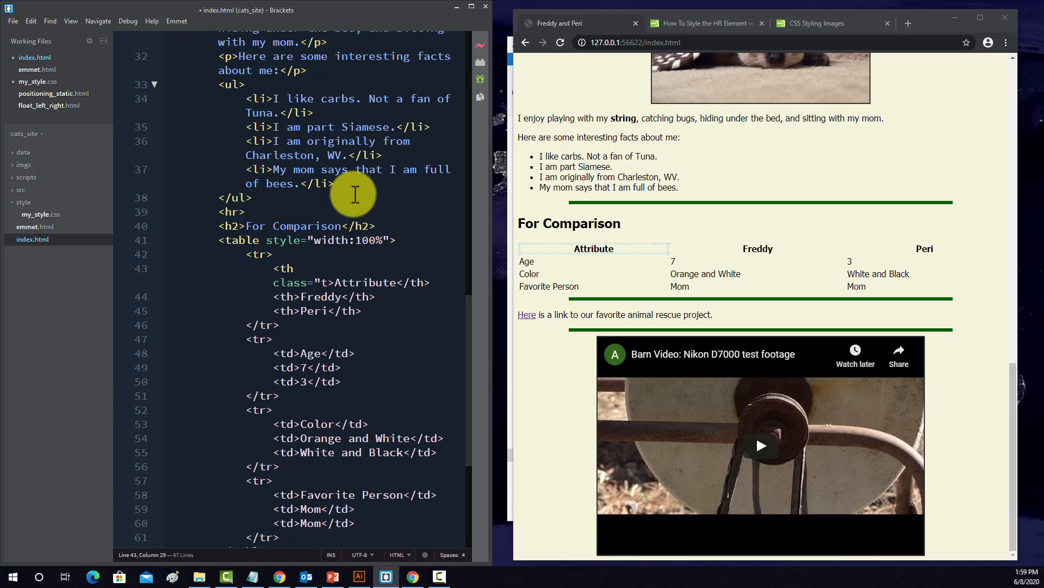
type("h")
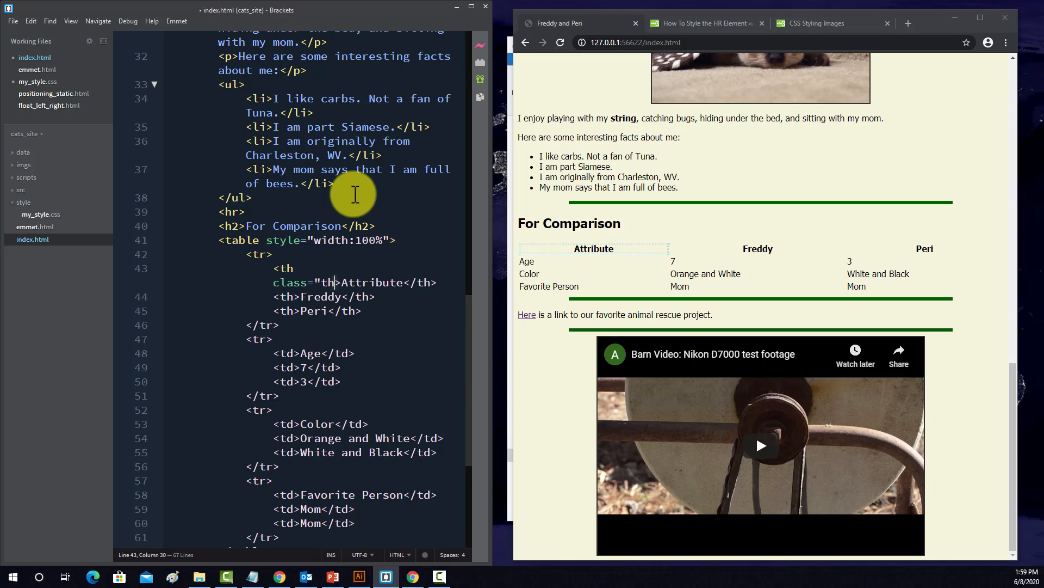
type("att")
left_click(325, 296)
type(" class=\"")
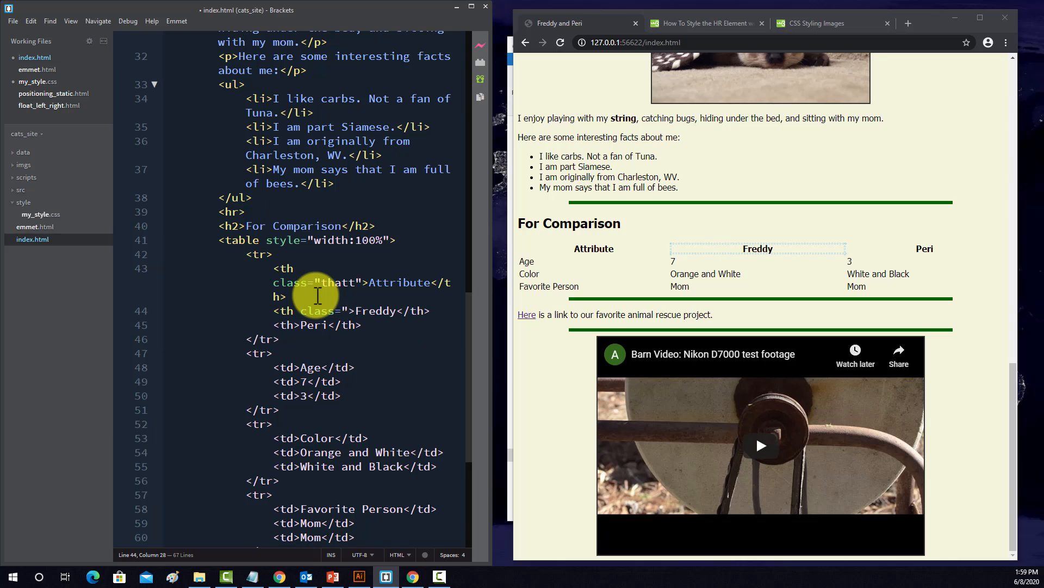
type("thfred")
left_click(319, 325)
type(" class=thper")
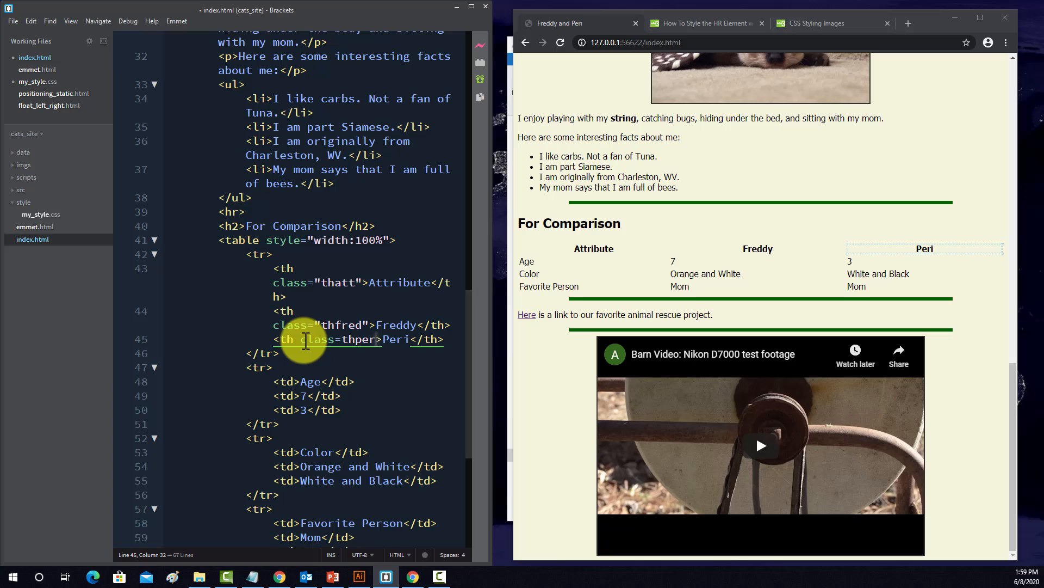
key("Backspace")
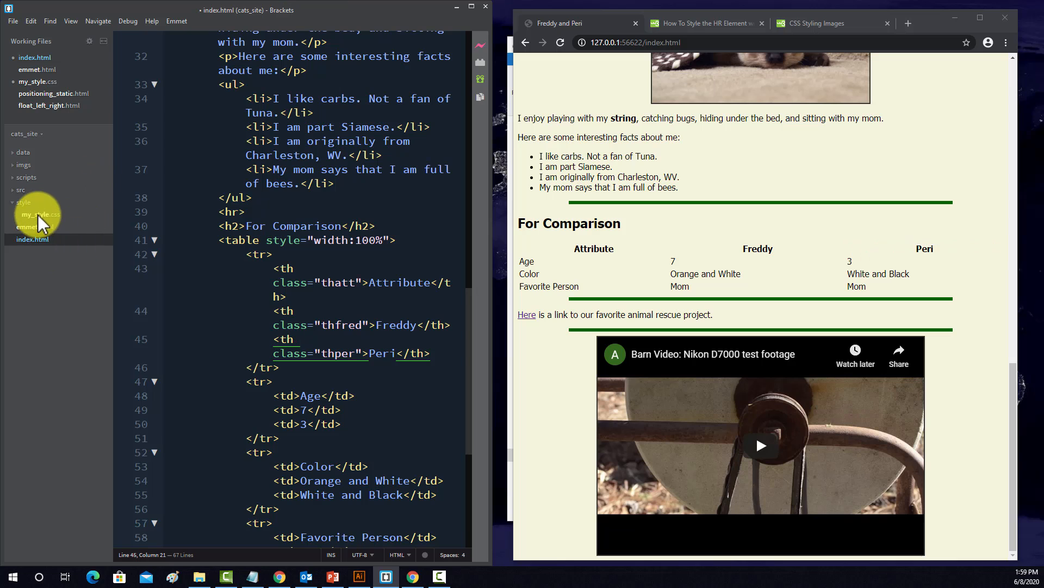
- Add a .thatt rule with color: crimson to my_style.css and save
left_click(39, 214)
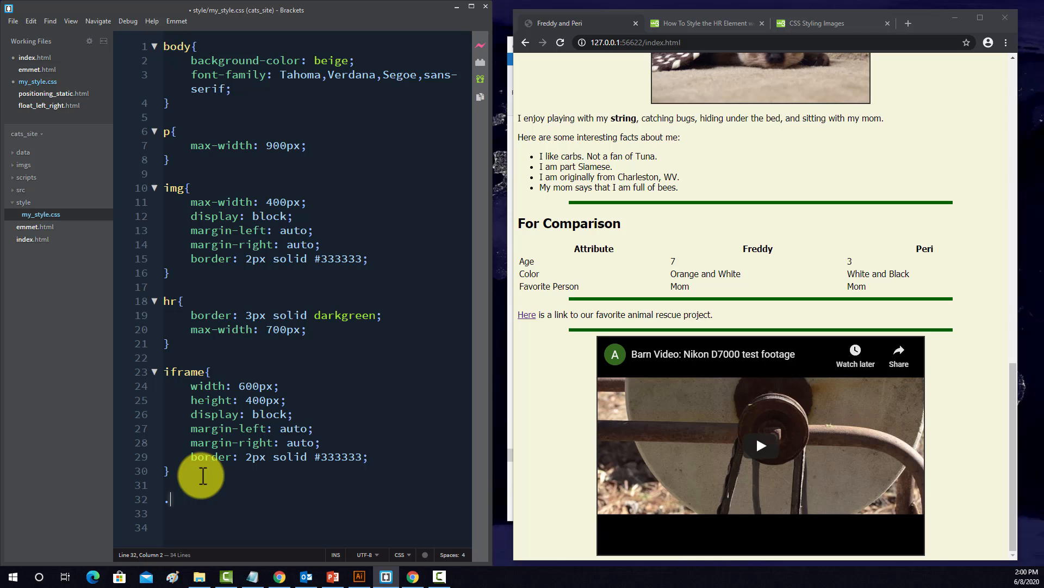
type("tha")
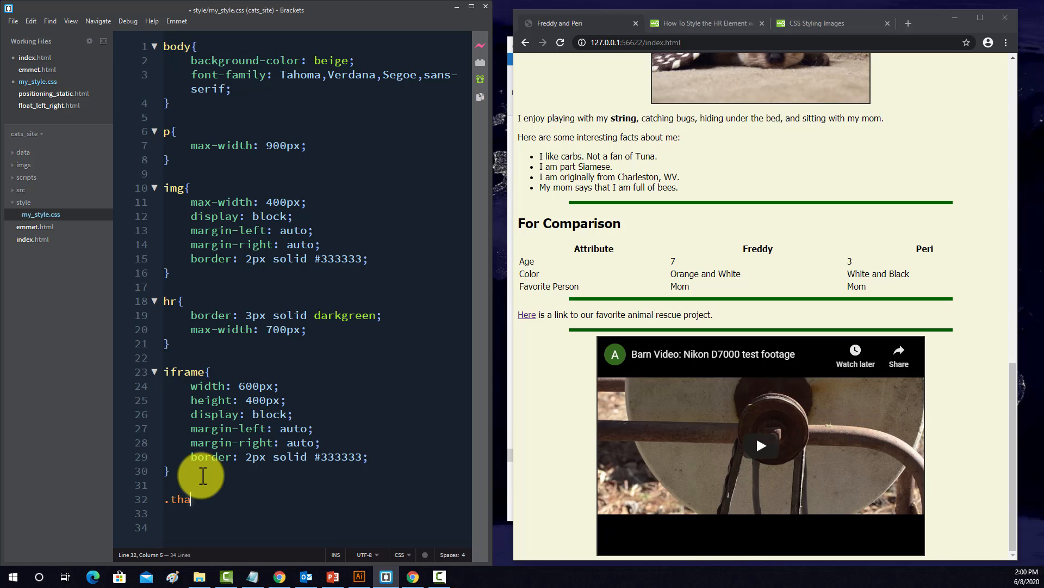
type("tt{")
left_click(316, 513)
type("color:")
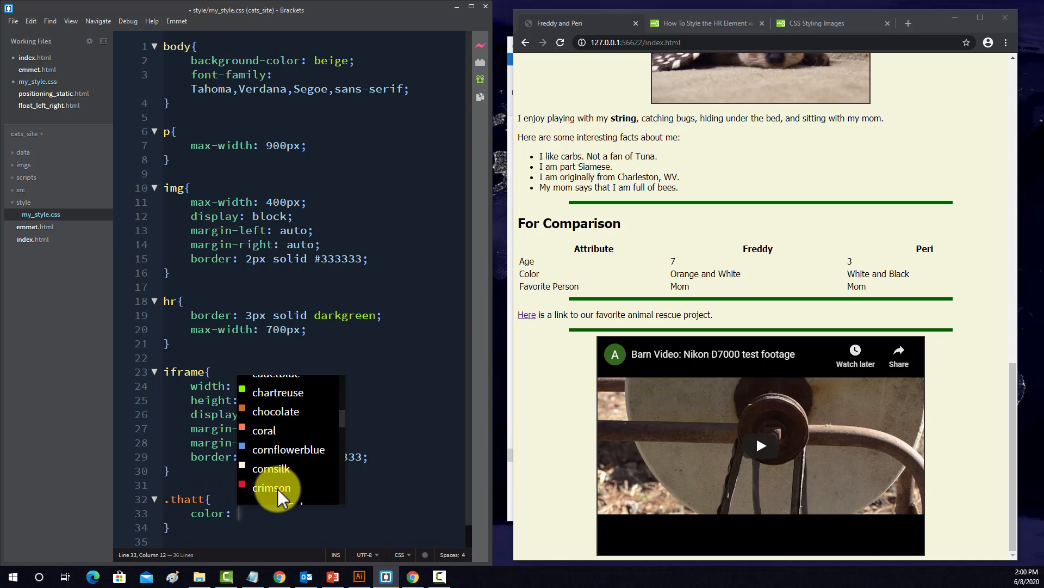
left_click(272, 487)
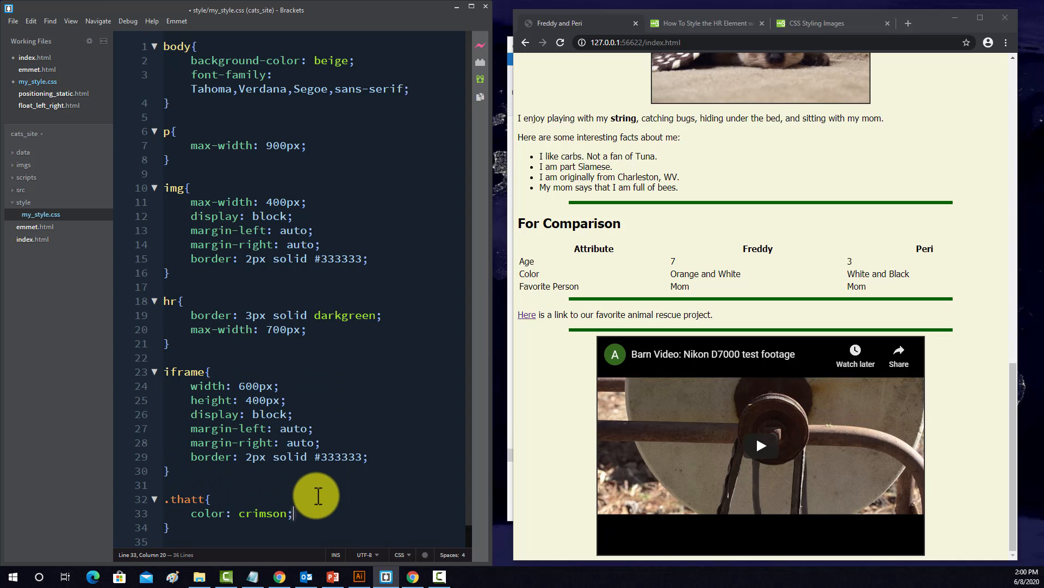
left_click(13, 21)
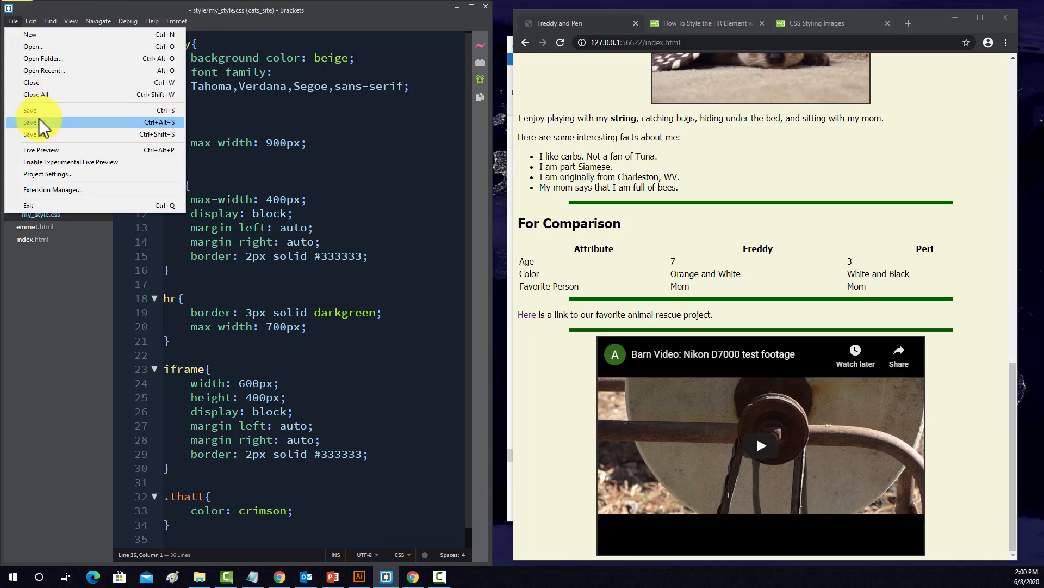
left_click(32, 109)
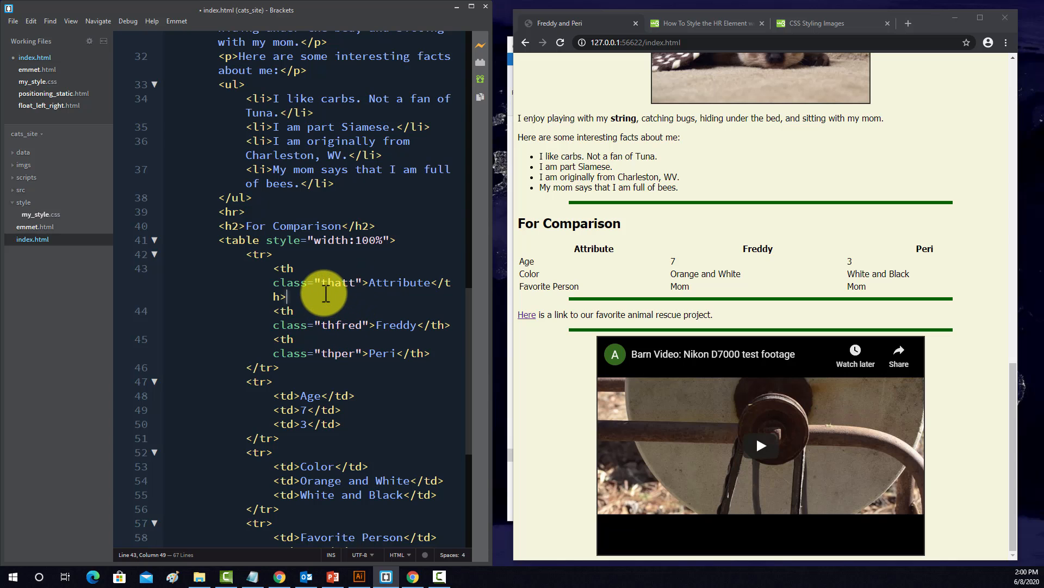
- Try background on .thatt, revert to plain color, and check the crimson header in the preview
left_click(41, 215)
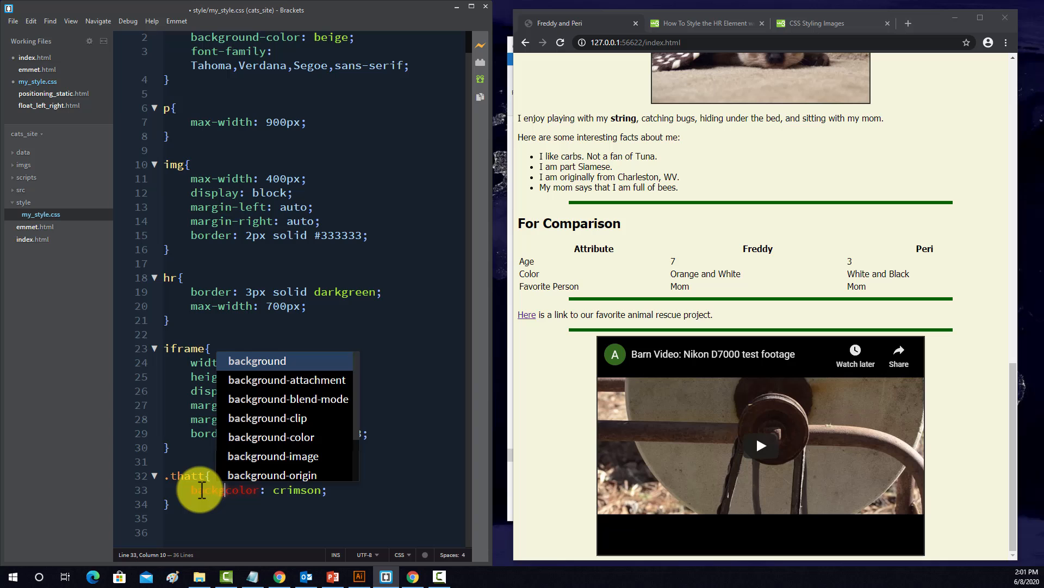
type("ground-")
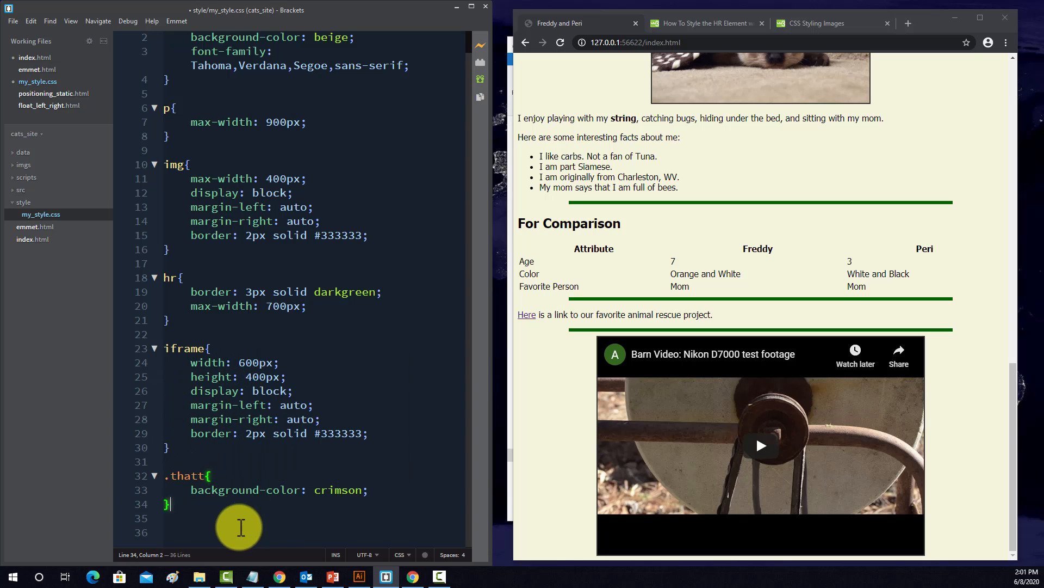
left_click(13, 21)
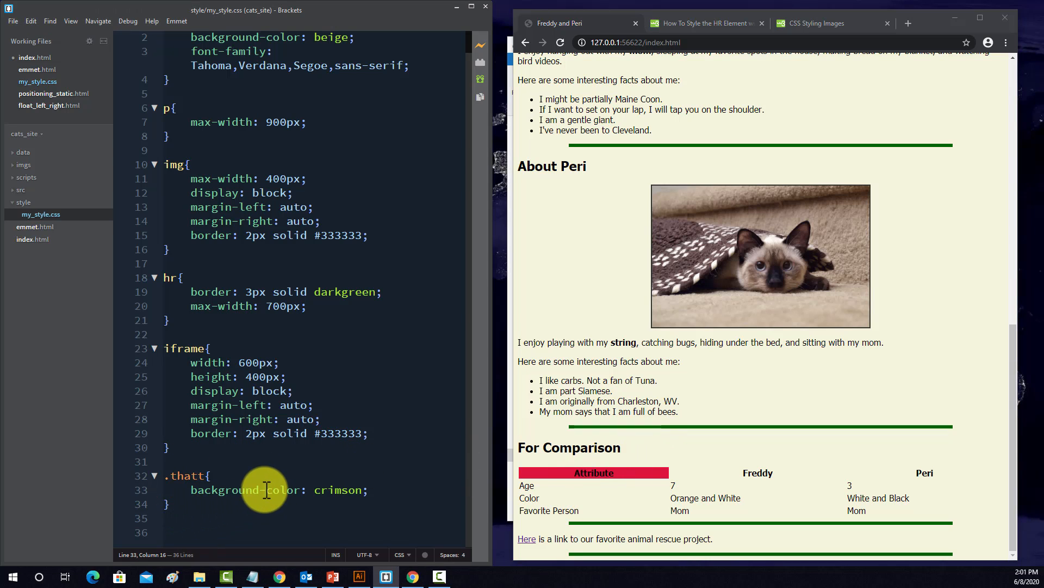
type("color")
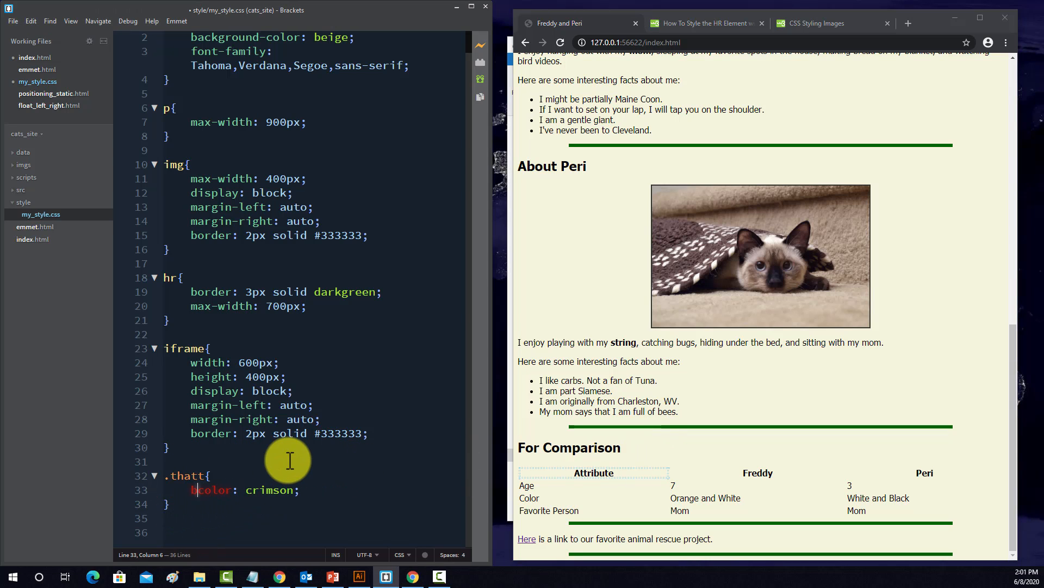
left_click(13, 20)
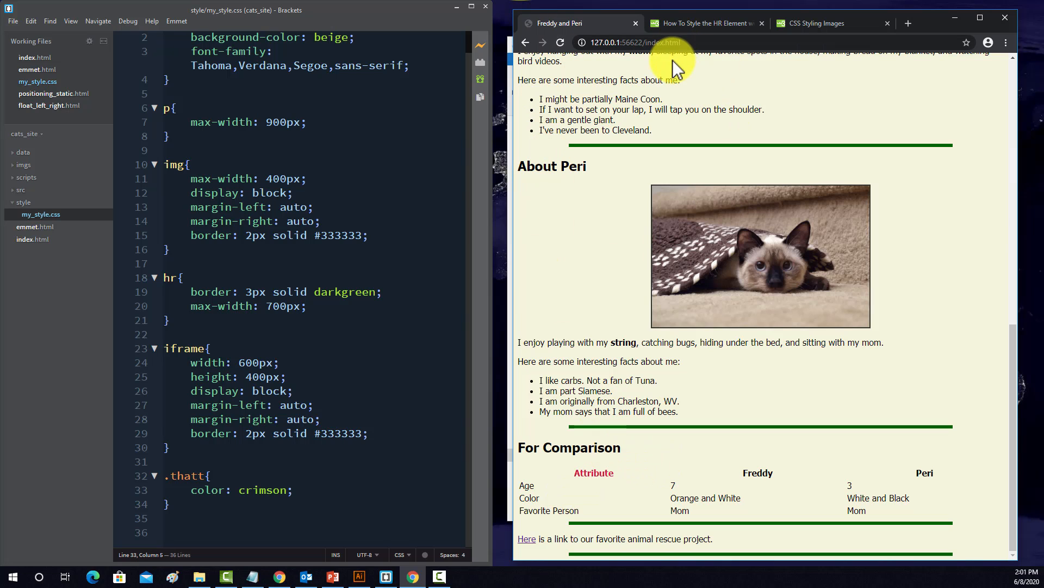
left_click(330, 487)
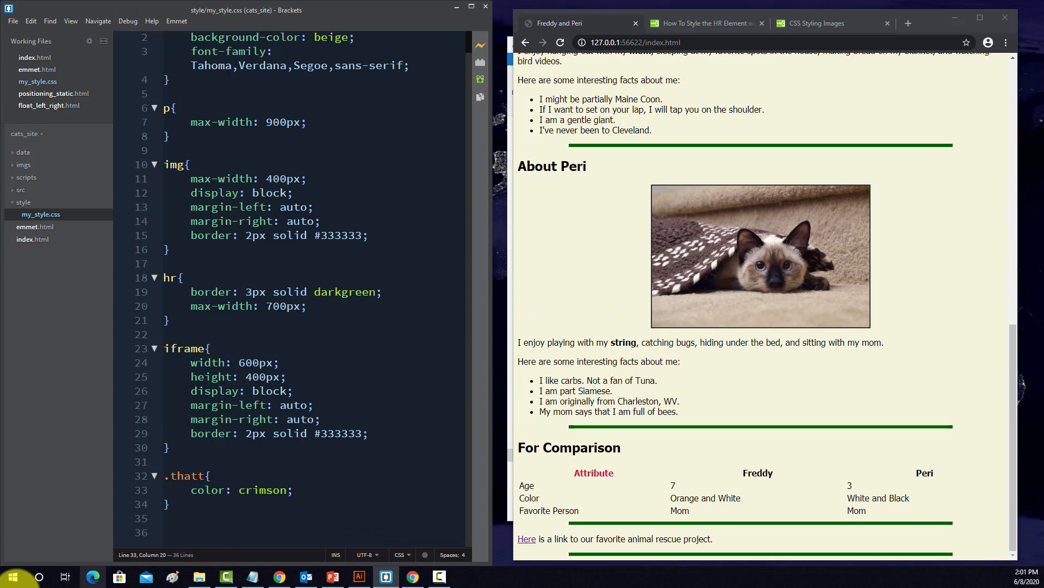
left_click(295, 490)
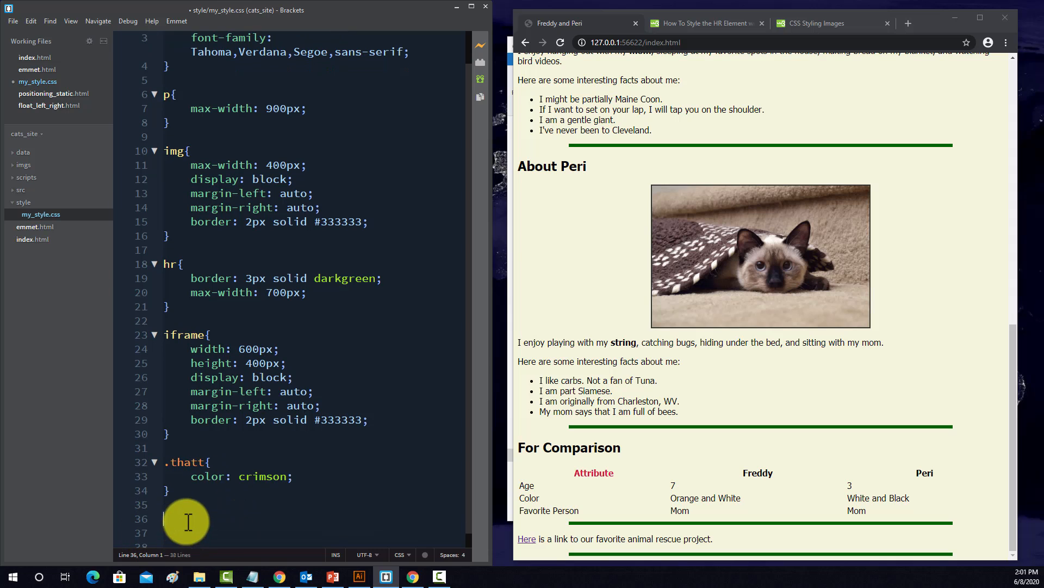
- Duplicate .thatt as .thfred with color: blue and .thper with color: green
type(".thatt{\\n    color: crimson;\\n}")
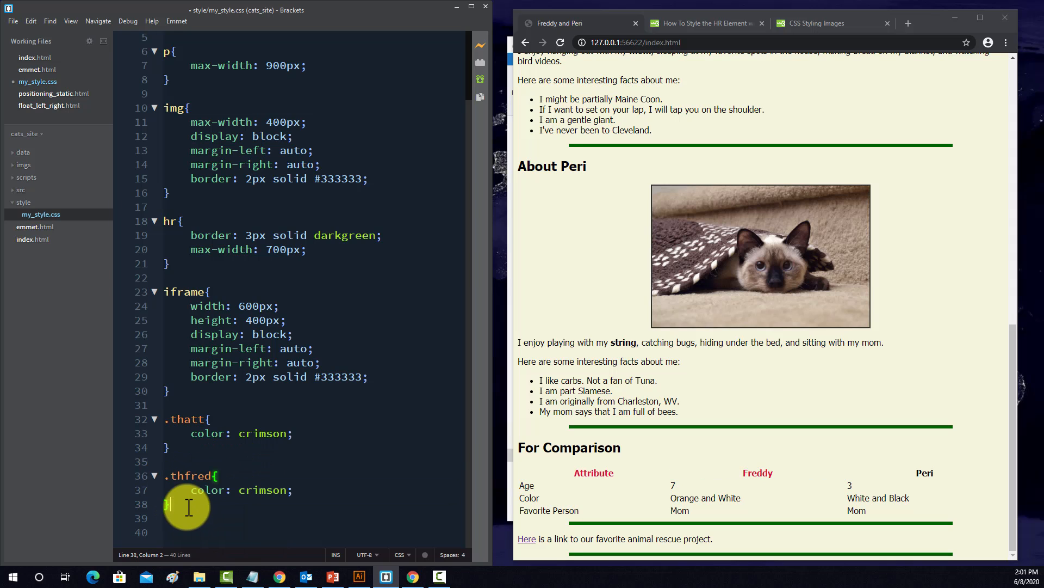
right_click(167, 503)
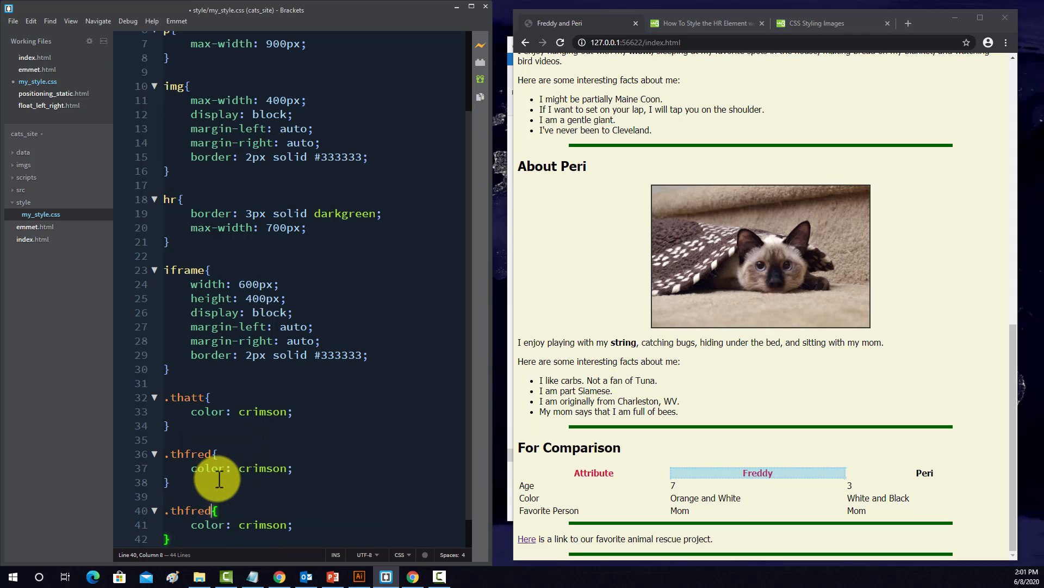
key("BackSpace")
type("pe")
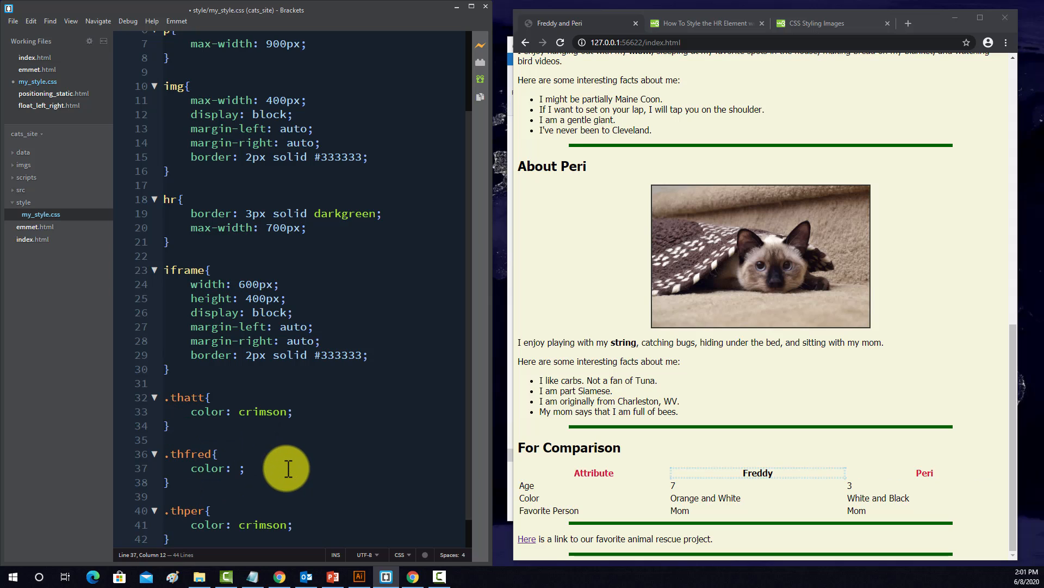
type("b")
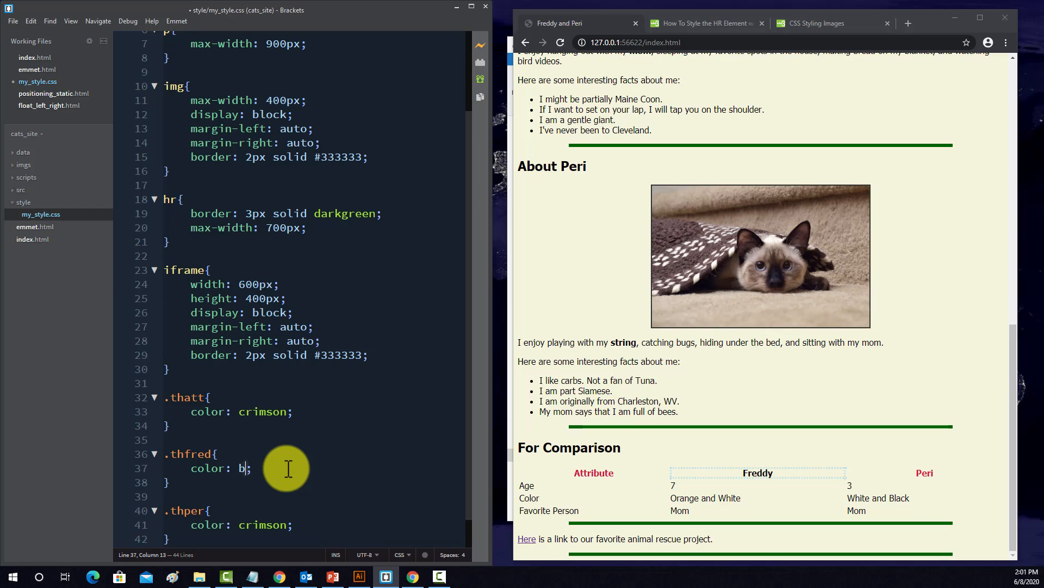
key("Backspace")
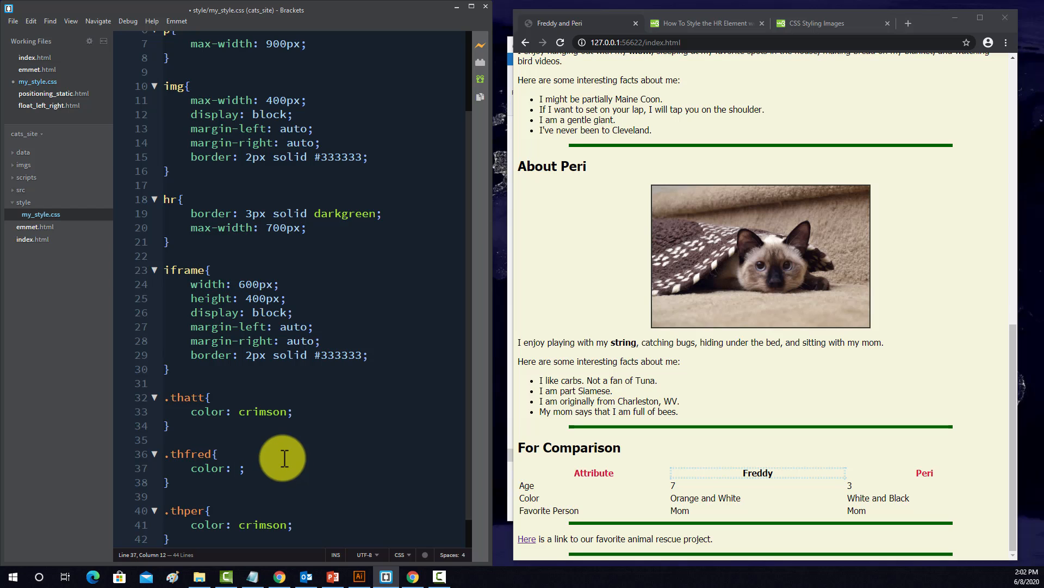
type("blue")
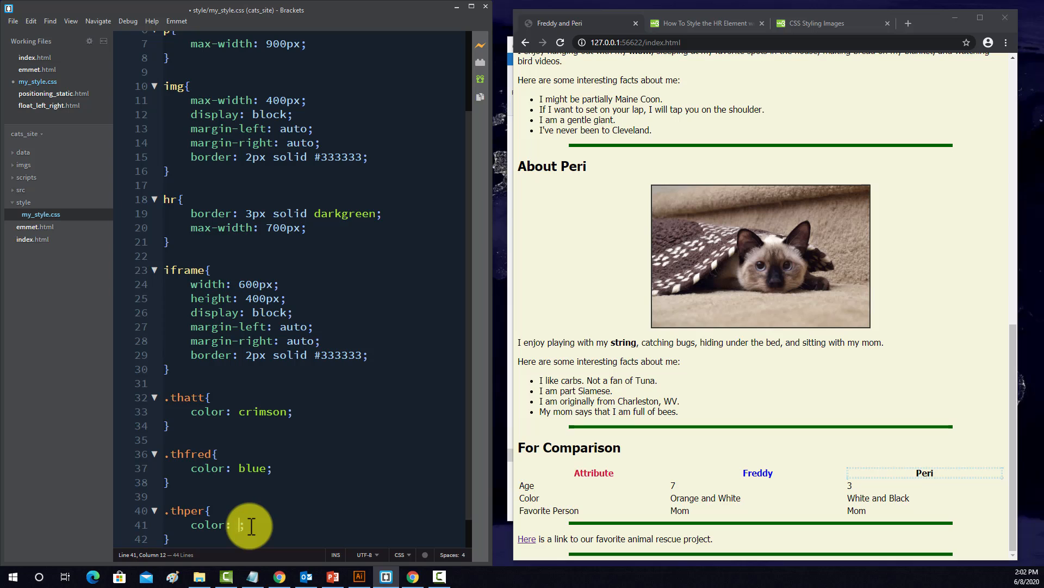
type("green;")
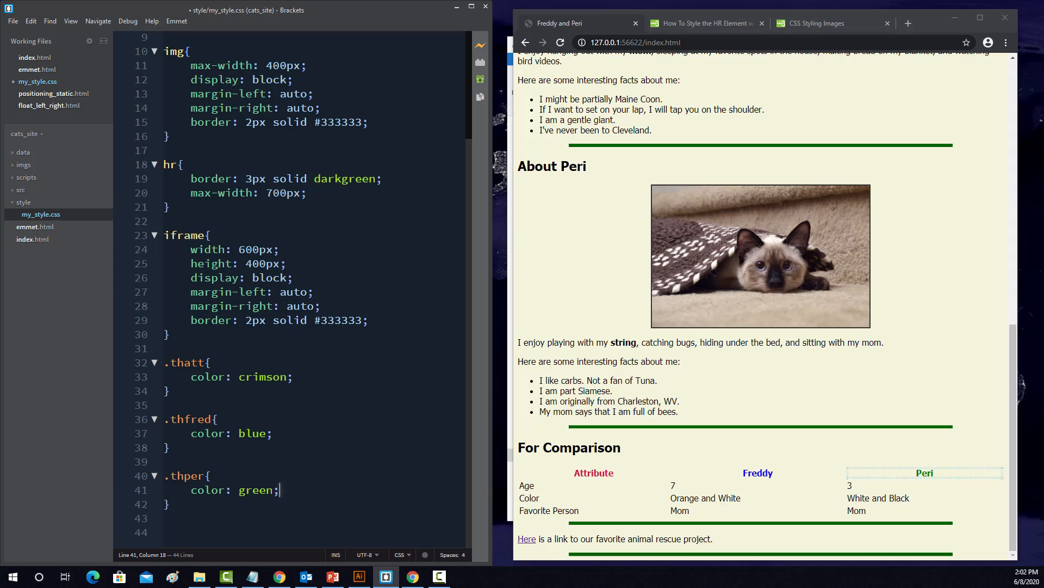
mouse_move(862, 9)
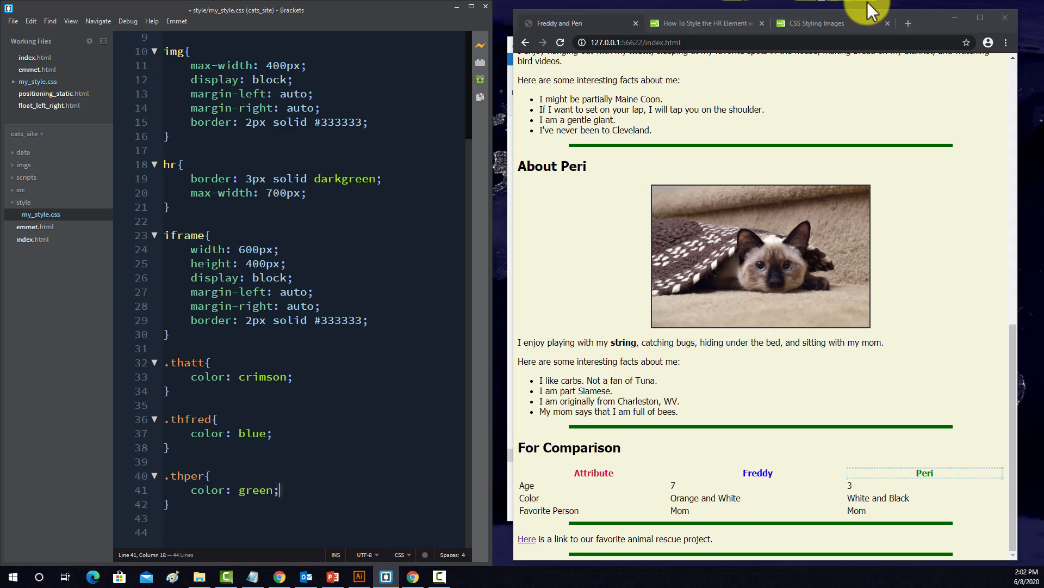
- Search 'table formatting' and read W3Schools CSS Tables down to Horizontal Alignment
left_click(907, 24)
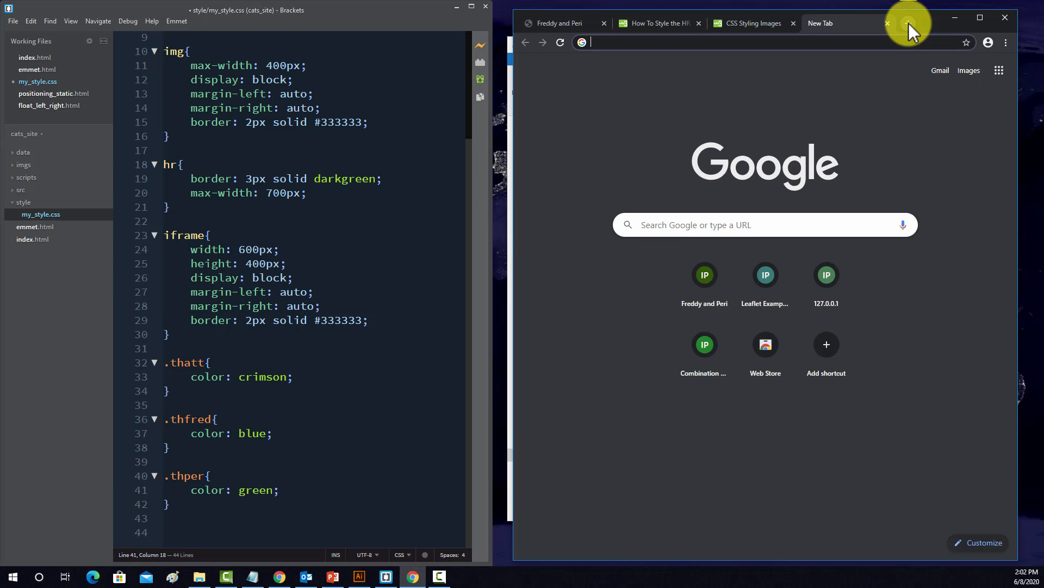
type("table forma")
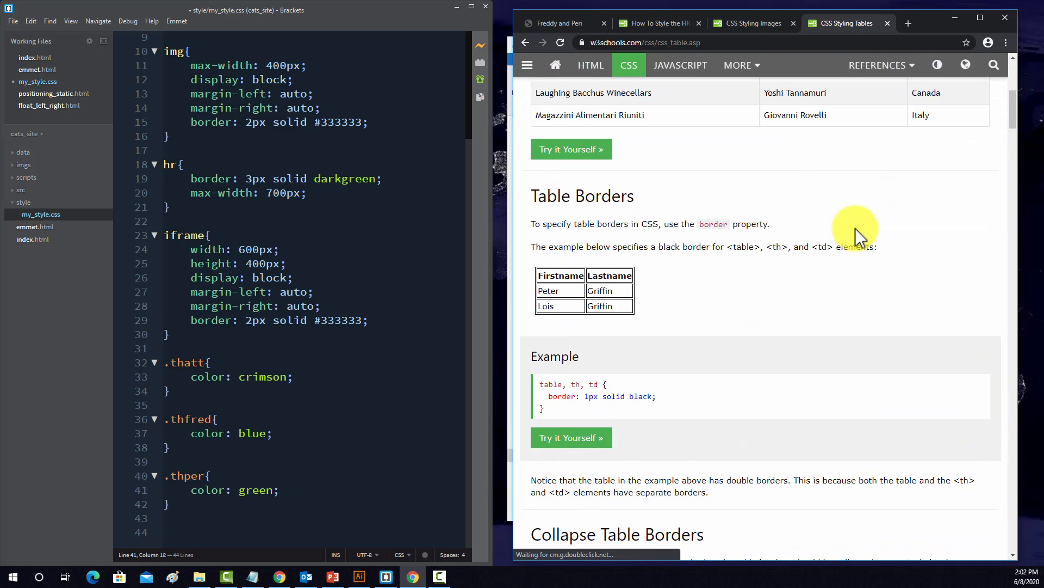
scroll("down", 3)
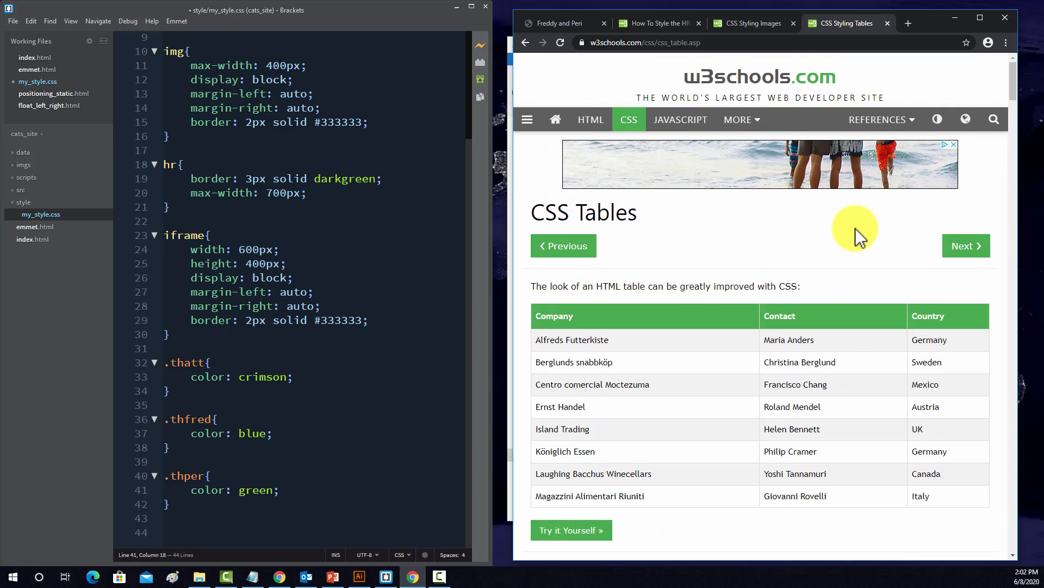
scroll("down", 3)
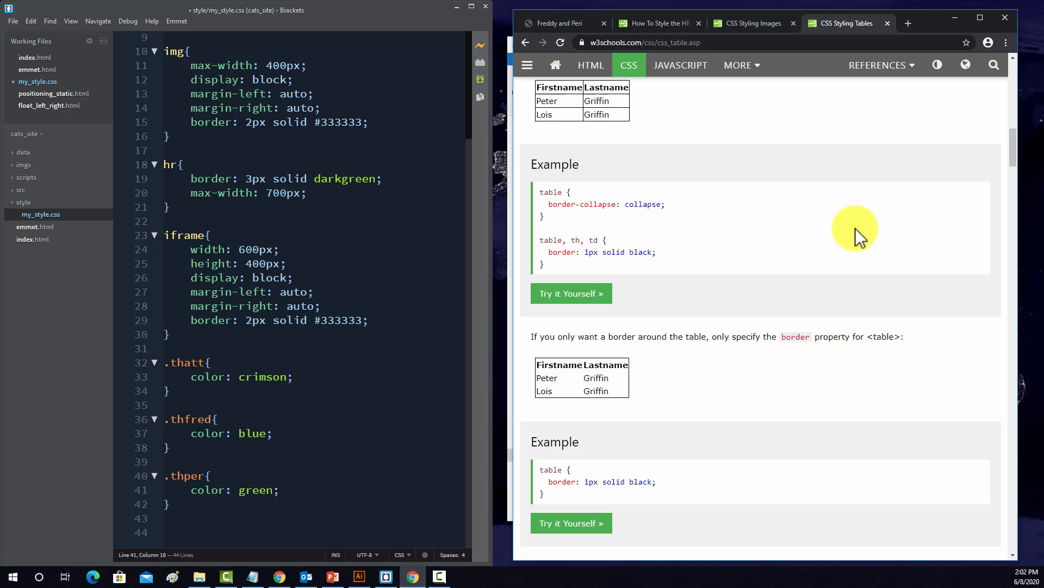
scroll("down", 3)
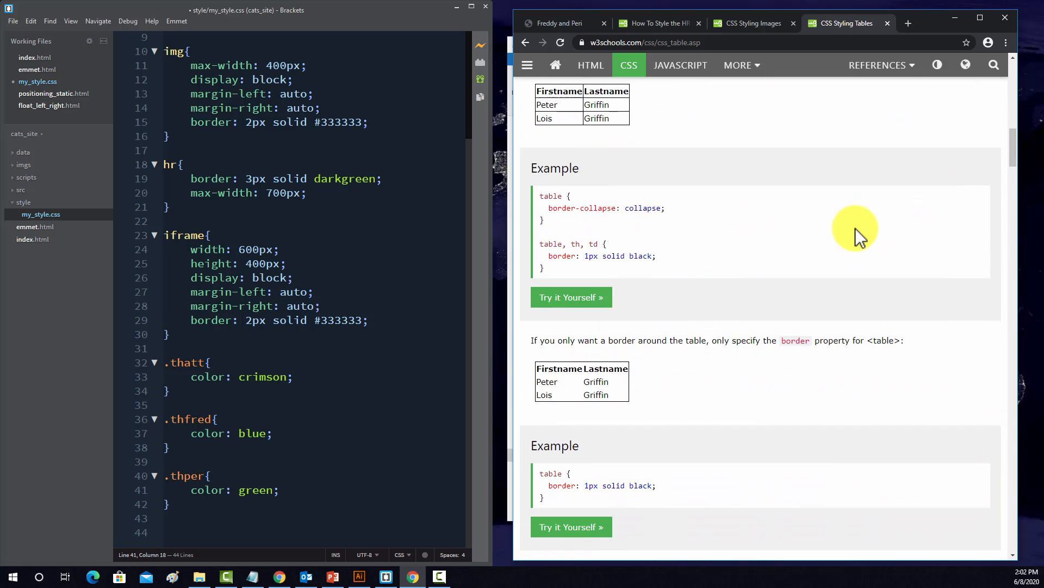
scroll("down", 3)
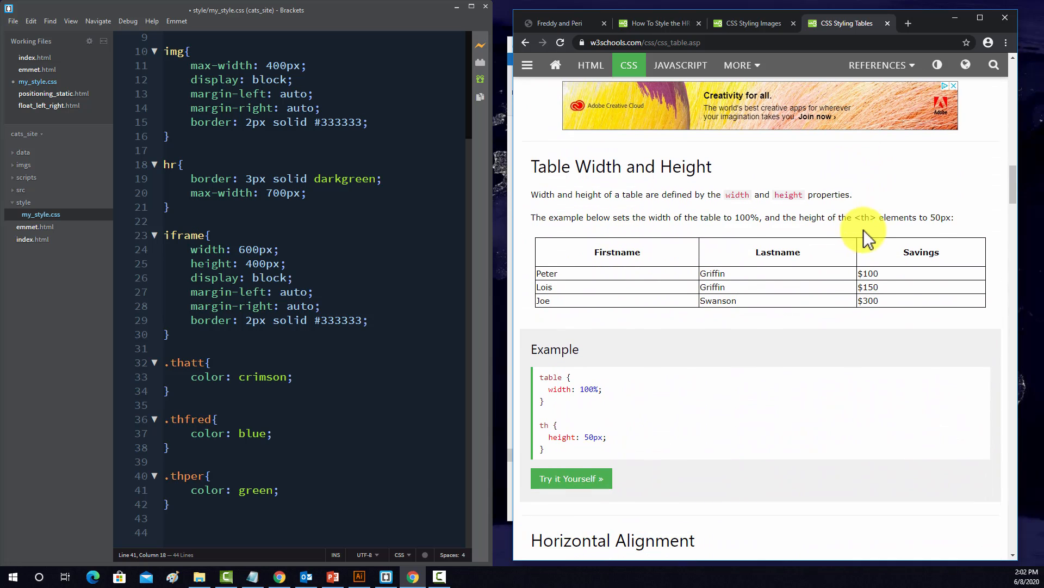
scroll("down", 3)
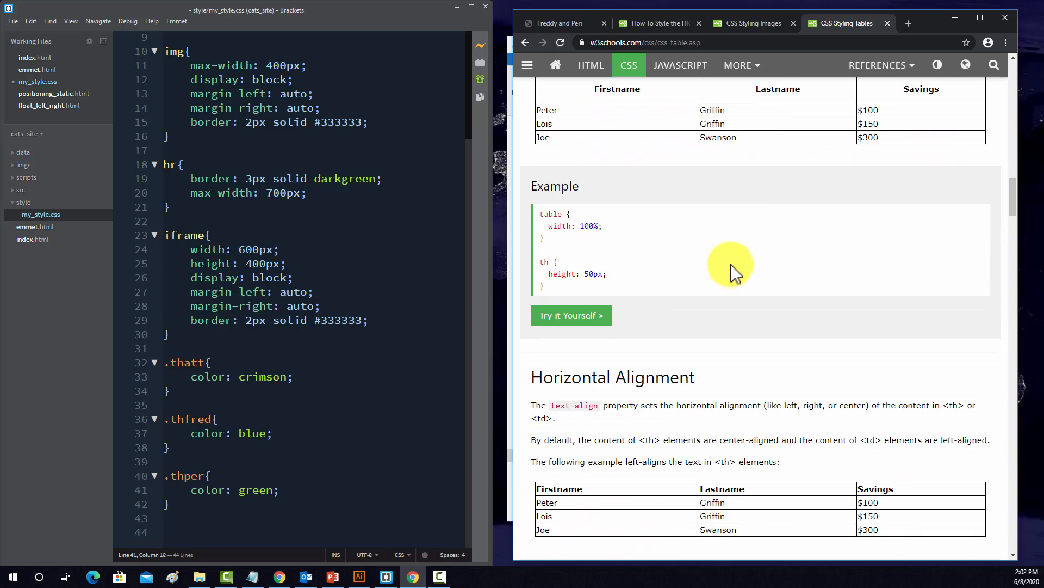
scroll("down", 3)
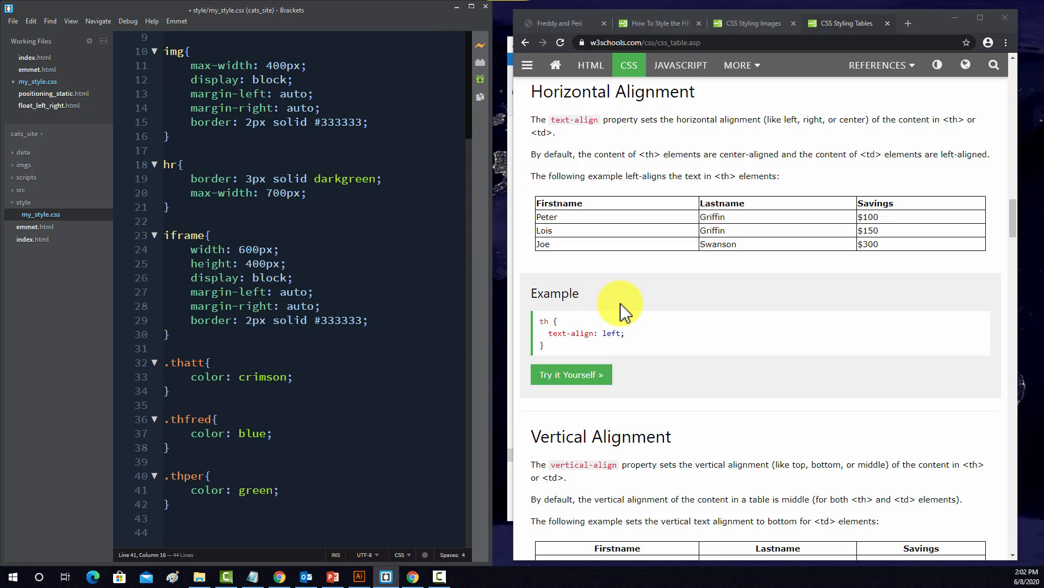
- Add text-align: center to .thatt and paste it into .thfred and .thper
left_click(293, 376)
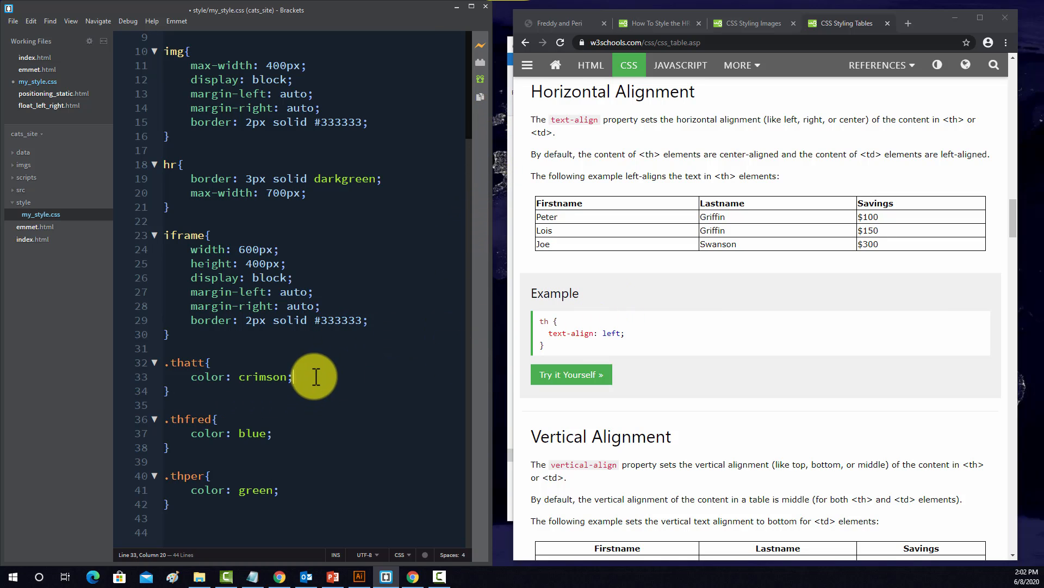
type("t")
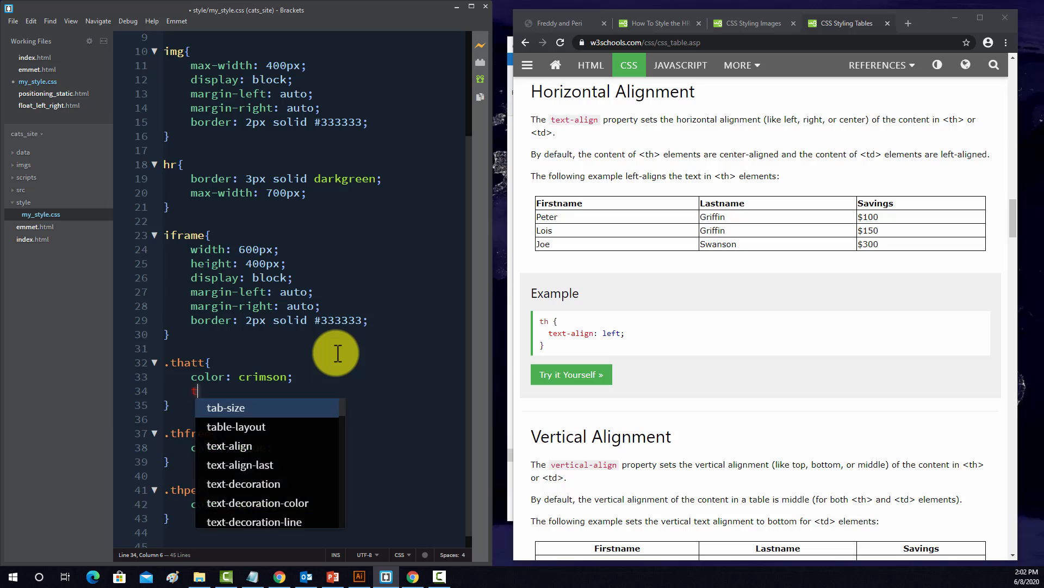
type("ext-aligh: cente")
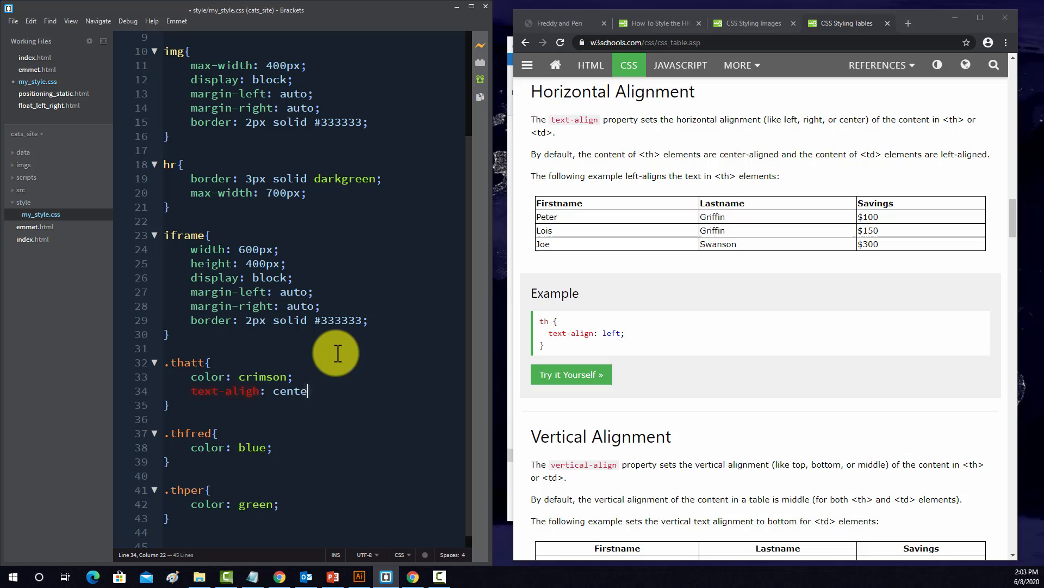
type("r;")
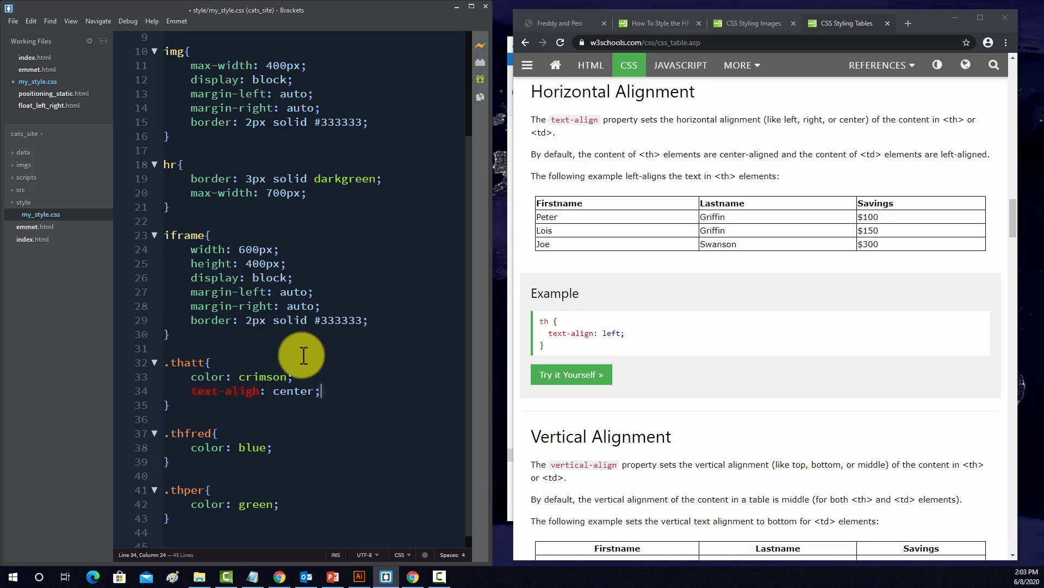
triple_click(227, 390)
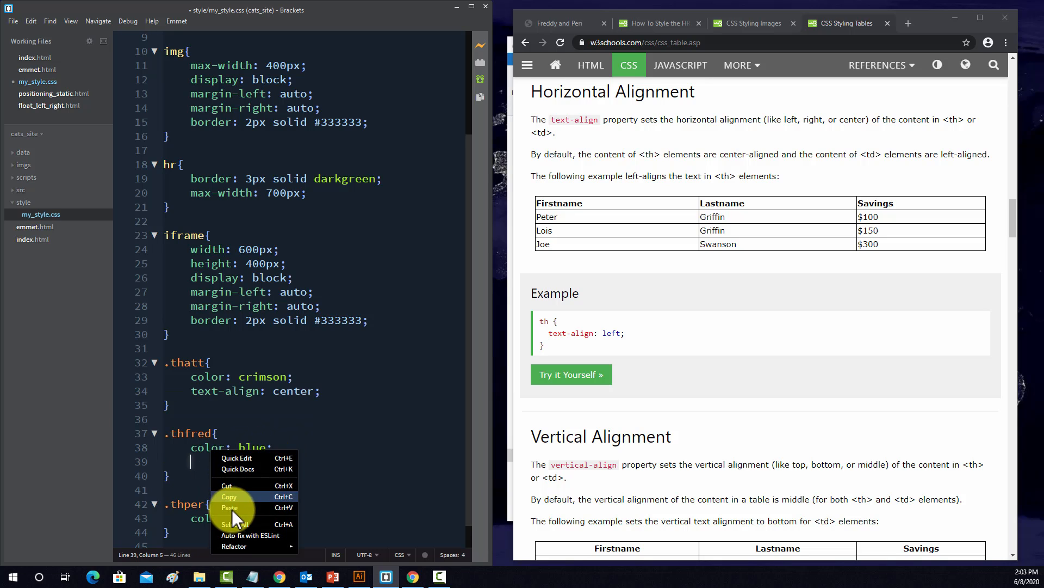
left_click(229, 507)
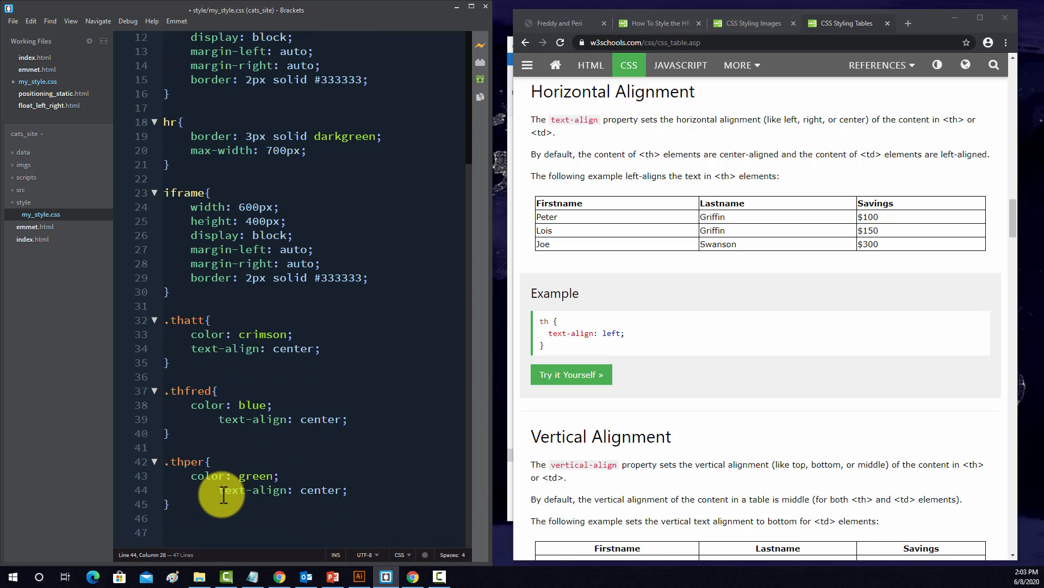
left_click(13, 21)
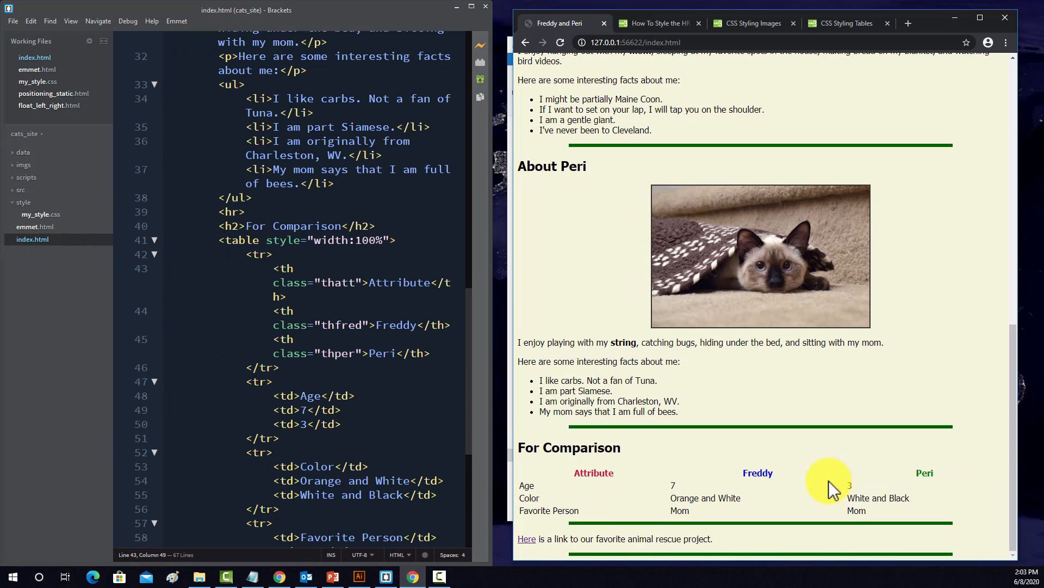
mouse_move(637, 294)
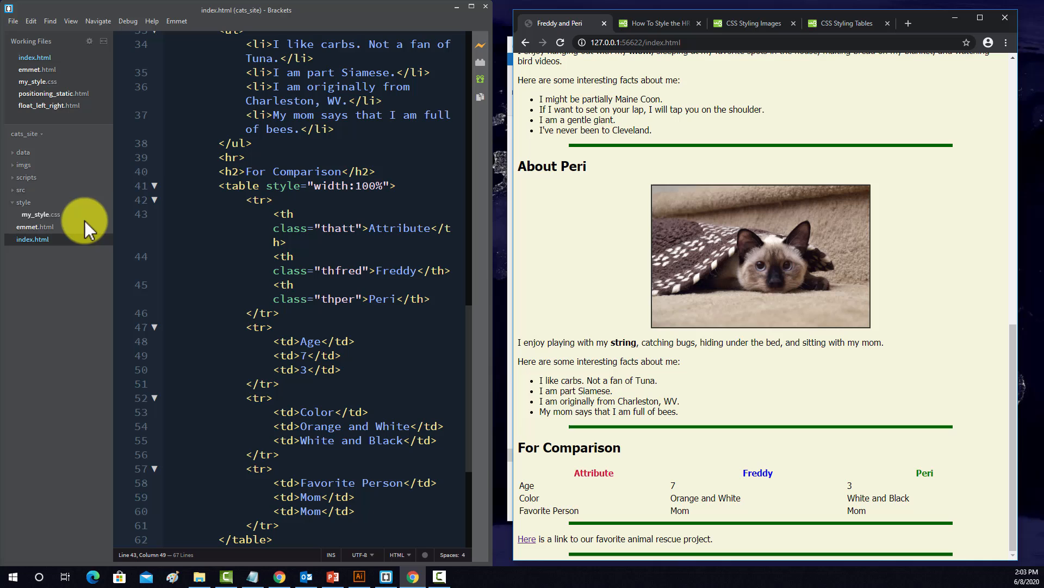
- Add a td rule with text-align: center to my_style.css
left_click(40, 214)
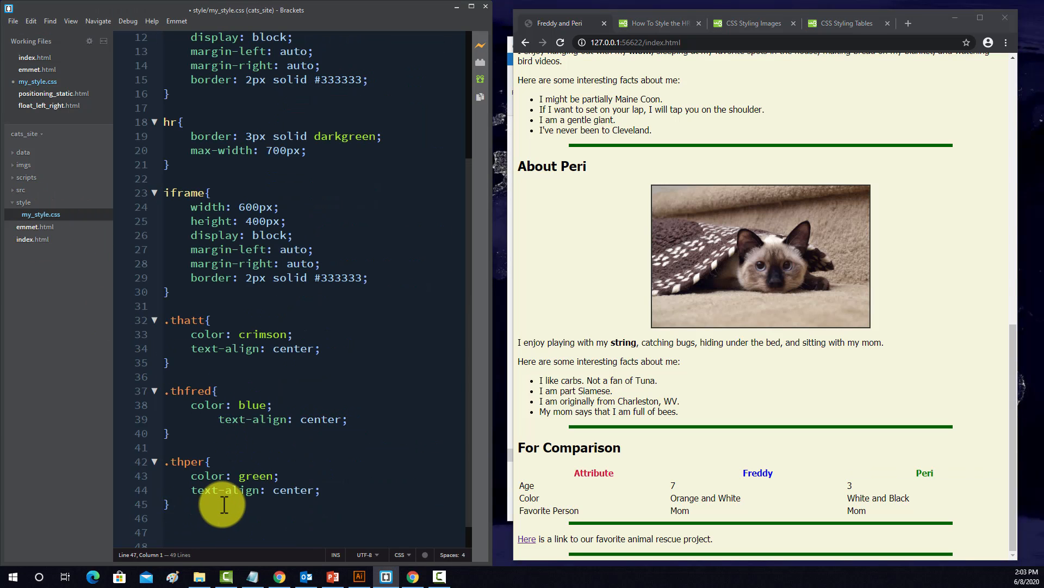
type("td{")
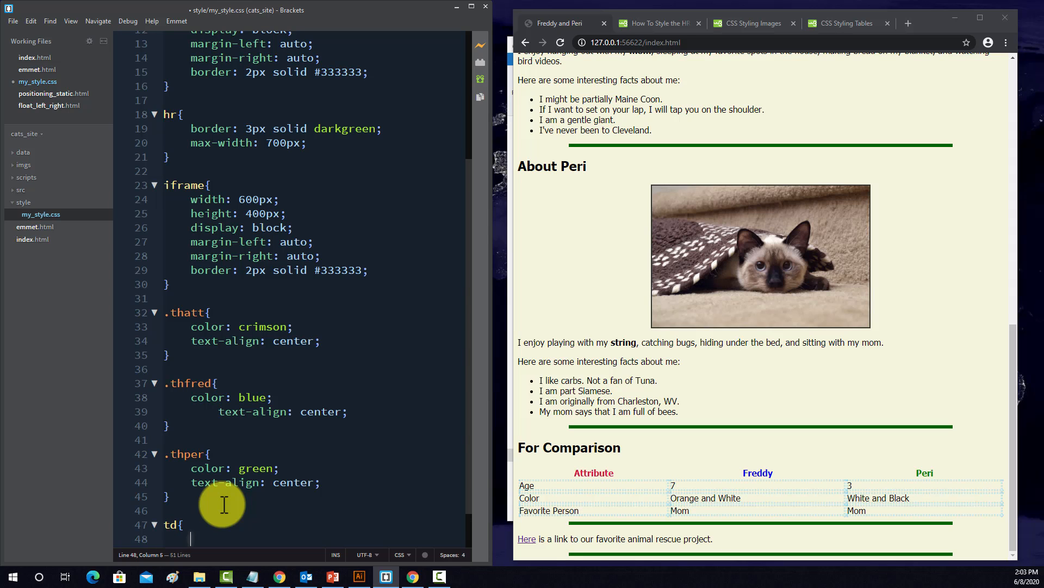
type("text-aligh")
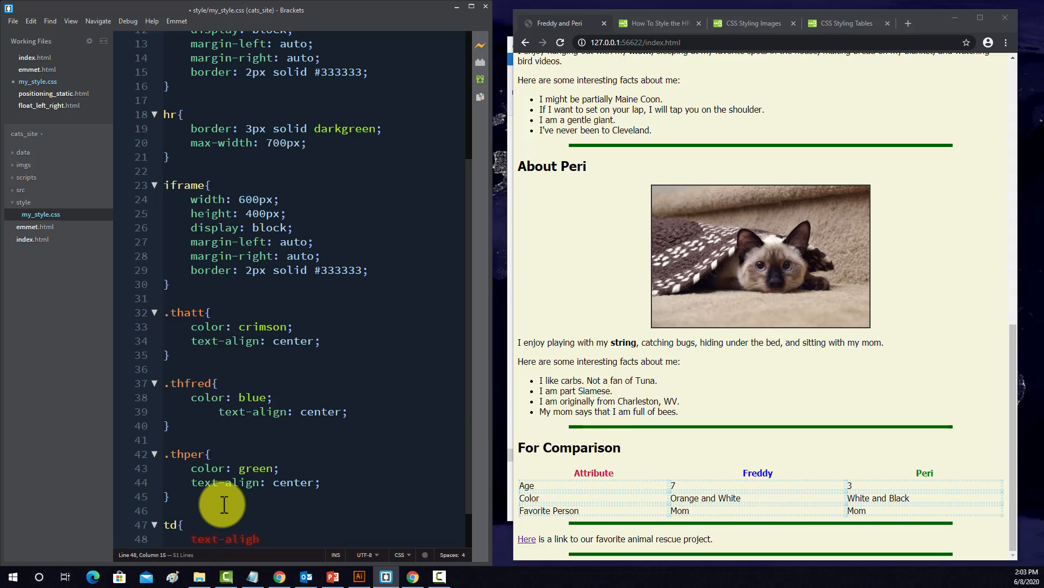
type("text-align:")
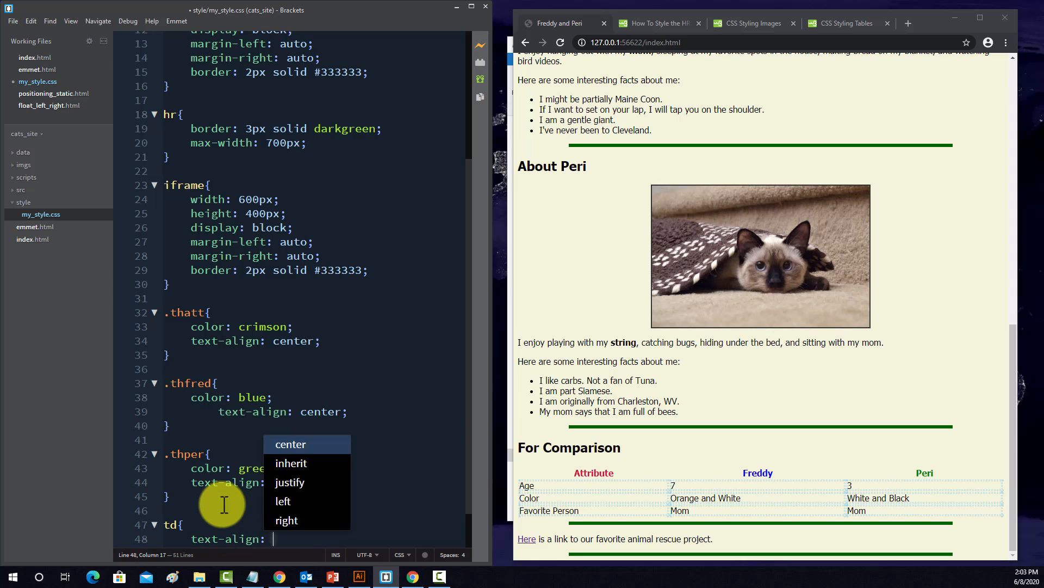
left_click(289, 443)
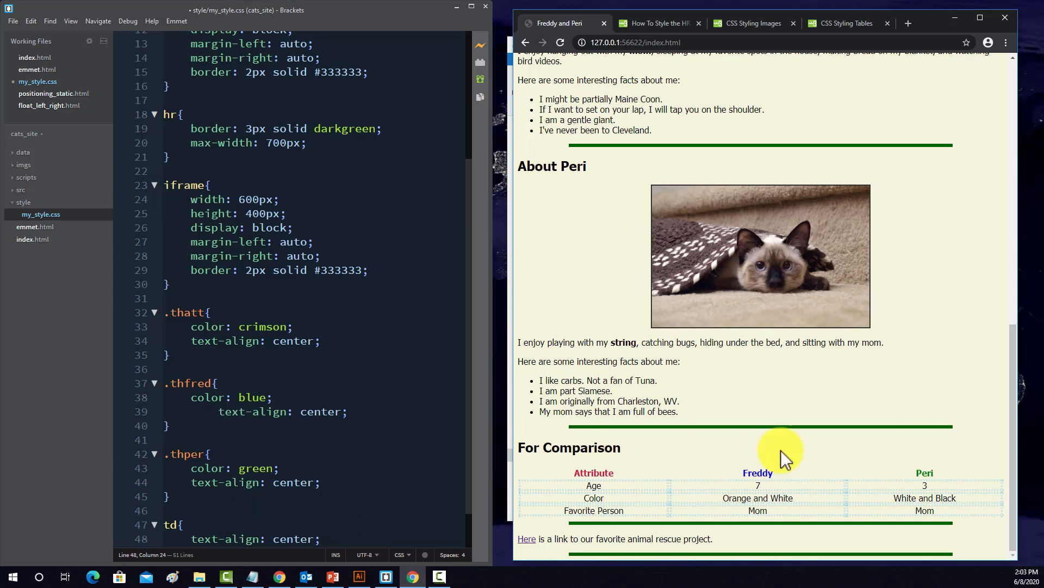
mouse_move(886, 470)
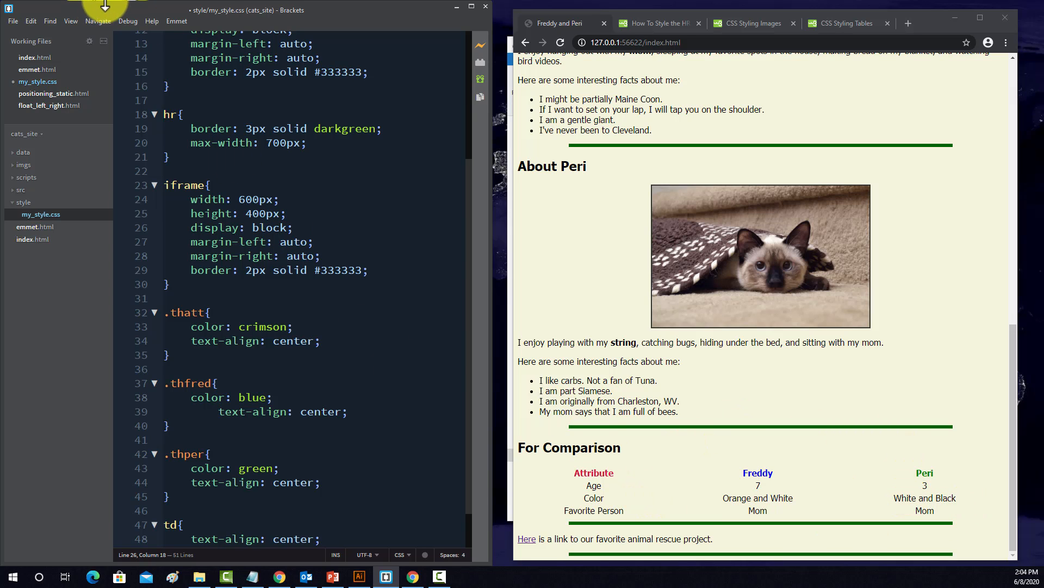
- Scroll the W3Schools CSS Tables tutorial back to its Table Borders examples
left_click(845, 23)
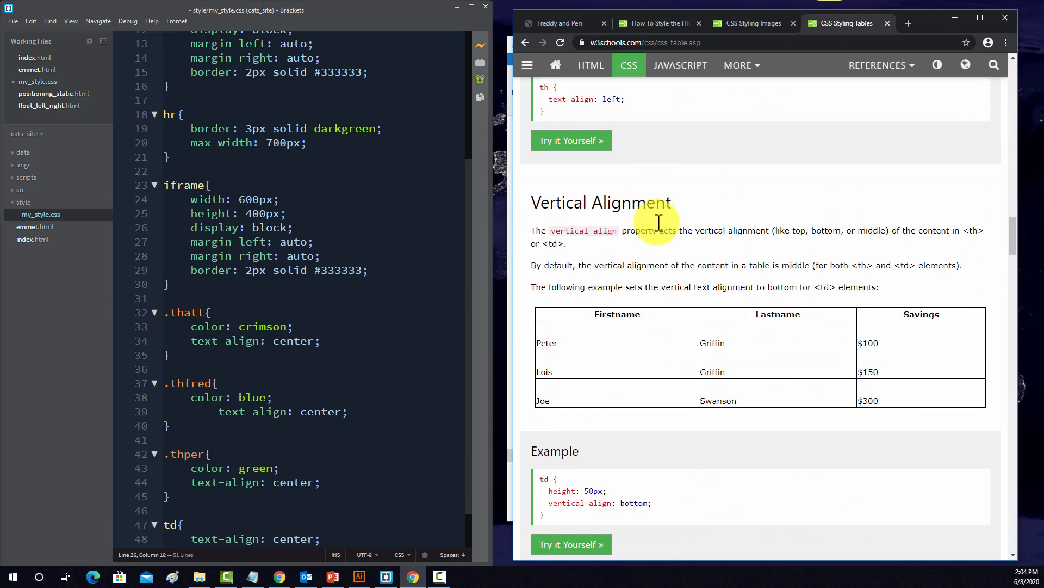
scroll("up", 3)
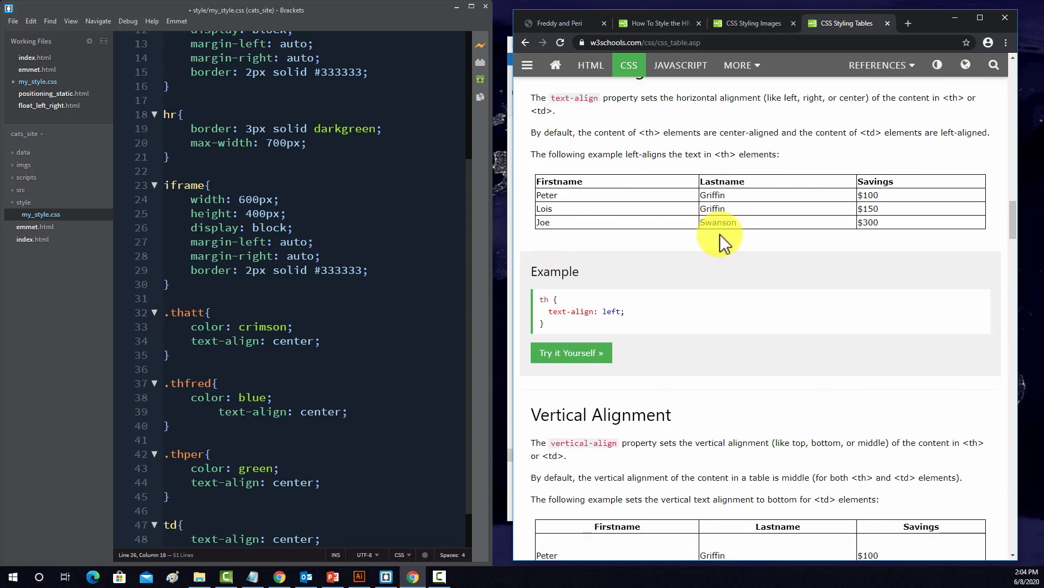
scroll("down", 3)
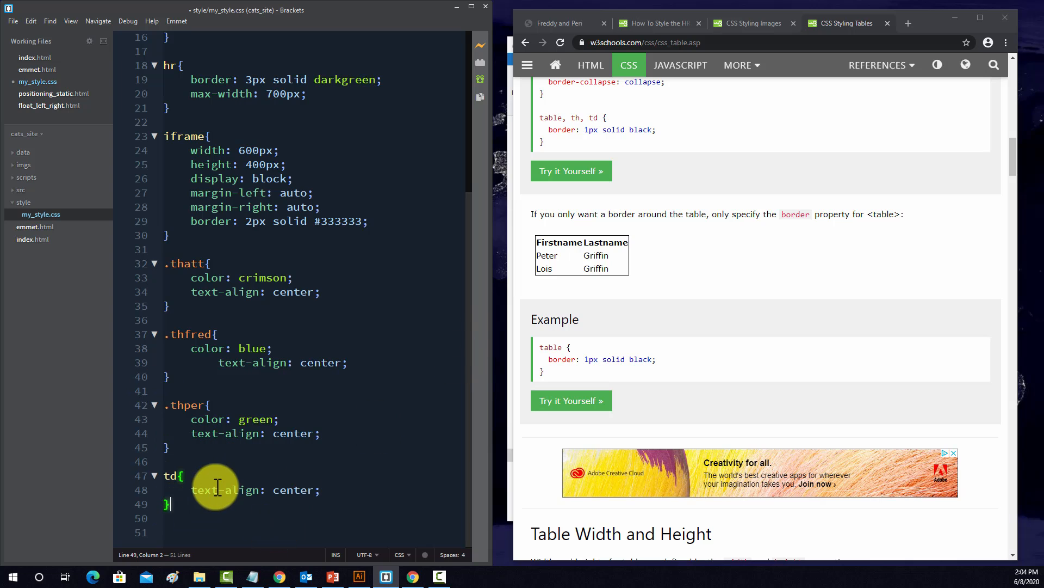
- Write a table, th, td rule with border: 2px solid darkgreen in my_style.css
type("table{")
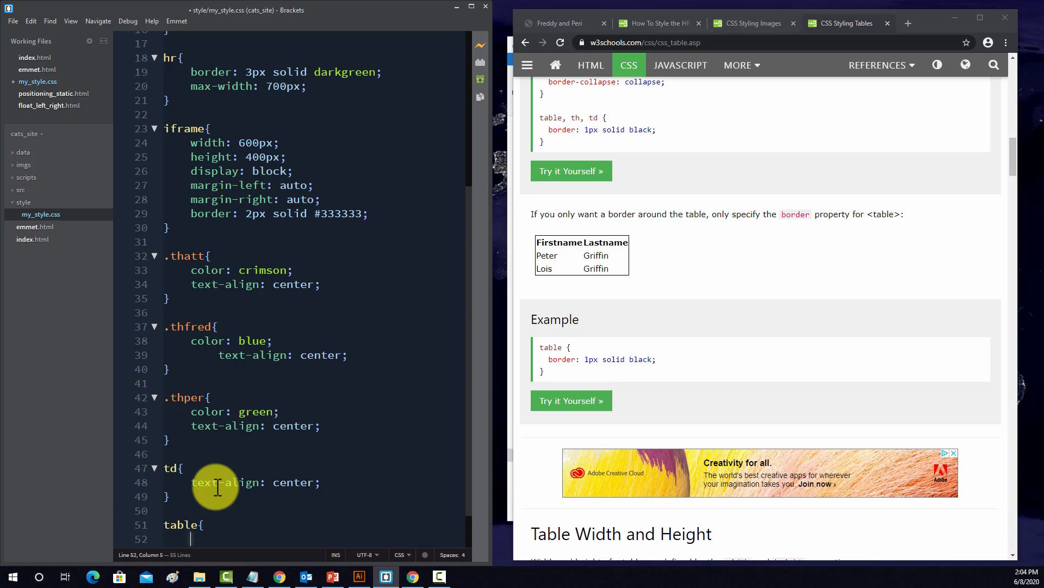
type("border:")
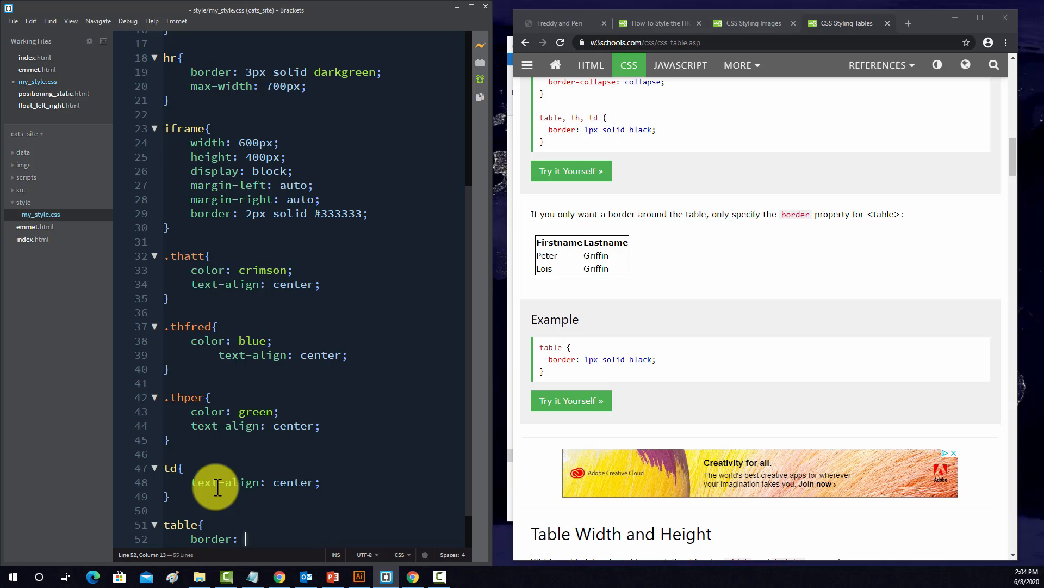
type("2px;")
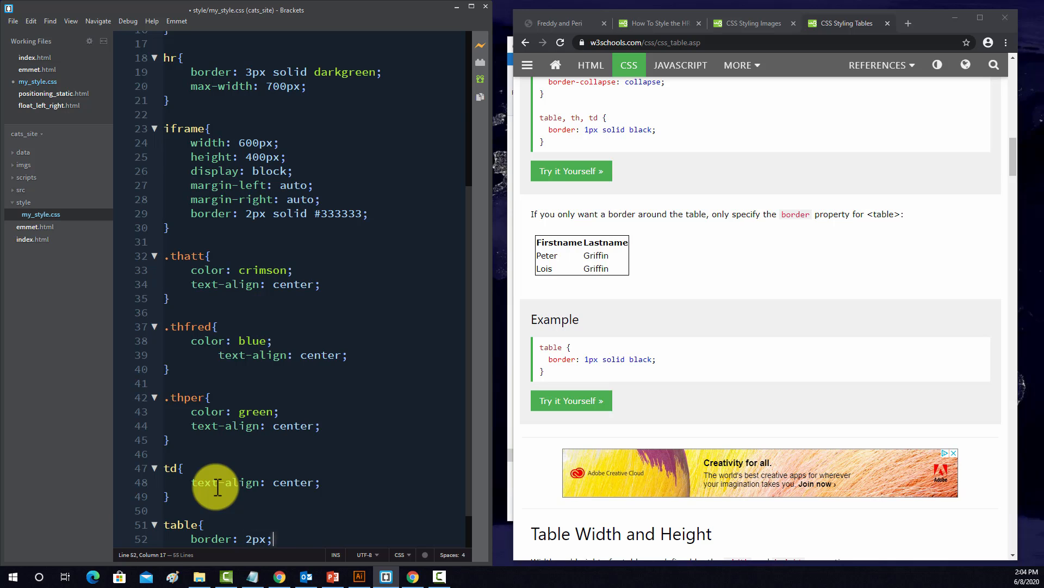
type("soli")
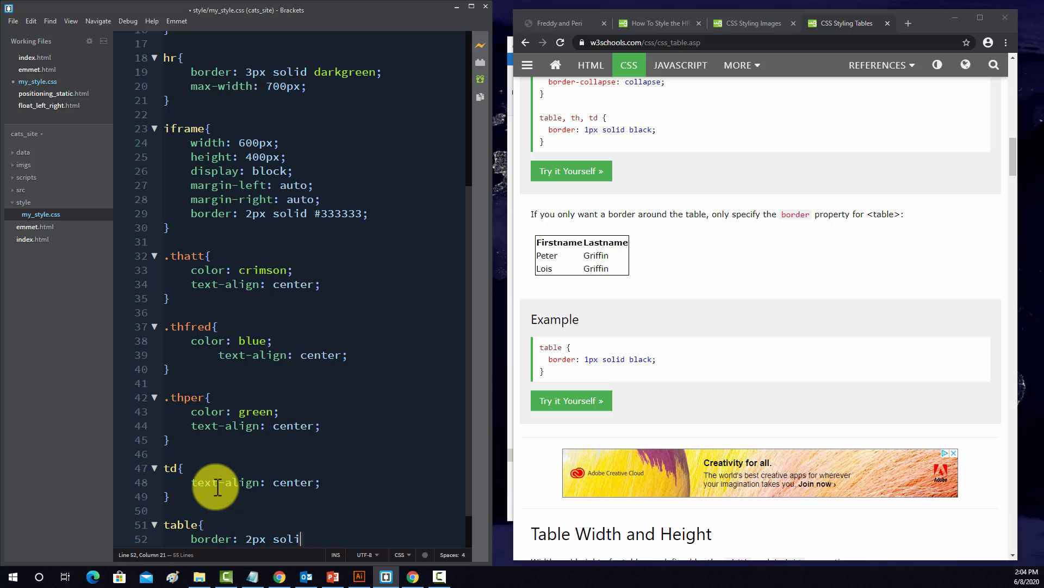
type("d")
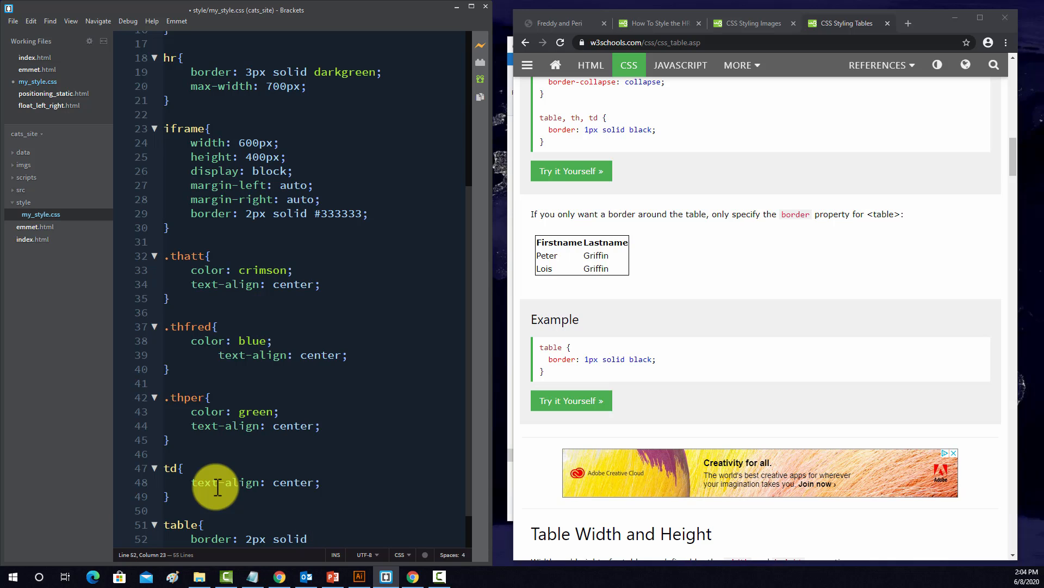
type("darkgr")
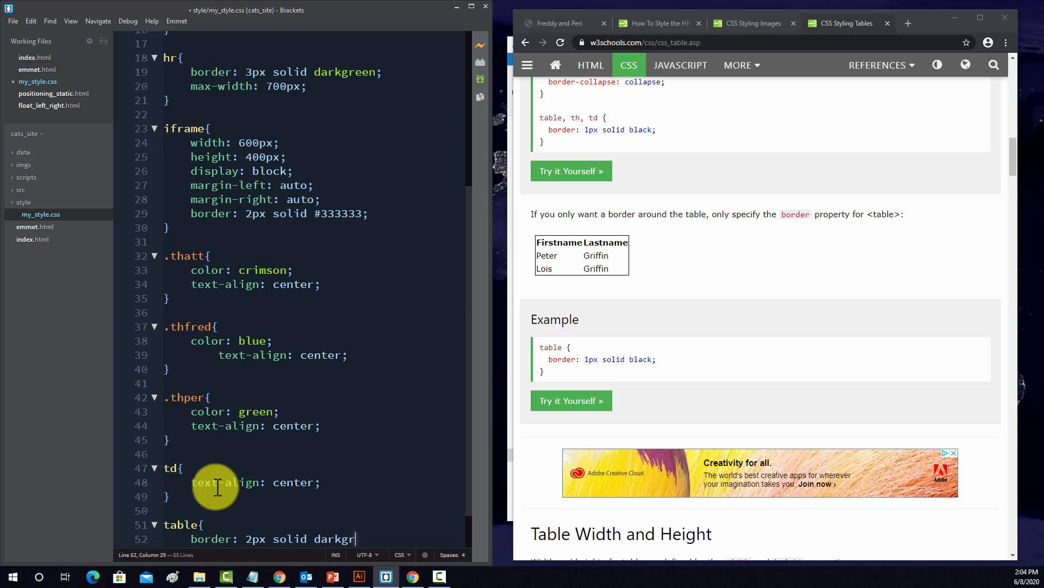
type("een;")
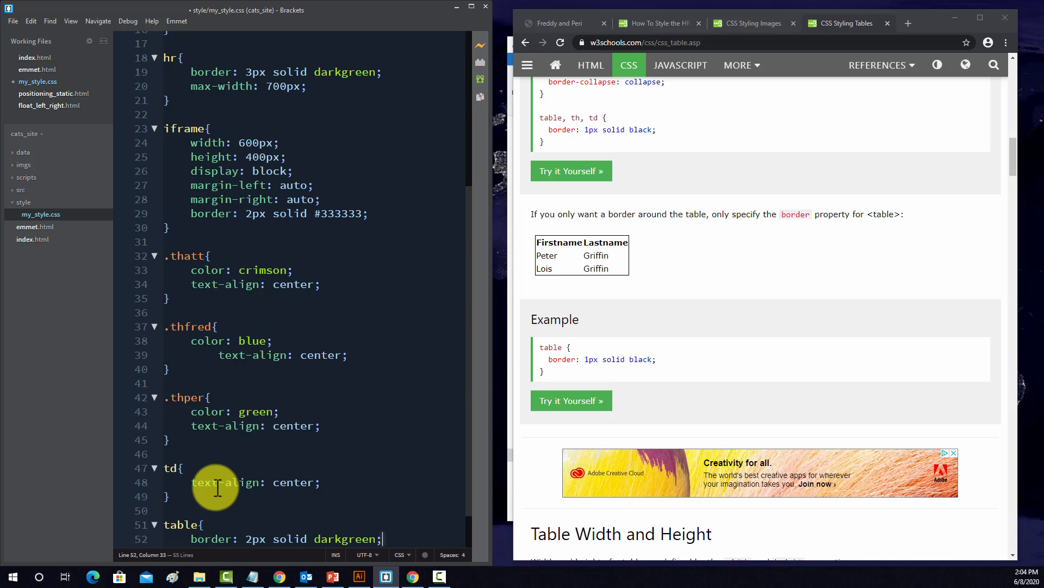
- Check the bordered cats table in Chrome against the table borders tutorial
left_click(13, 21)
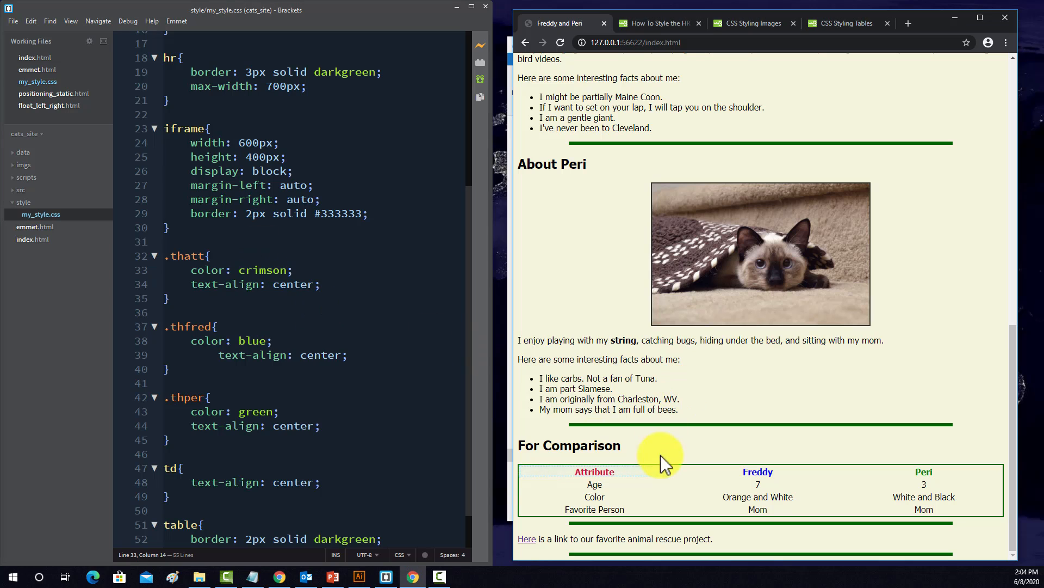
left_click(846, 23)
type(", th, ")
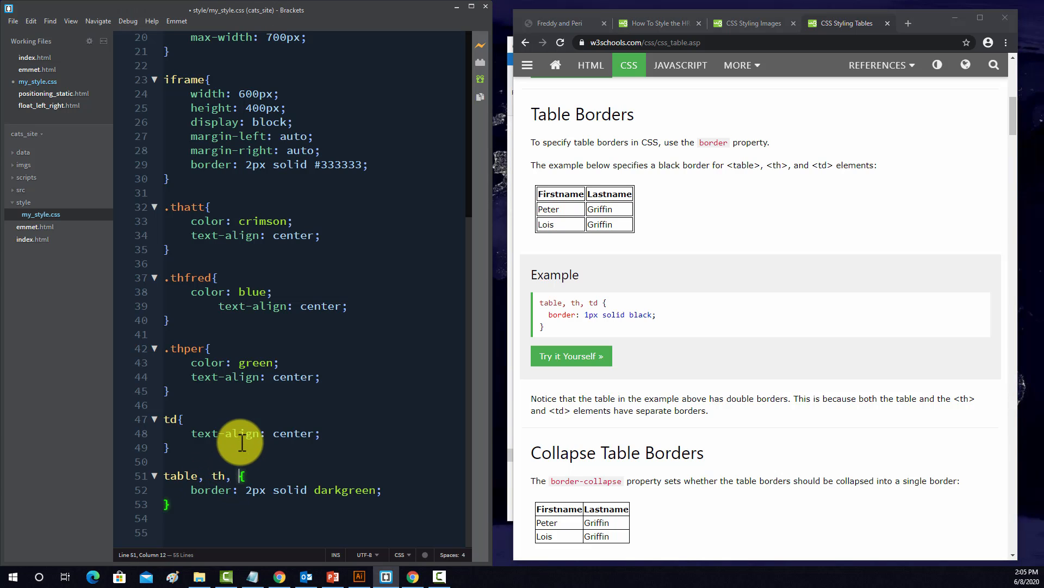
type("d")
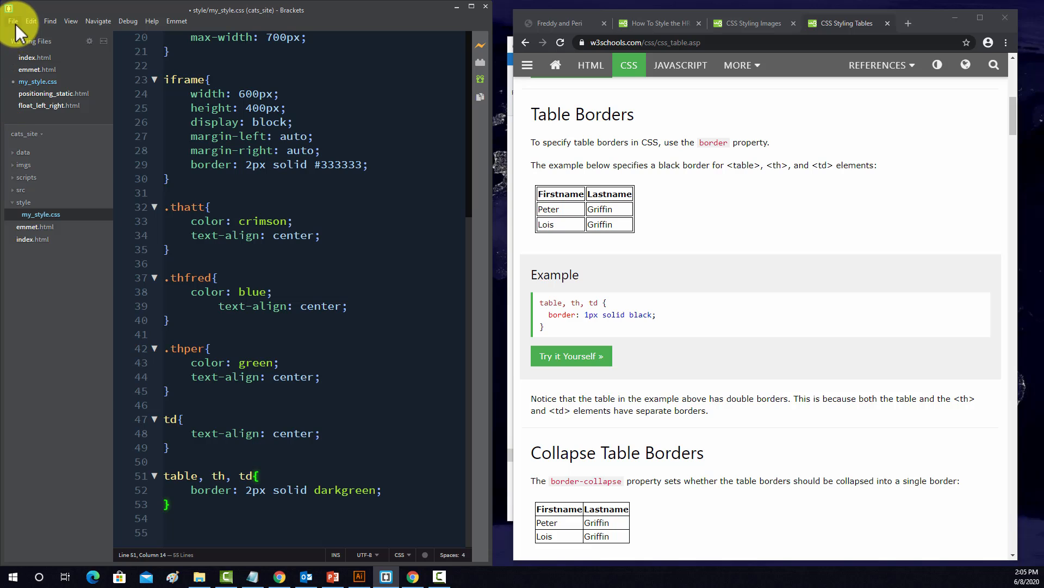
left_click(12, 21)
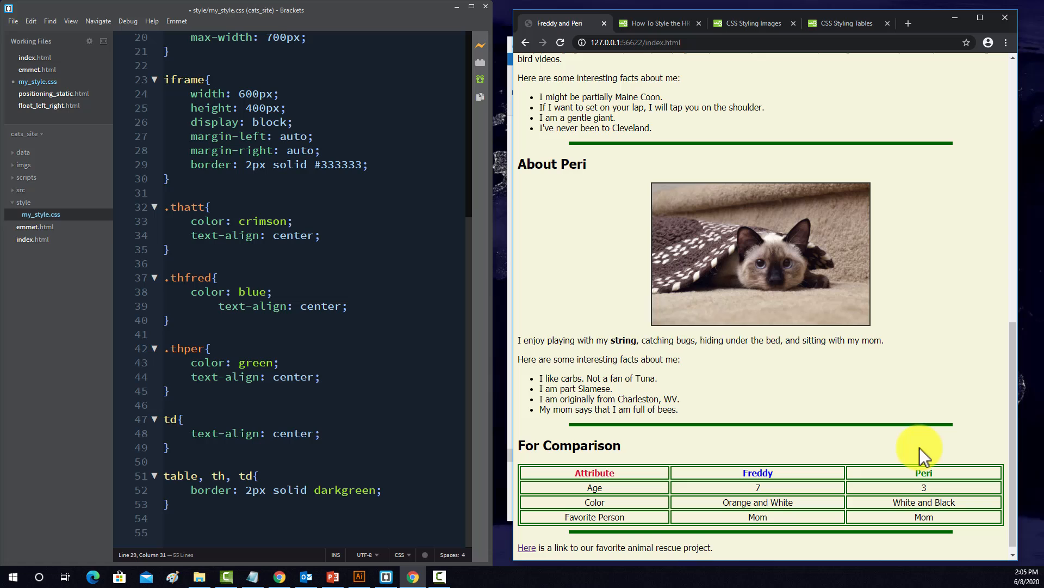
scroll("down", 3)
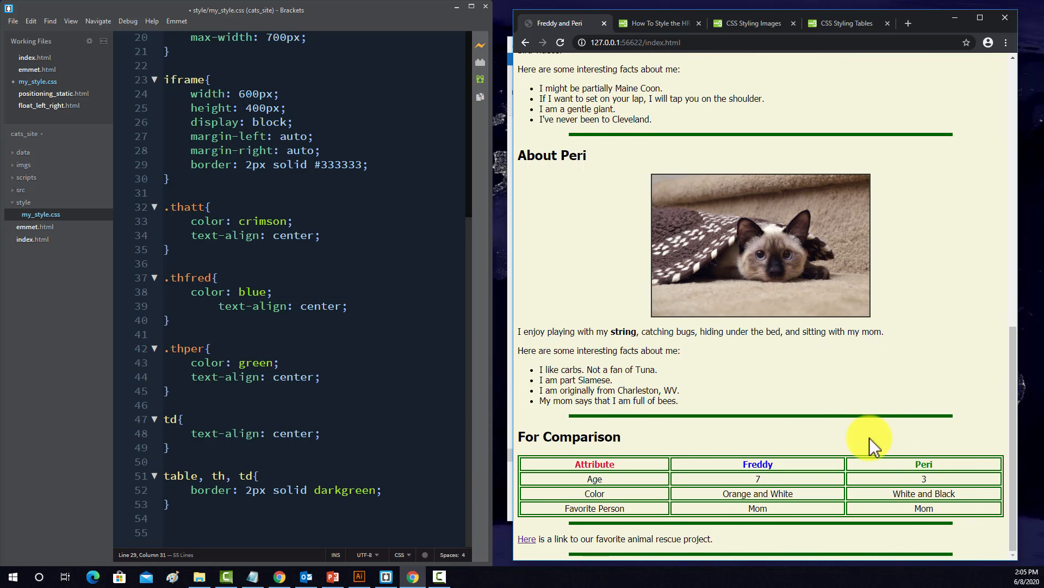
mouse_move(232, 514)
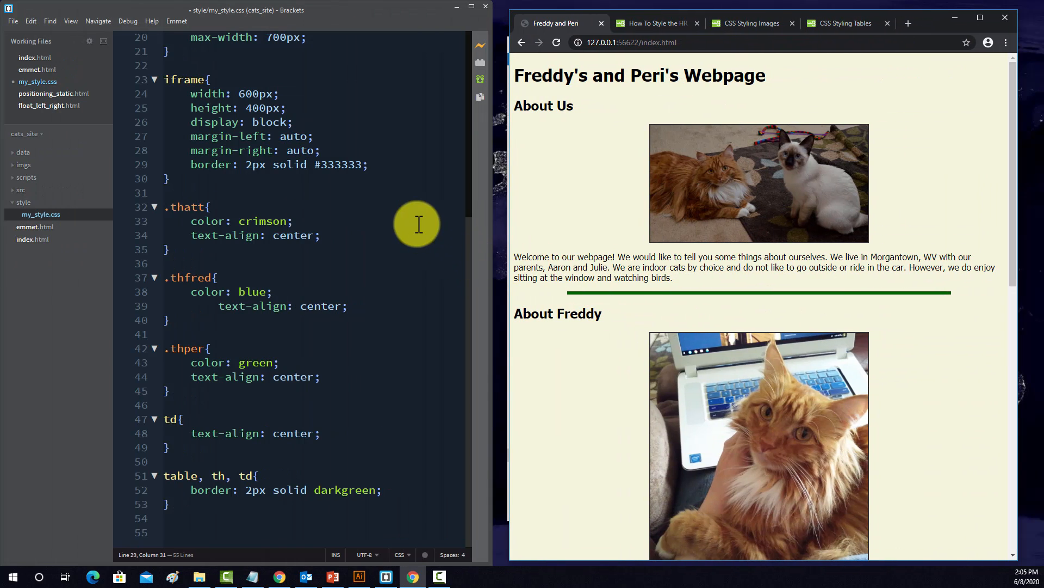
mouse_move(486, 128)
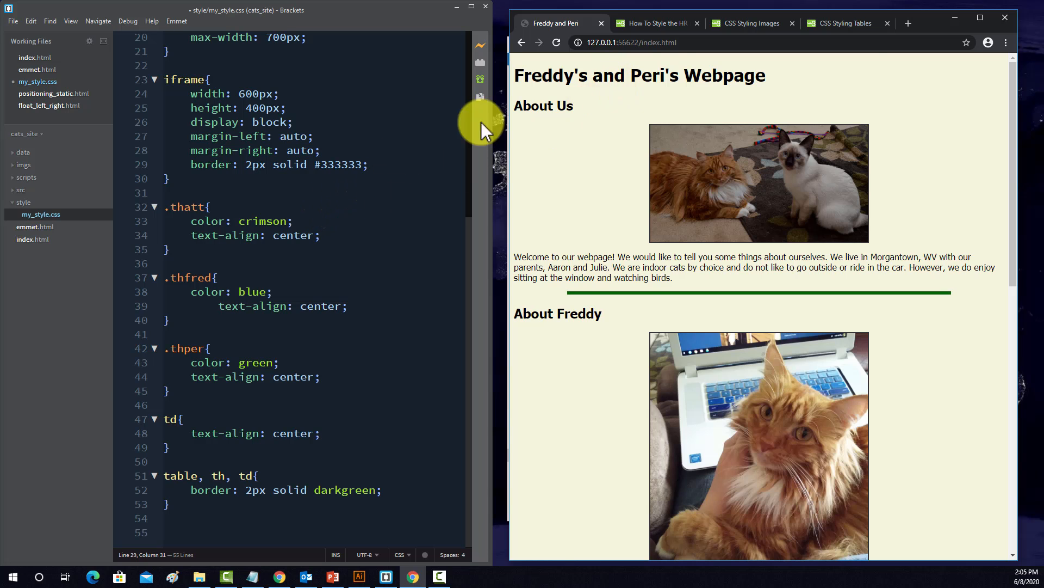
mouse_move(457, 107)
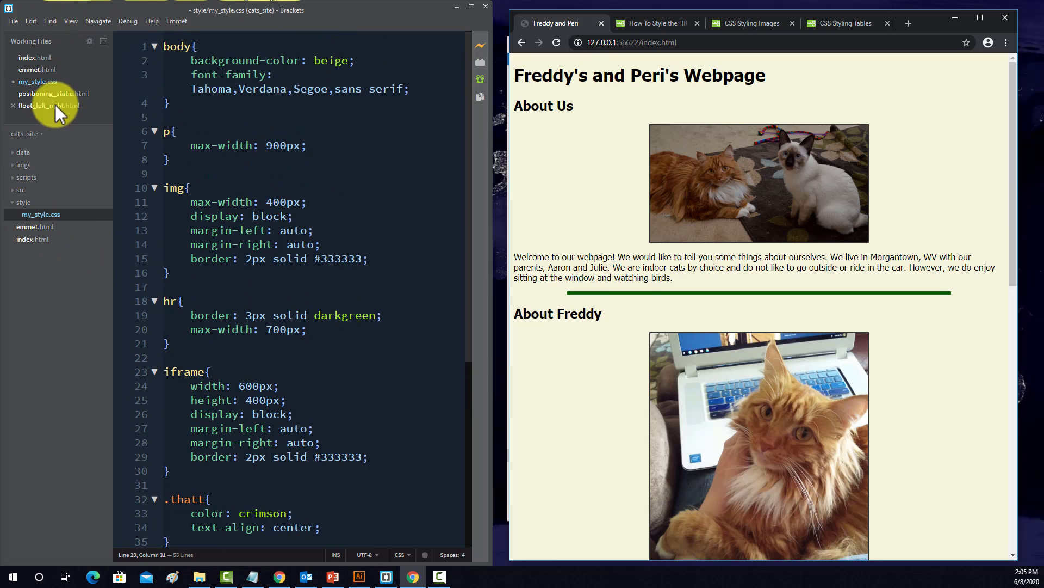
left_click(30, 57)
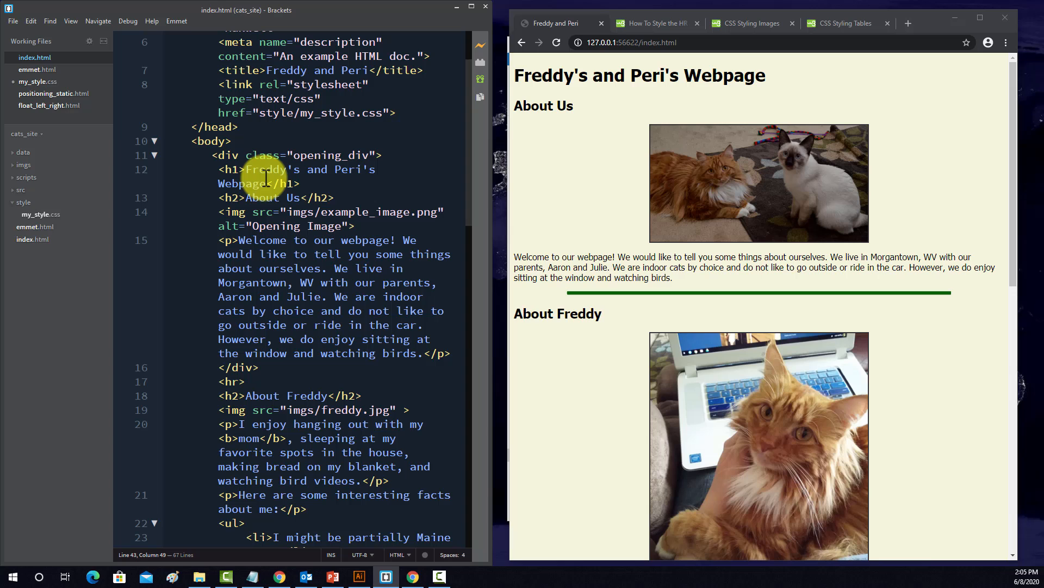
mouse_move(347, 183)
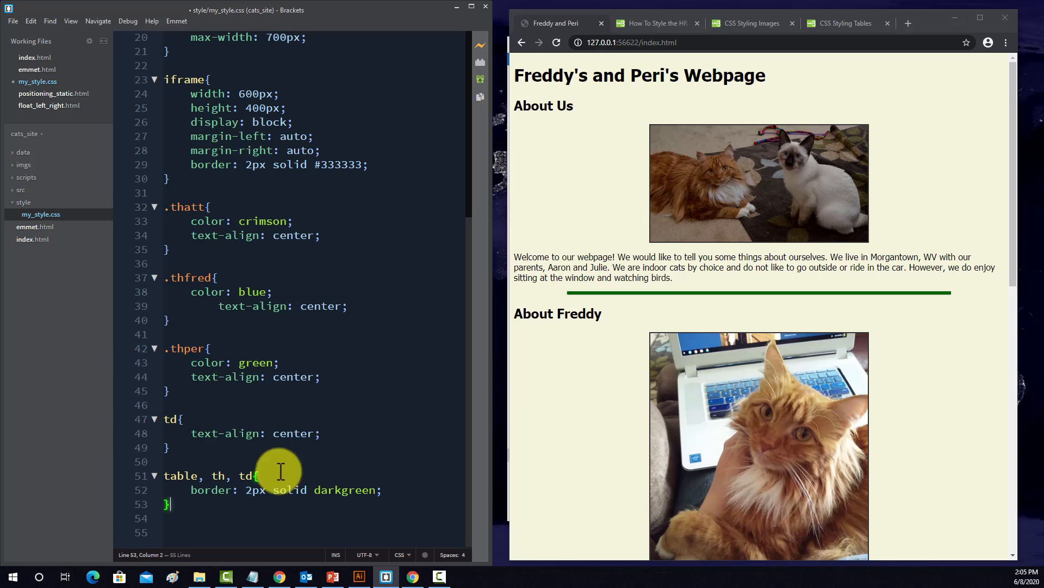
- Start an h1, h2 rule and try the iframe's display and auto-margin lines, leaving it empty
type("h1,")
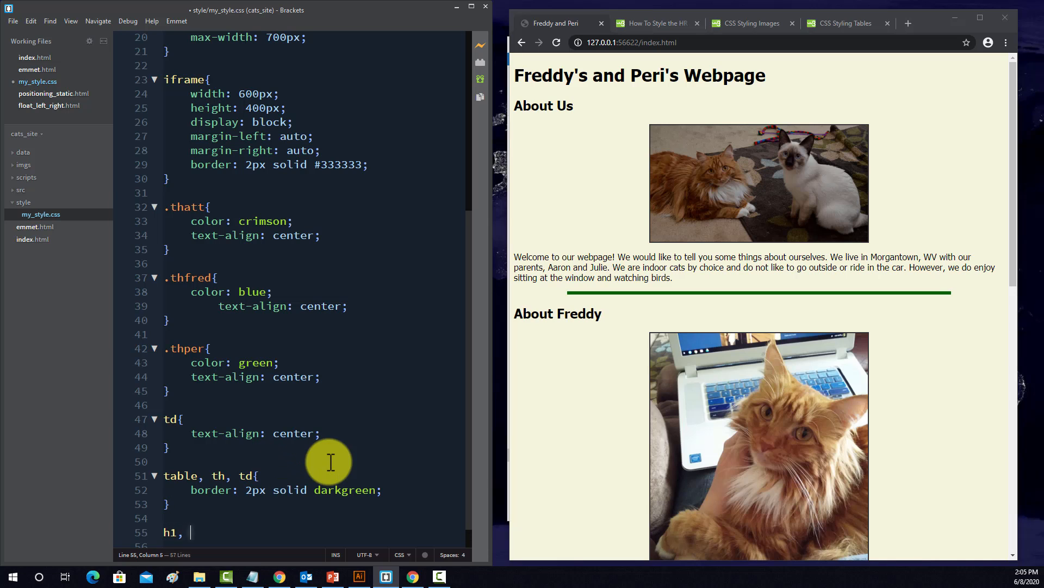
type("h2:")
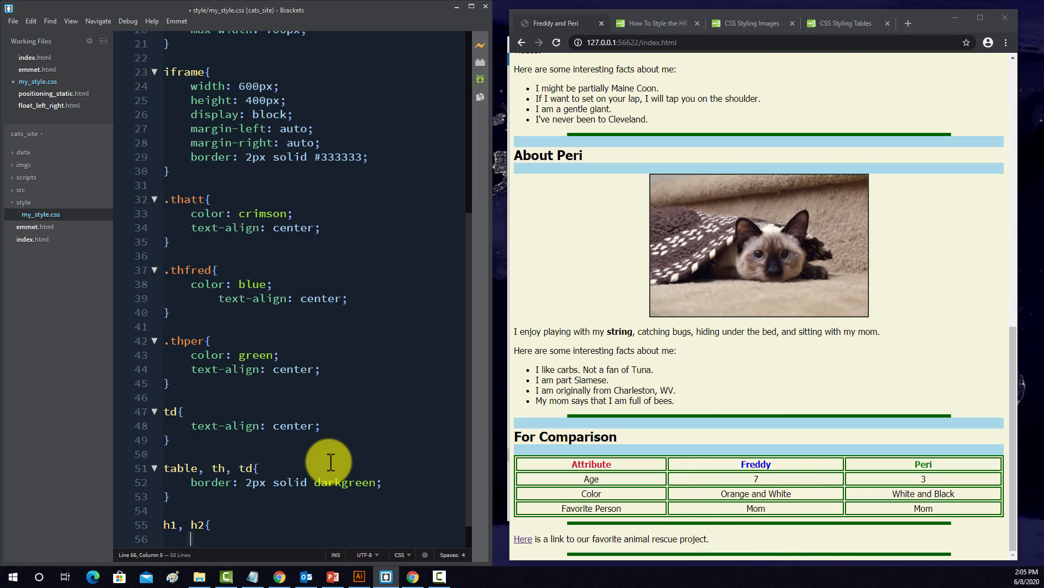
mouse_move(299, 50)
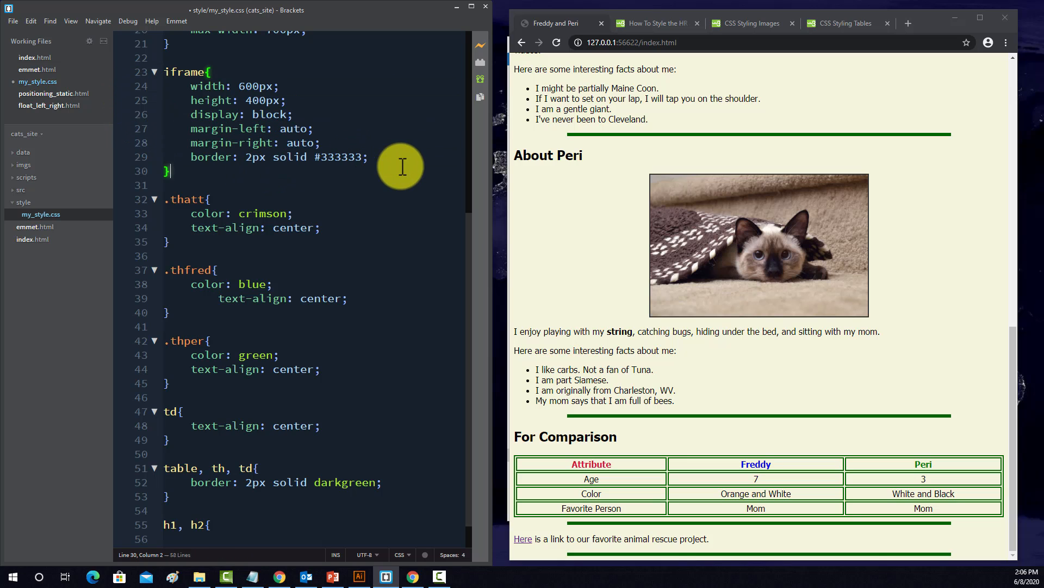
left_click(165, 114)
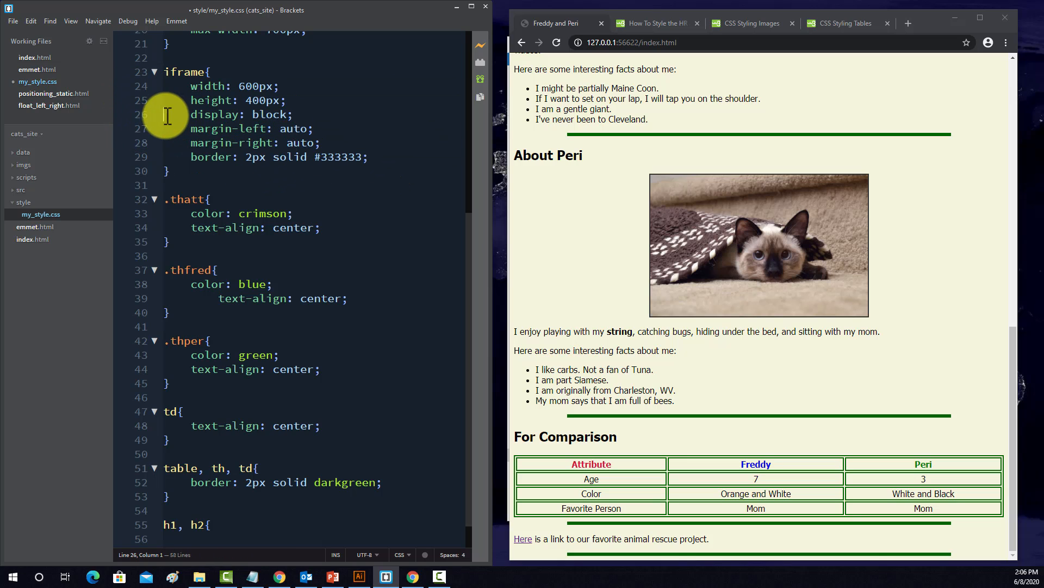
left_click_drag(166, 115, 313, 143)
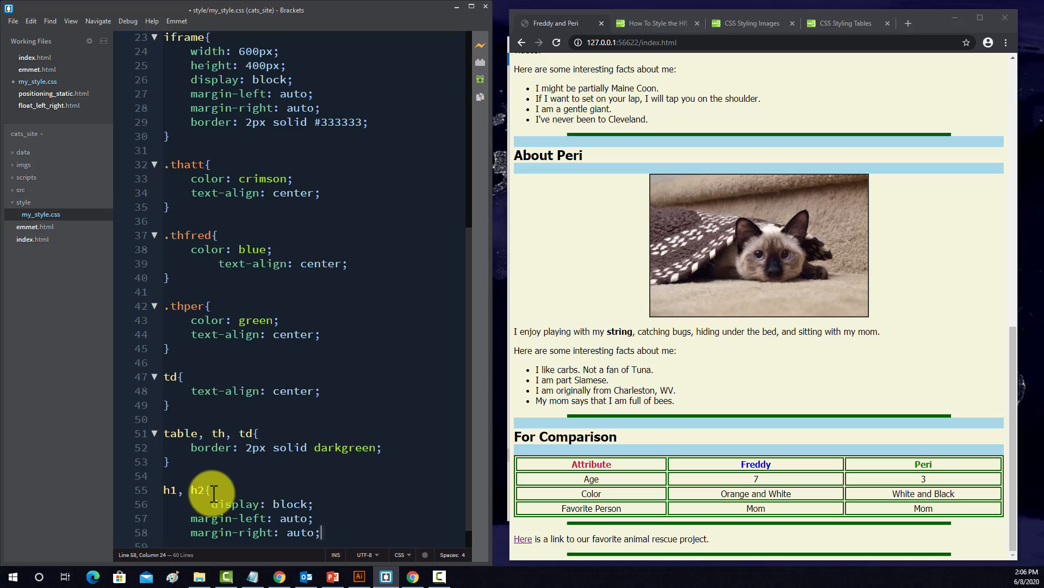
scroll("down", 3)
type("}")
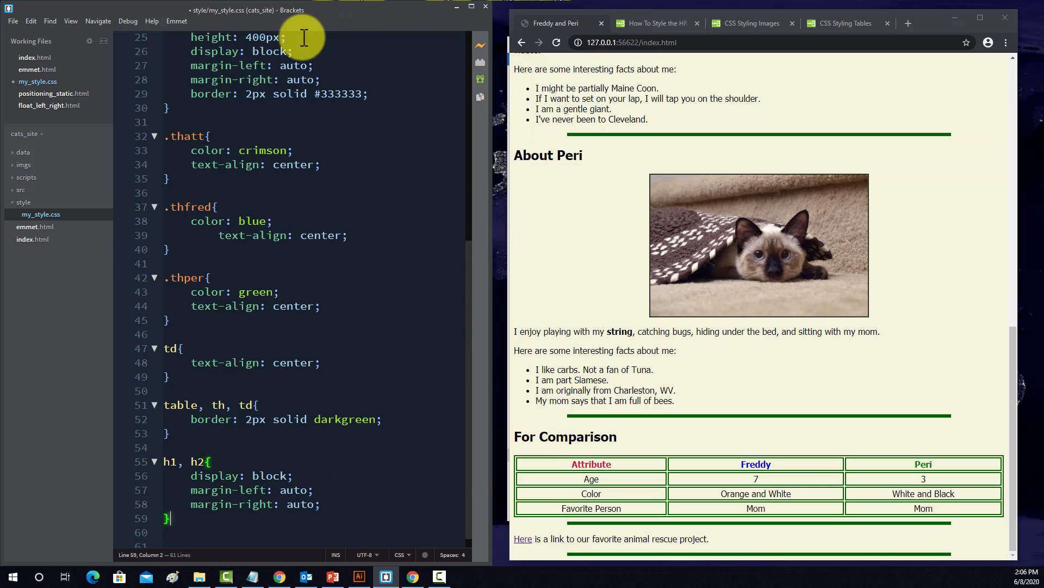
left_click(12, 21)
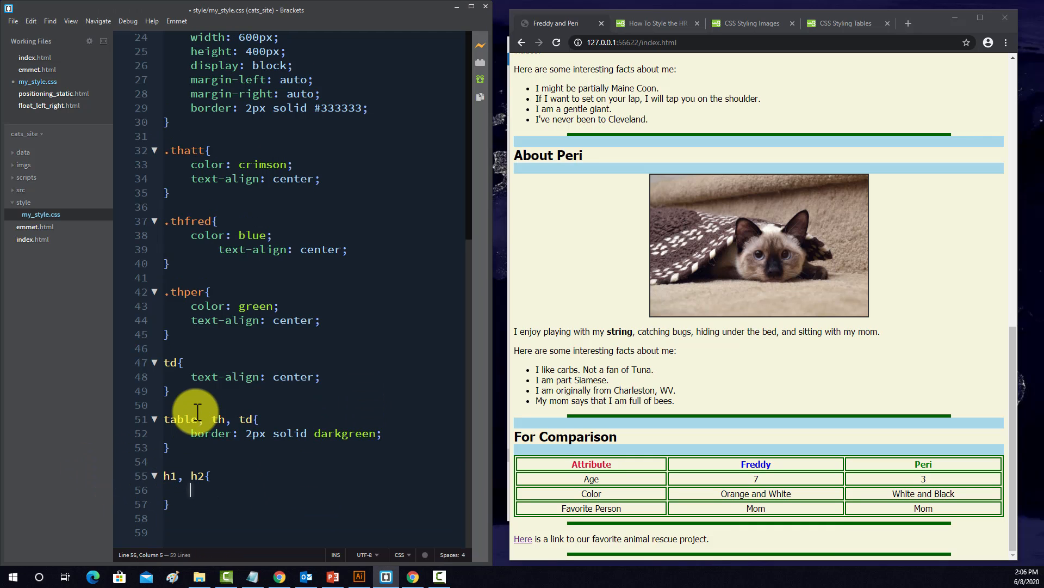
- Set text-align: center in the h1, h2 rule, centring the page headings
type("text:")
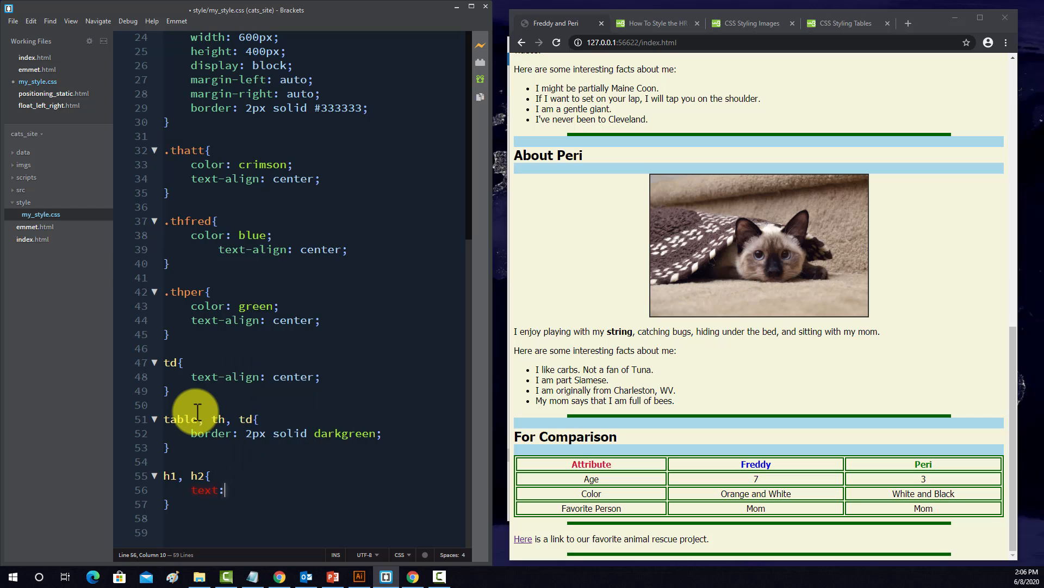
type("align")
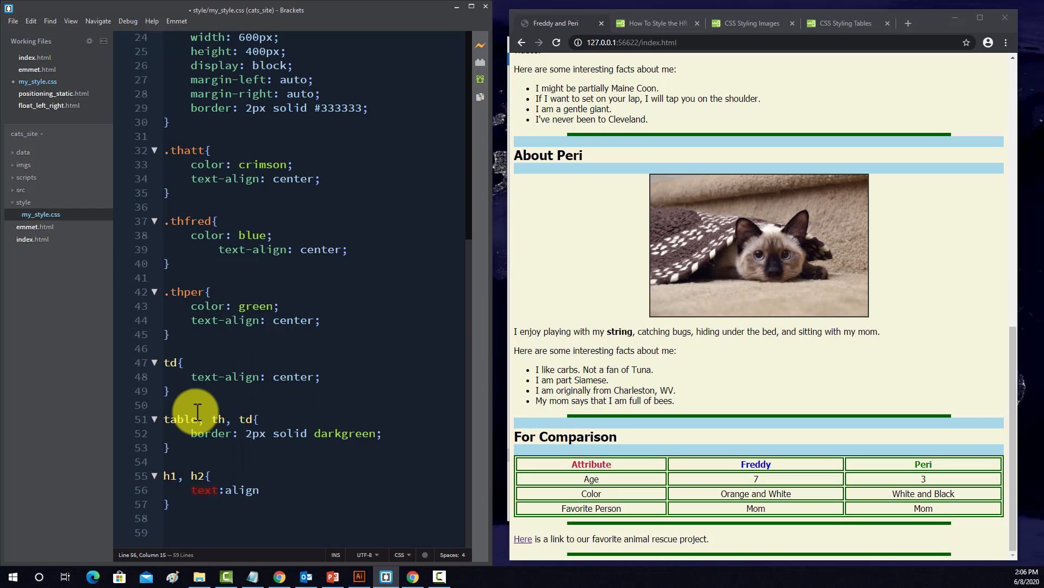
key("Backspace")
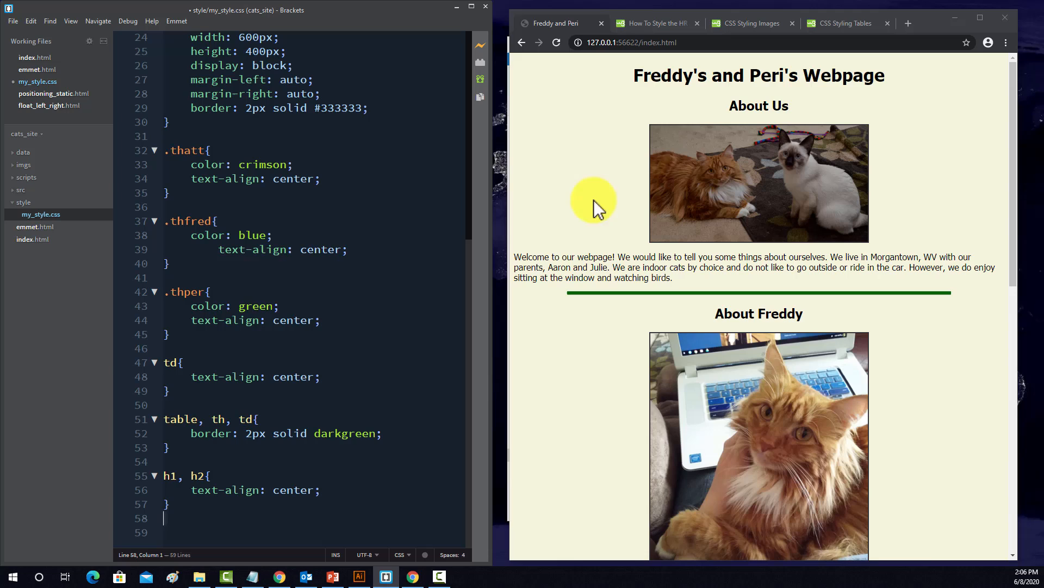
left_click(169, 503)
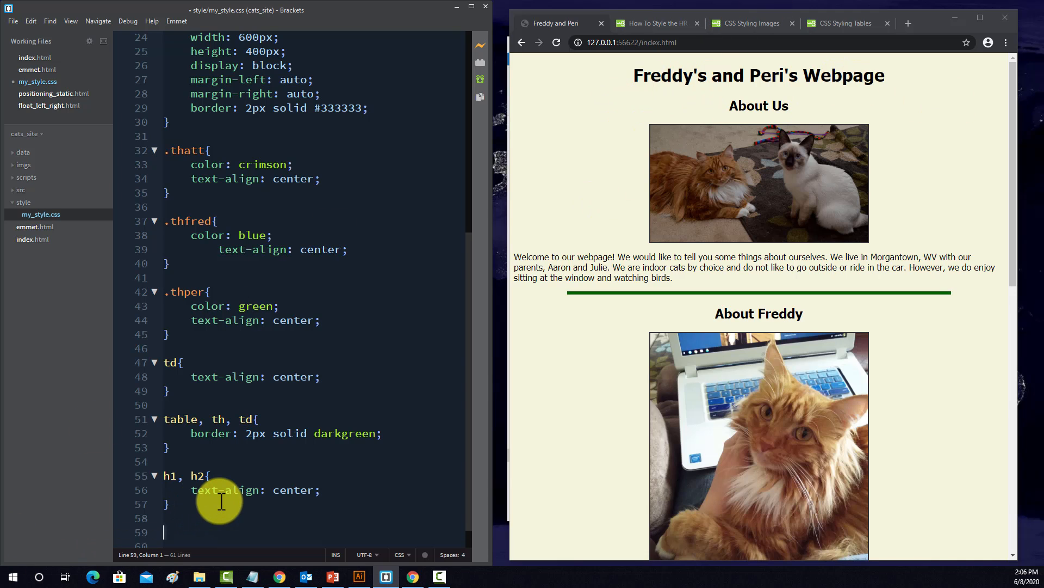
- Add a #mainTitle rule with color: darkseagreen picked from the colour hints
type("#")
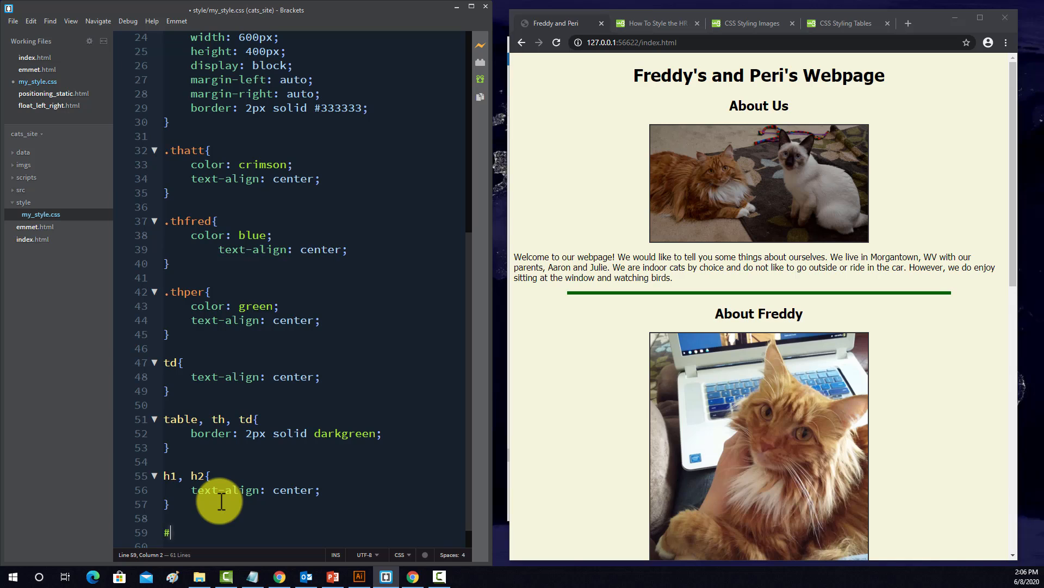
type("Main")
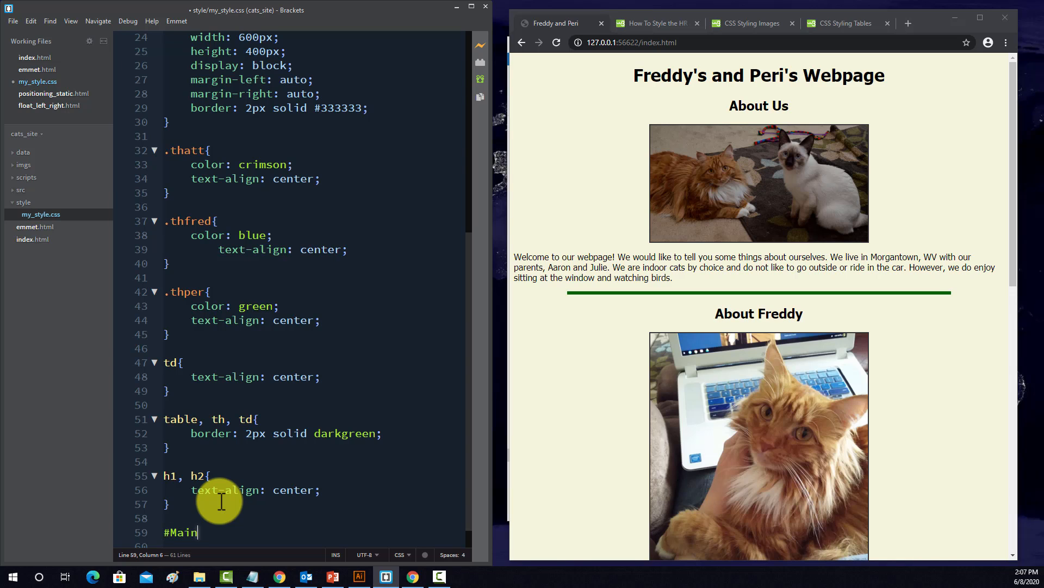
type("mainT")
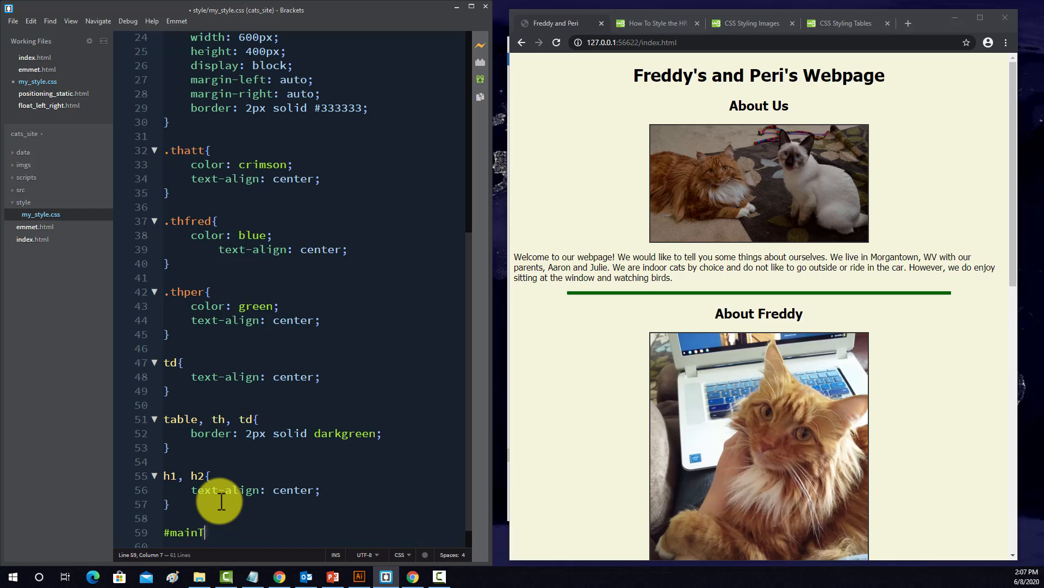
type("itle{")
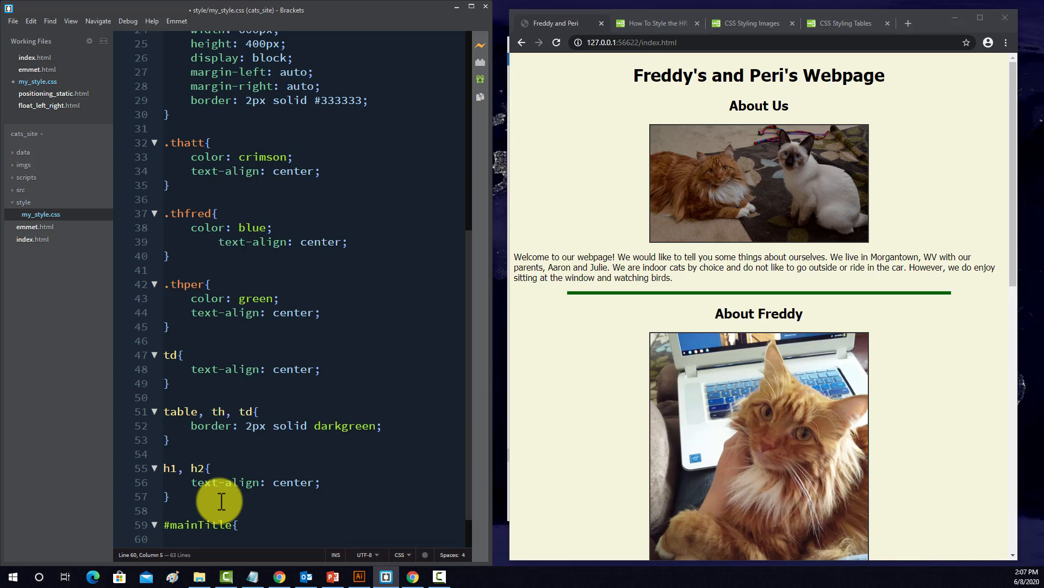
type("col")
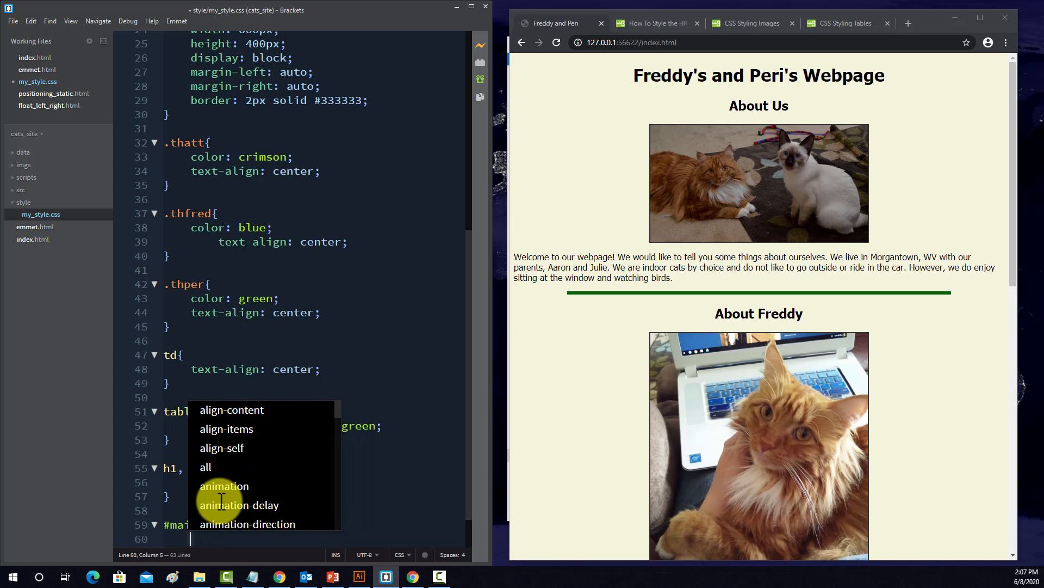
type("color:")
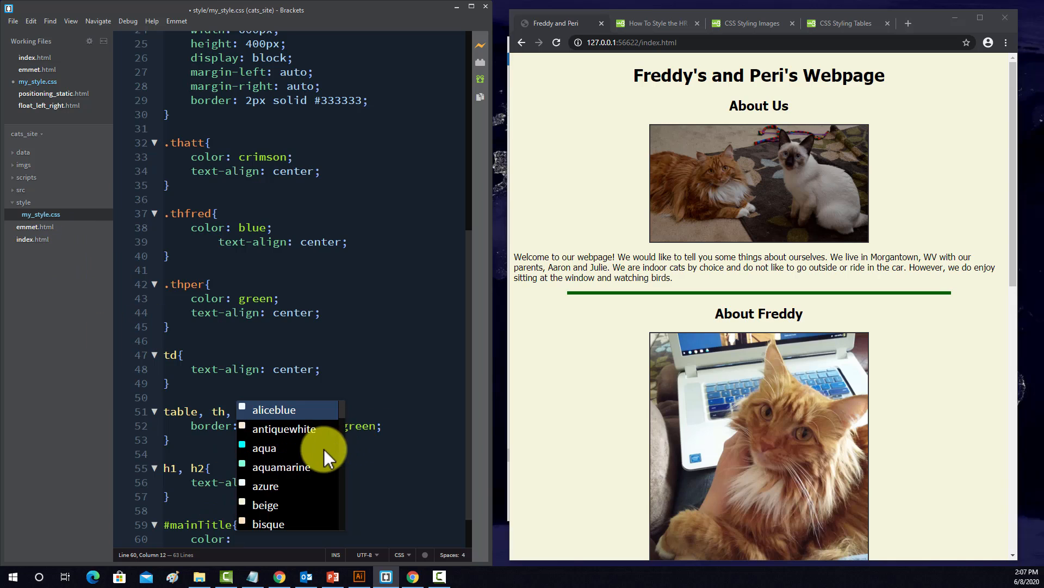
scroll("down", 3)
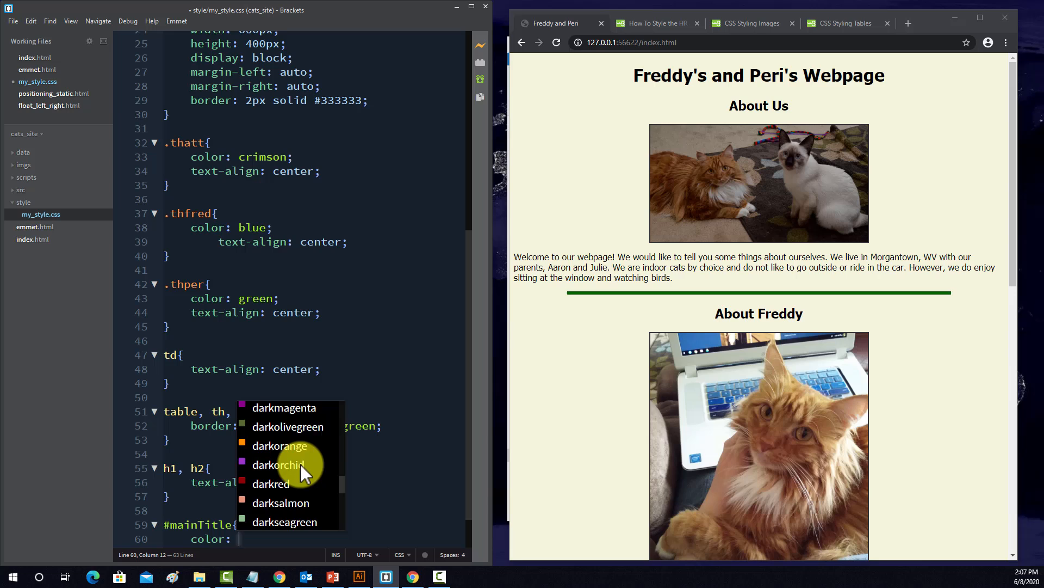
left_click(285, 523)
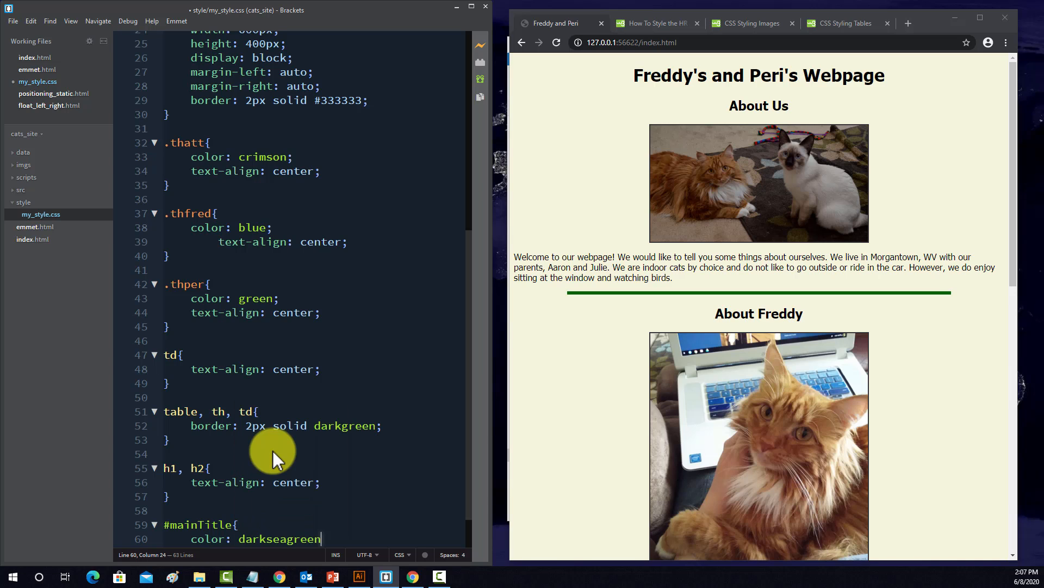
mouse_move(331, 539)
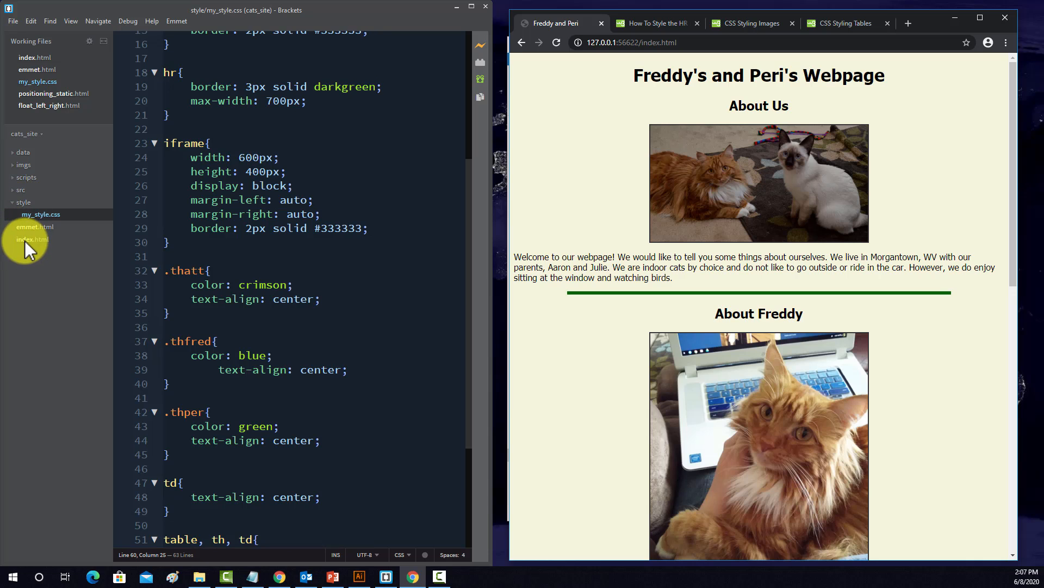
- Give the h1 in index.html id="mainTitle" and save, turning the title darkseagreen
left_click(31, 238)
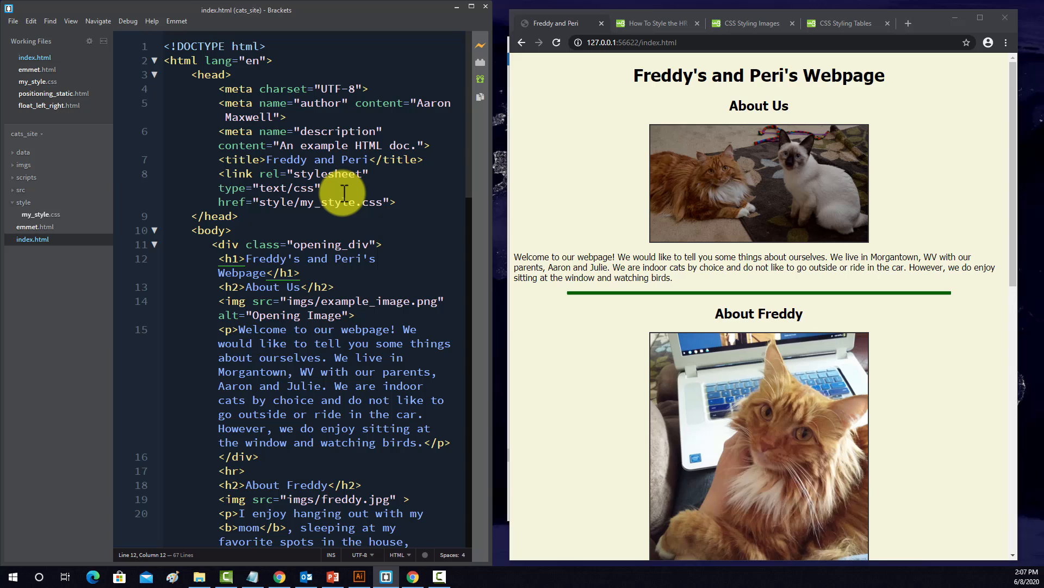
type("id=\"mainTitle")
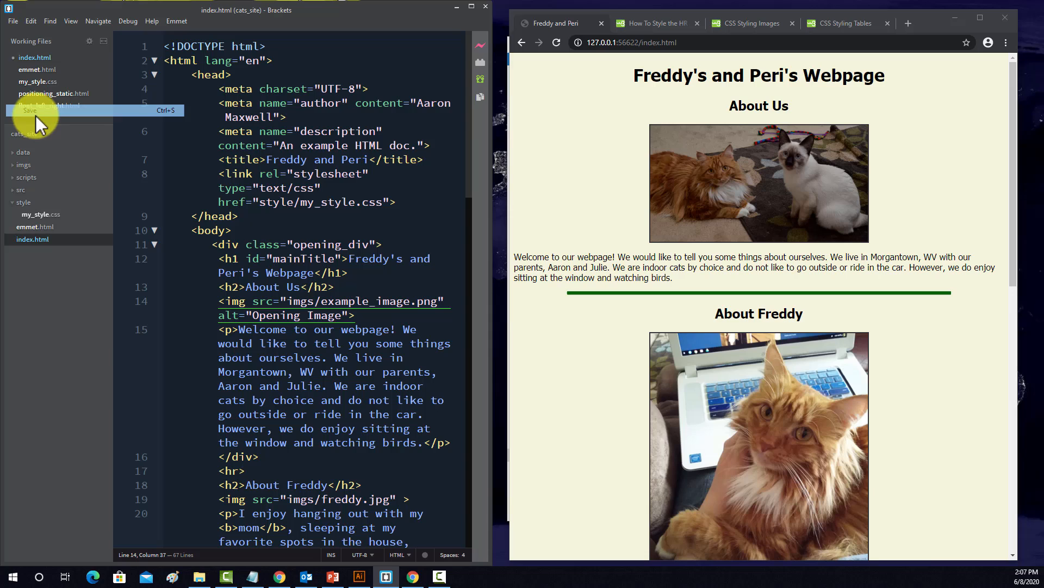
left_click(556, 42)
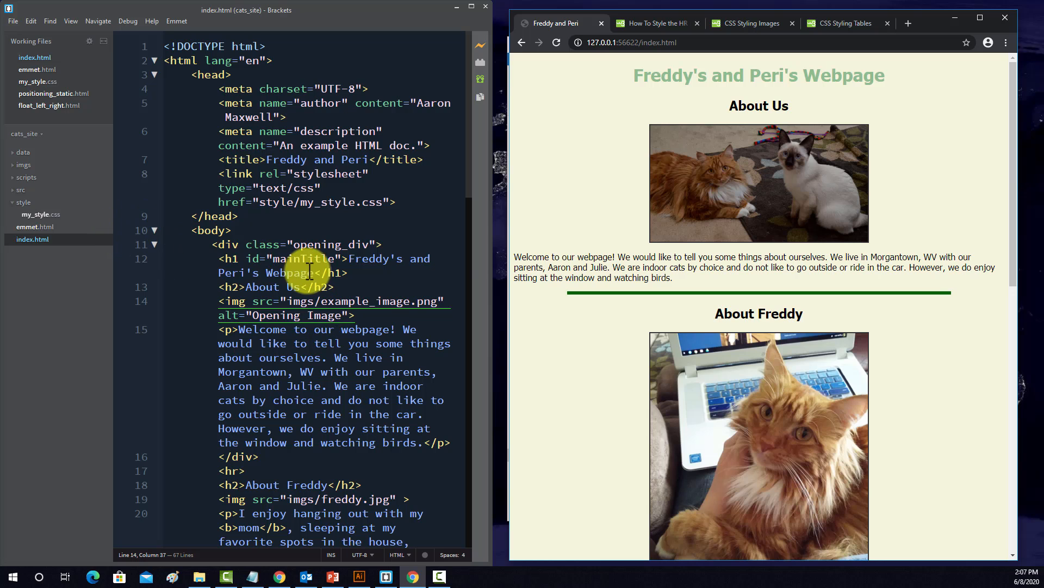
scroll("down", 3)
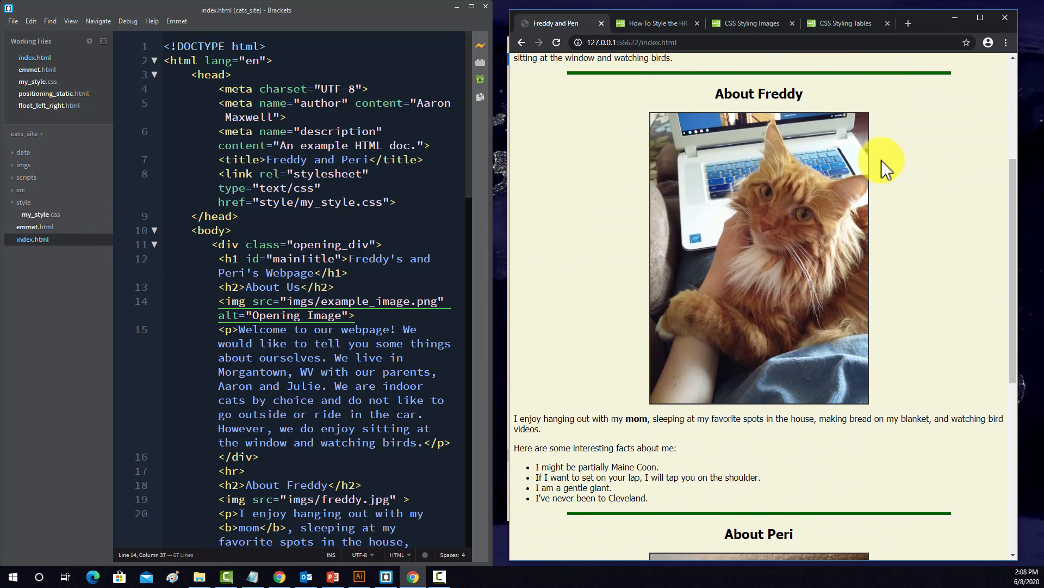
scroll("down", 3)
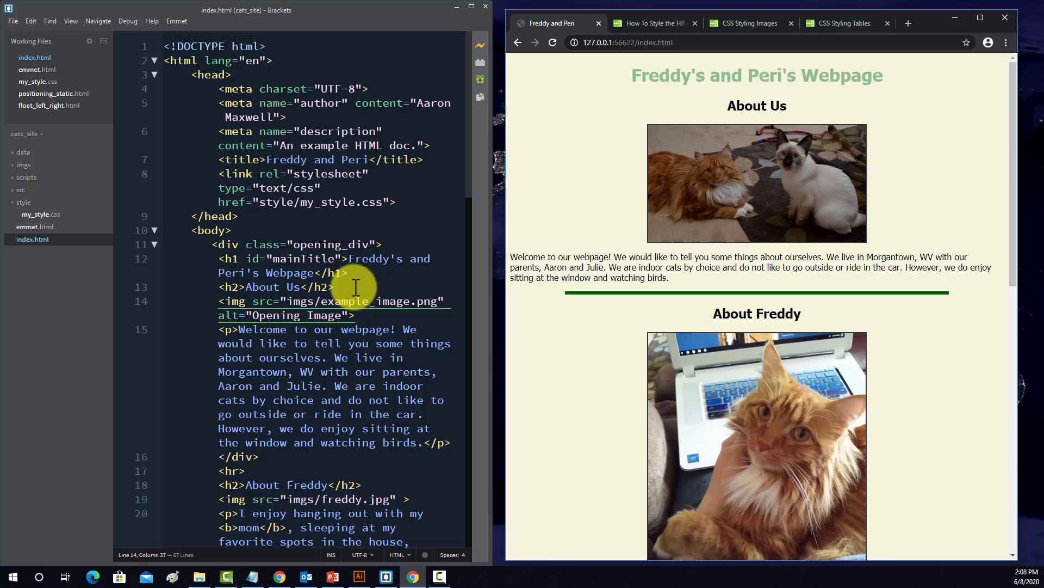
mouse_move(396, 203)
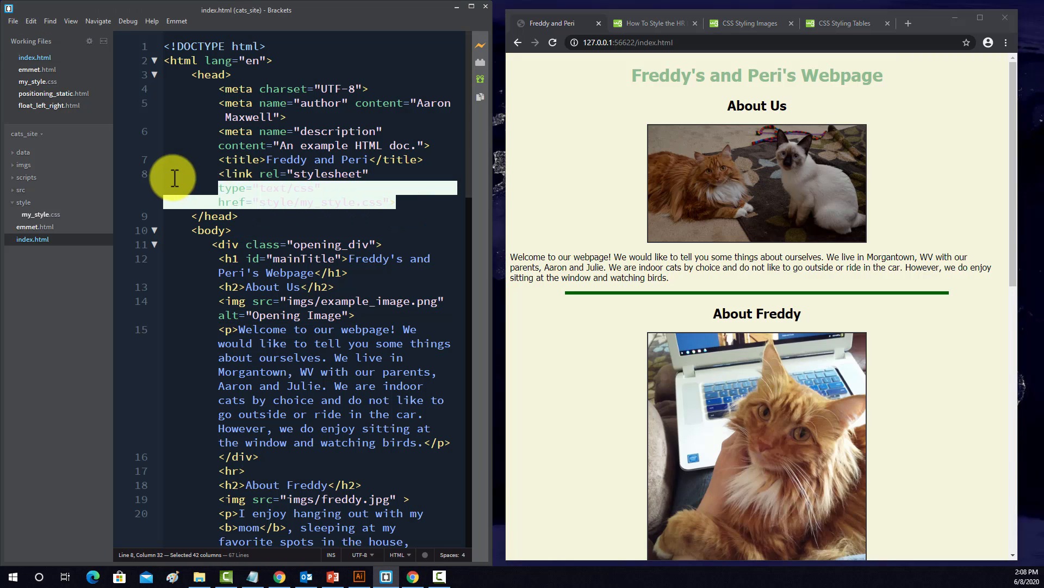
key("Delete")
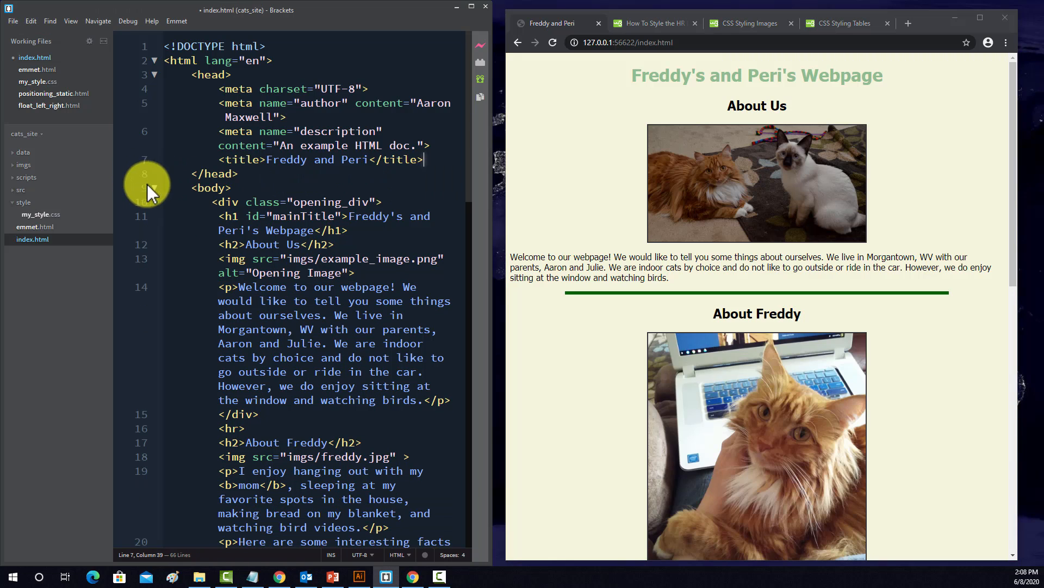
left_click(13, 21)
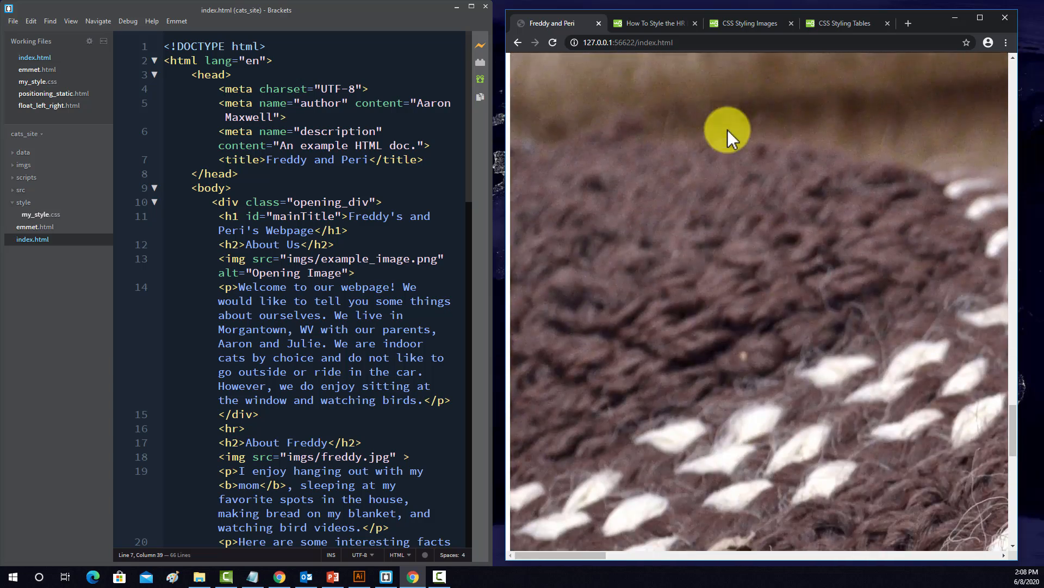
scroll("down", 3)
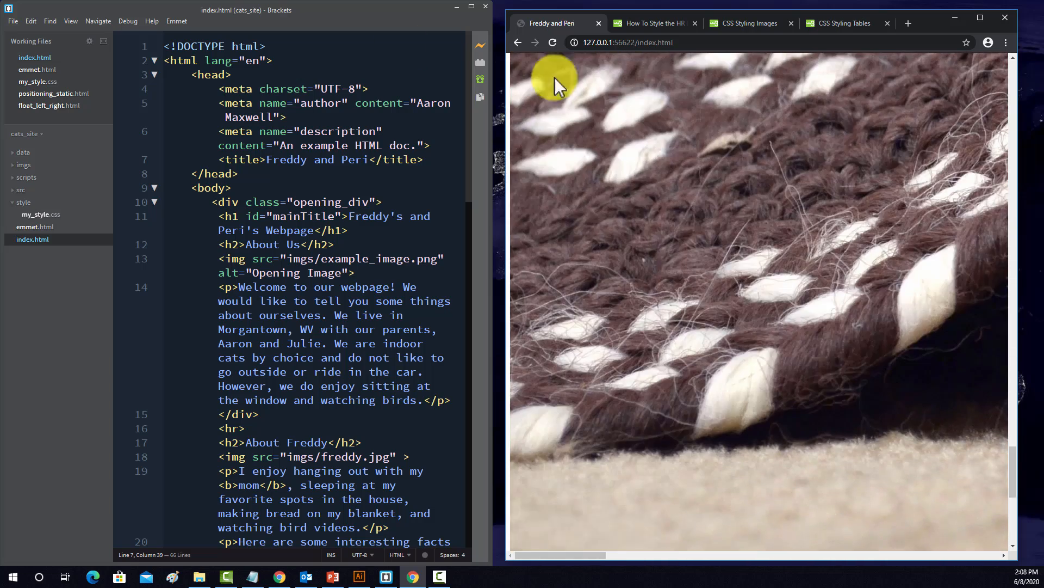
left_click(240, 174)
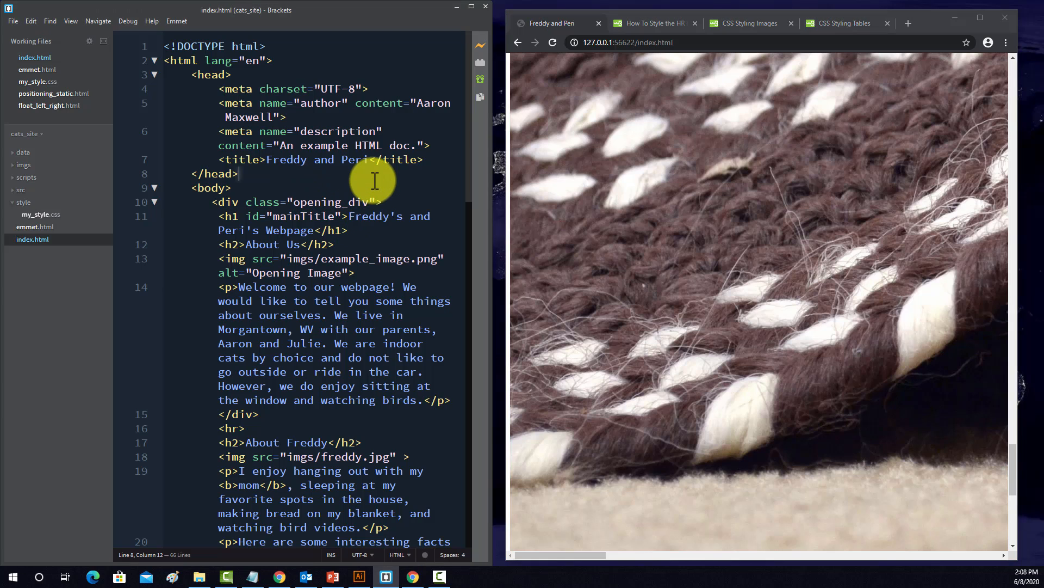
type("<link rel=\"stylesheet\" type=\"text/css\" href=\"style/my_style.css\">")
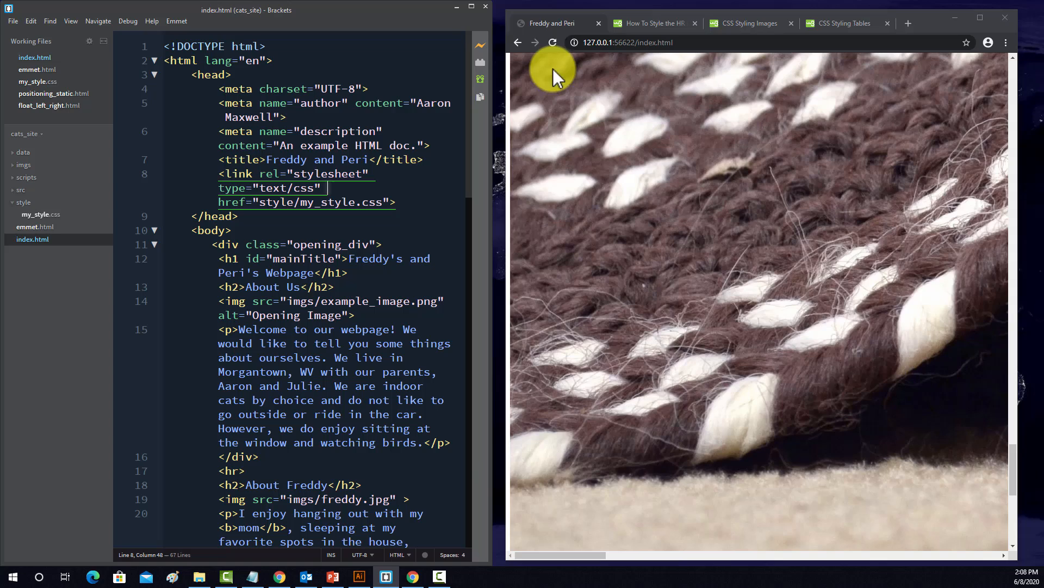
scroll("down", 3)
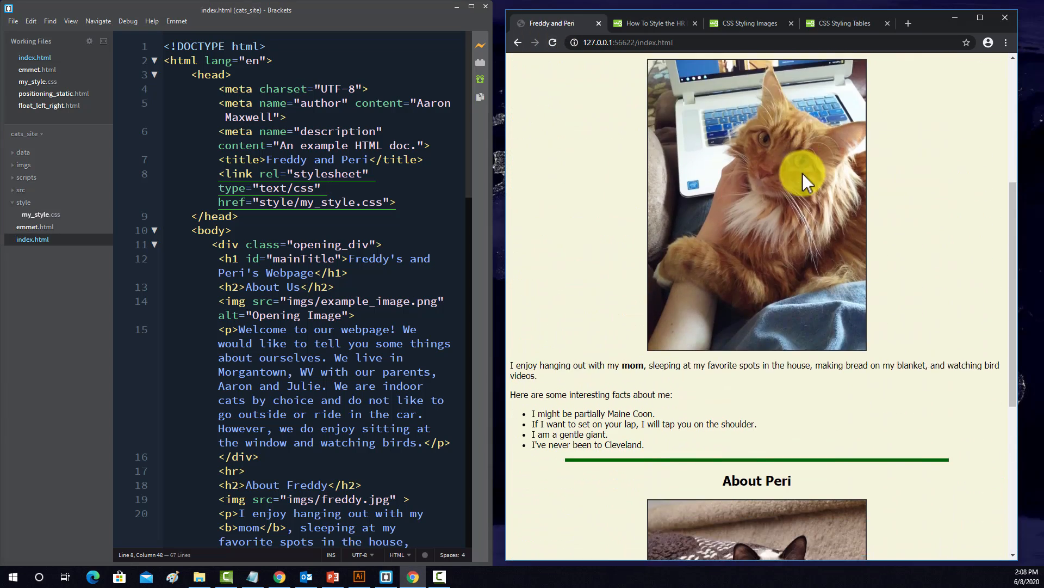
scroll("down", 3)
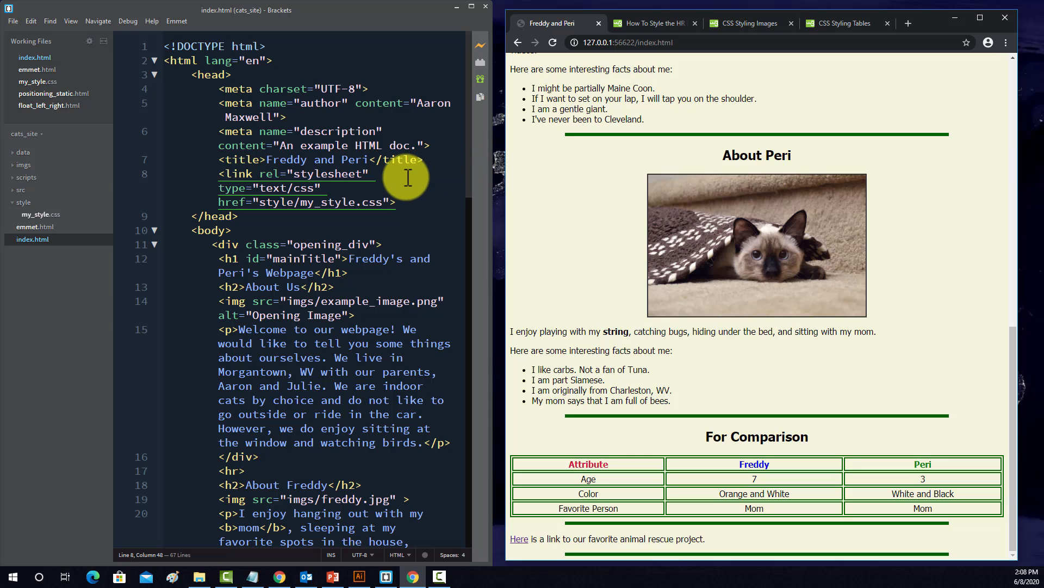